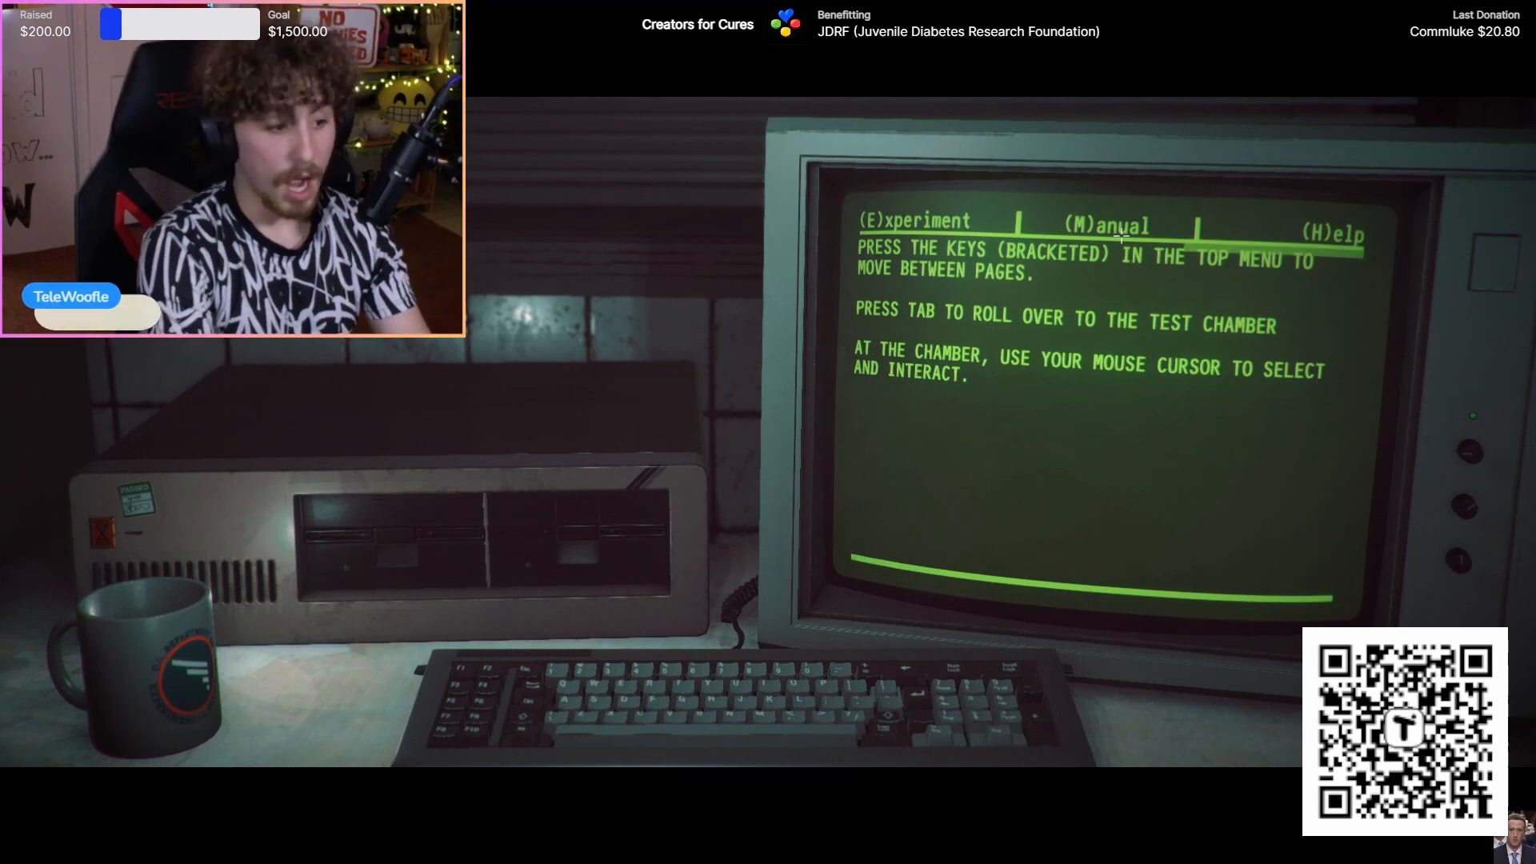
- Move from the terminal manual to the test chamber and pause the game to show its help text
{"action": "key", "text": "m"}
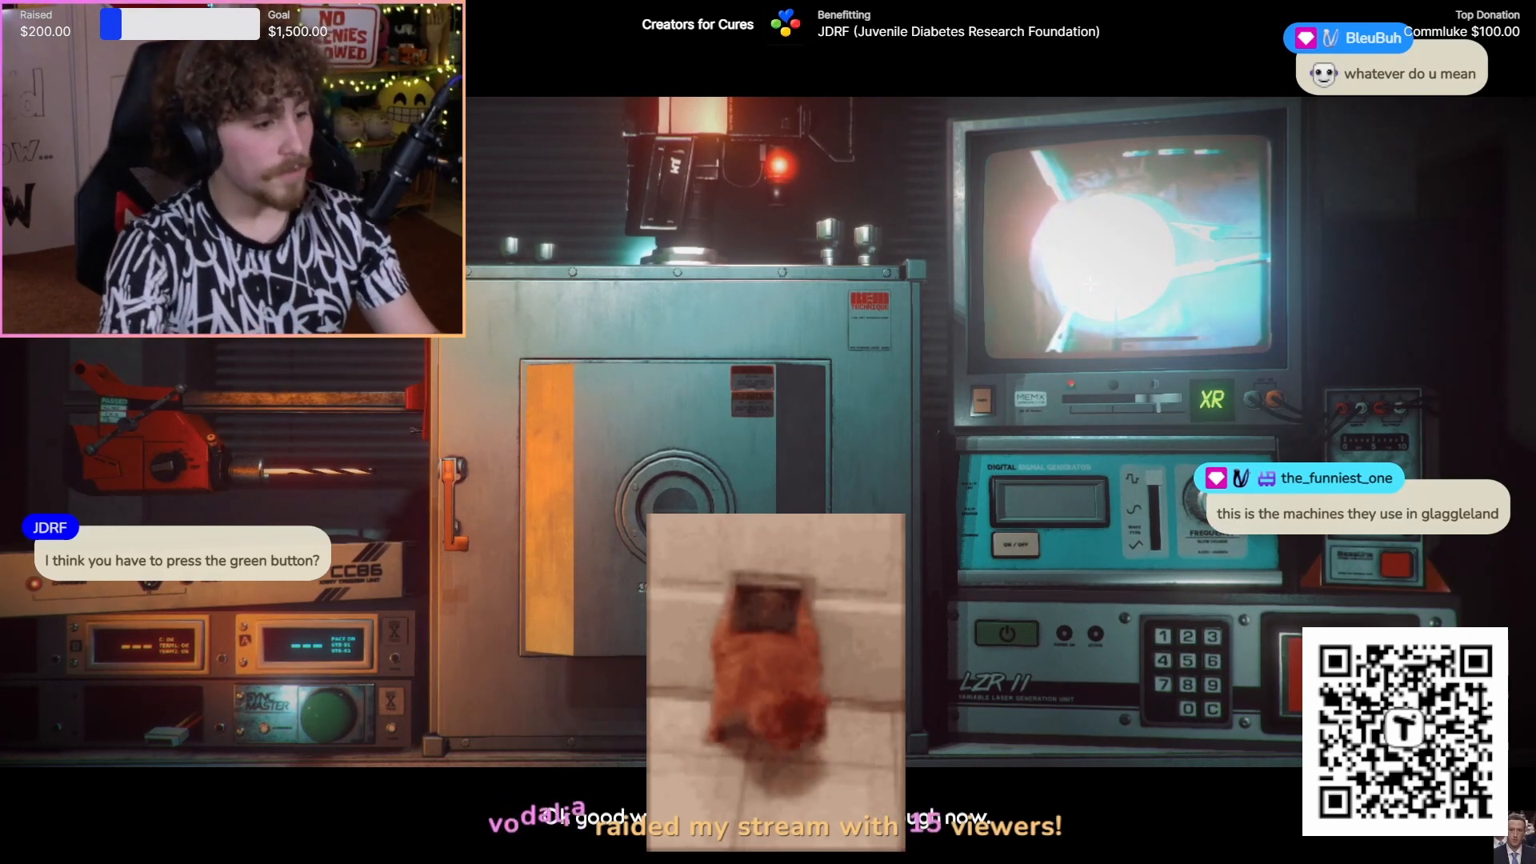
{"action": "key", "text": "Escape"}
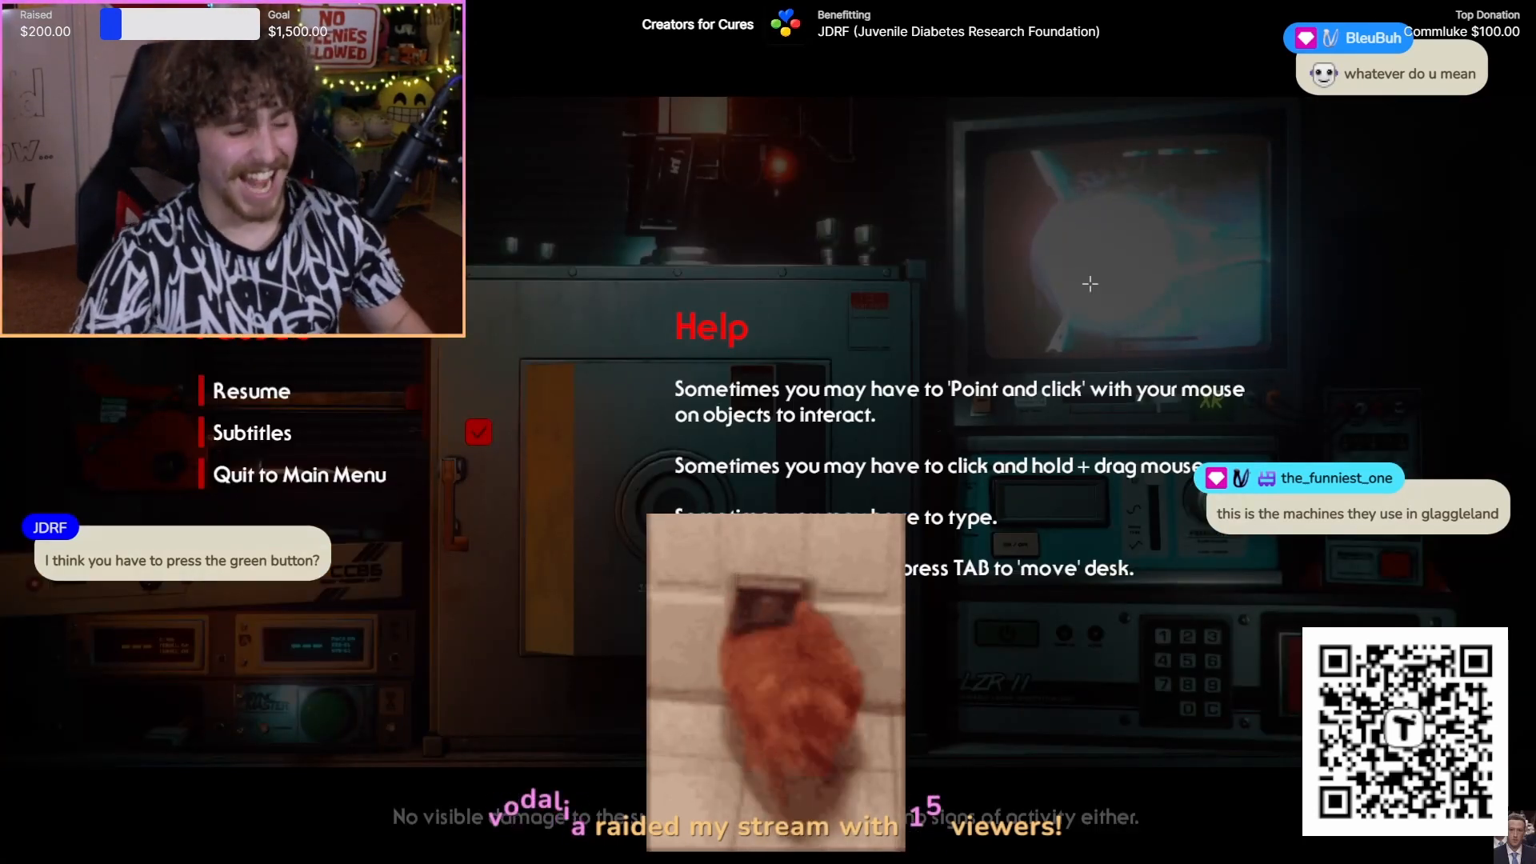
{"action": "left_click", "coordinate": [251, 390]}
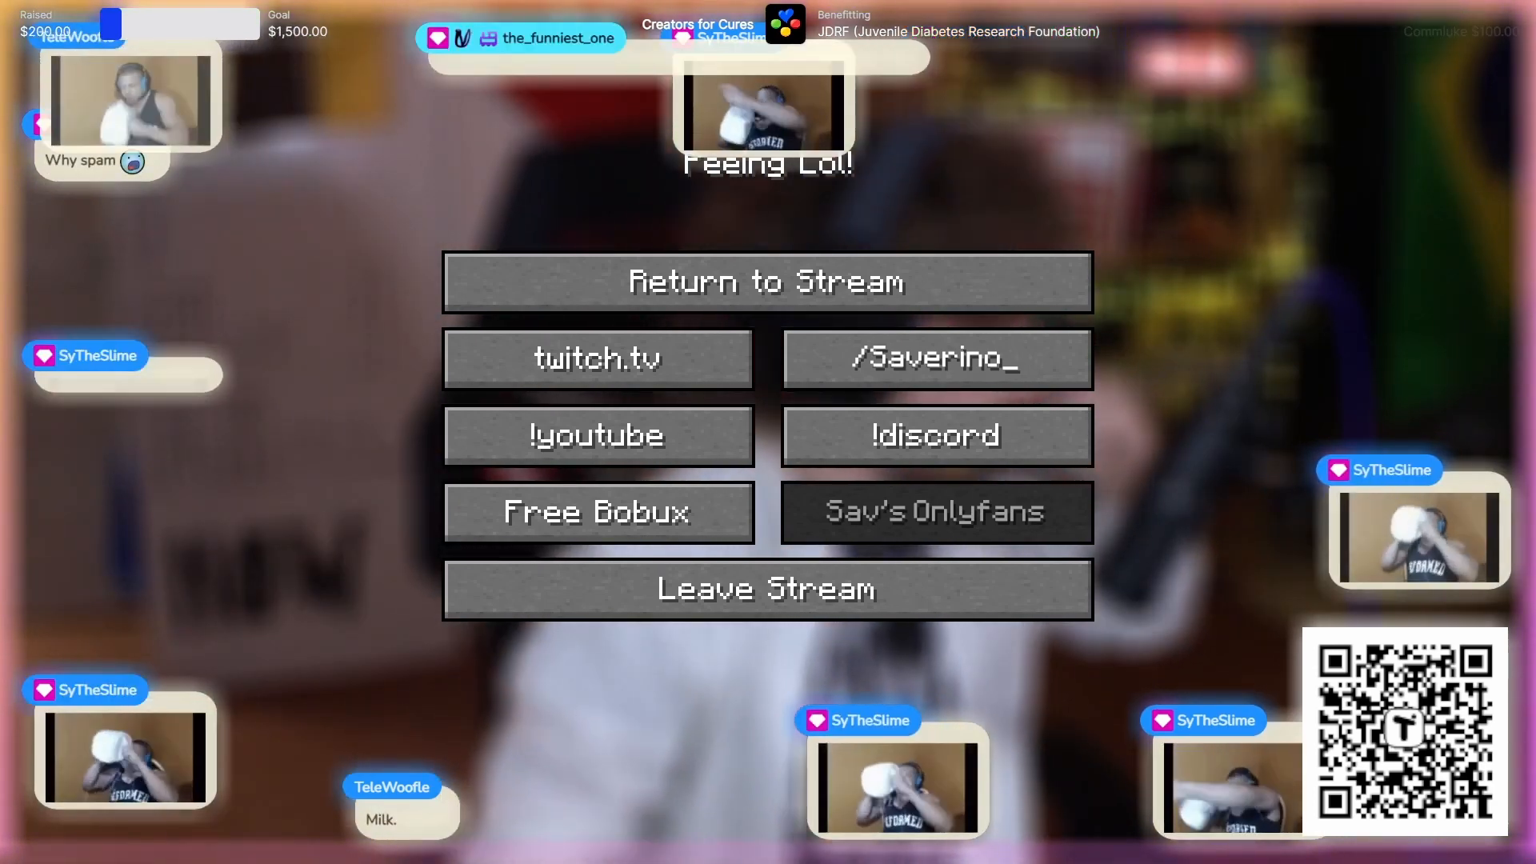
{"action": "left_click", "coordinate": [767, 282]}
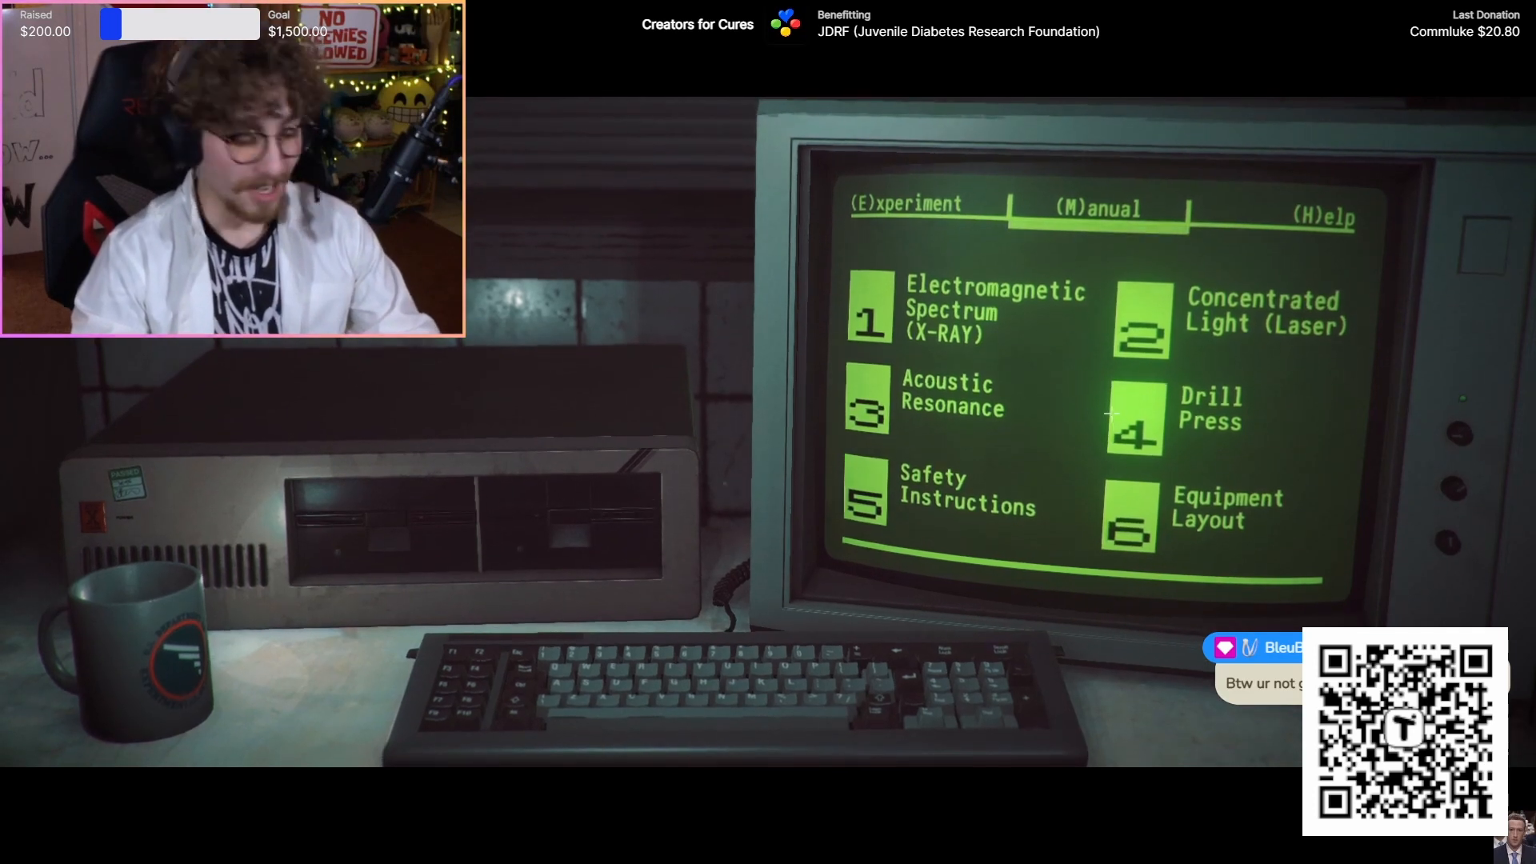
- Select topic 4 in the lab computer's manual
{"action": "key", "text": "4"}
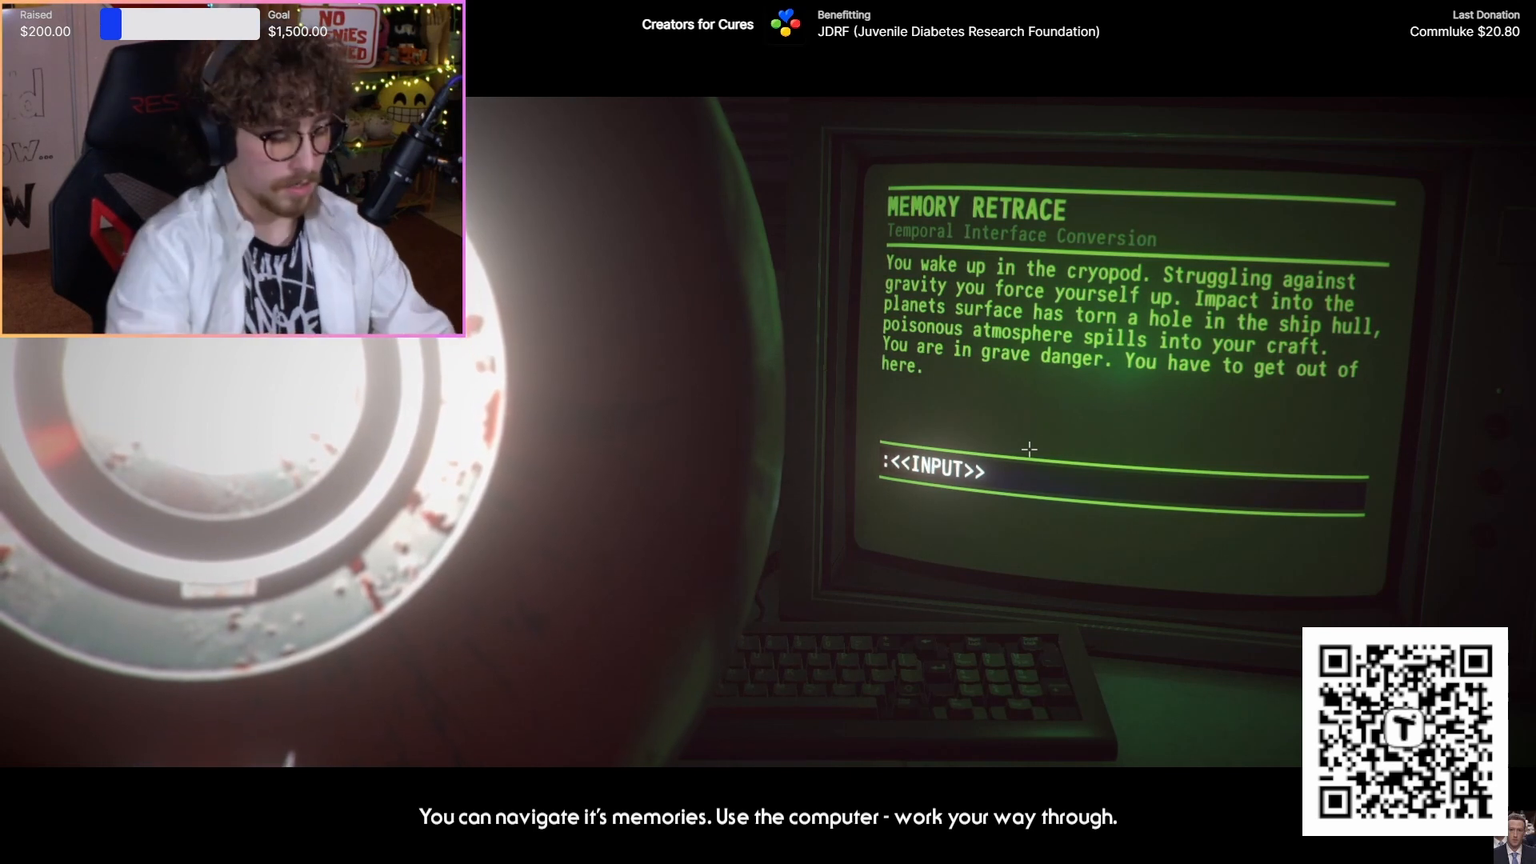
- Enter 'leave cryopod' then 'leave' so the terminal reports the airlock clamped shut
{"action": "type", "text": "leave"}
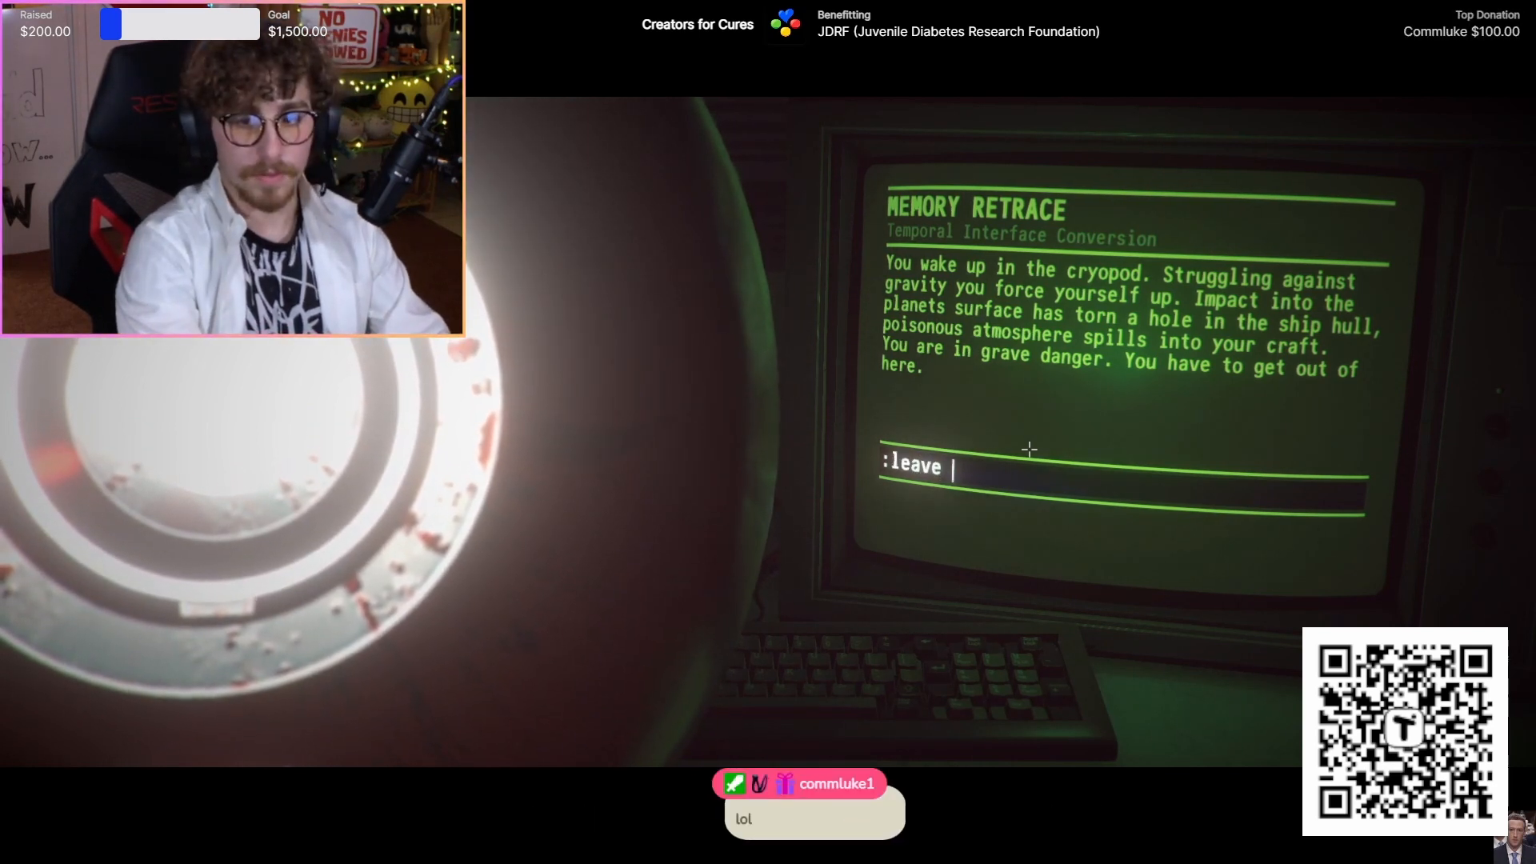
{"action": "type", "text": "cryop"}
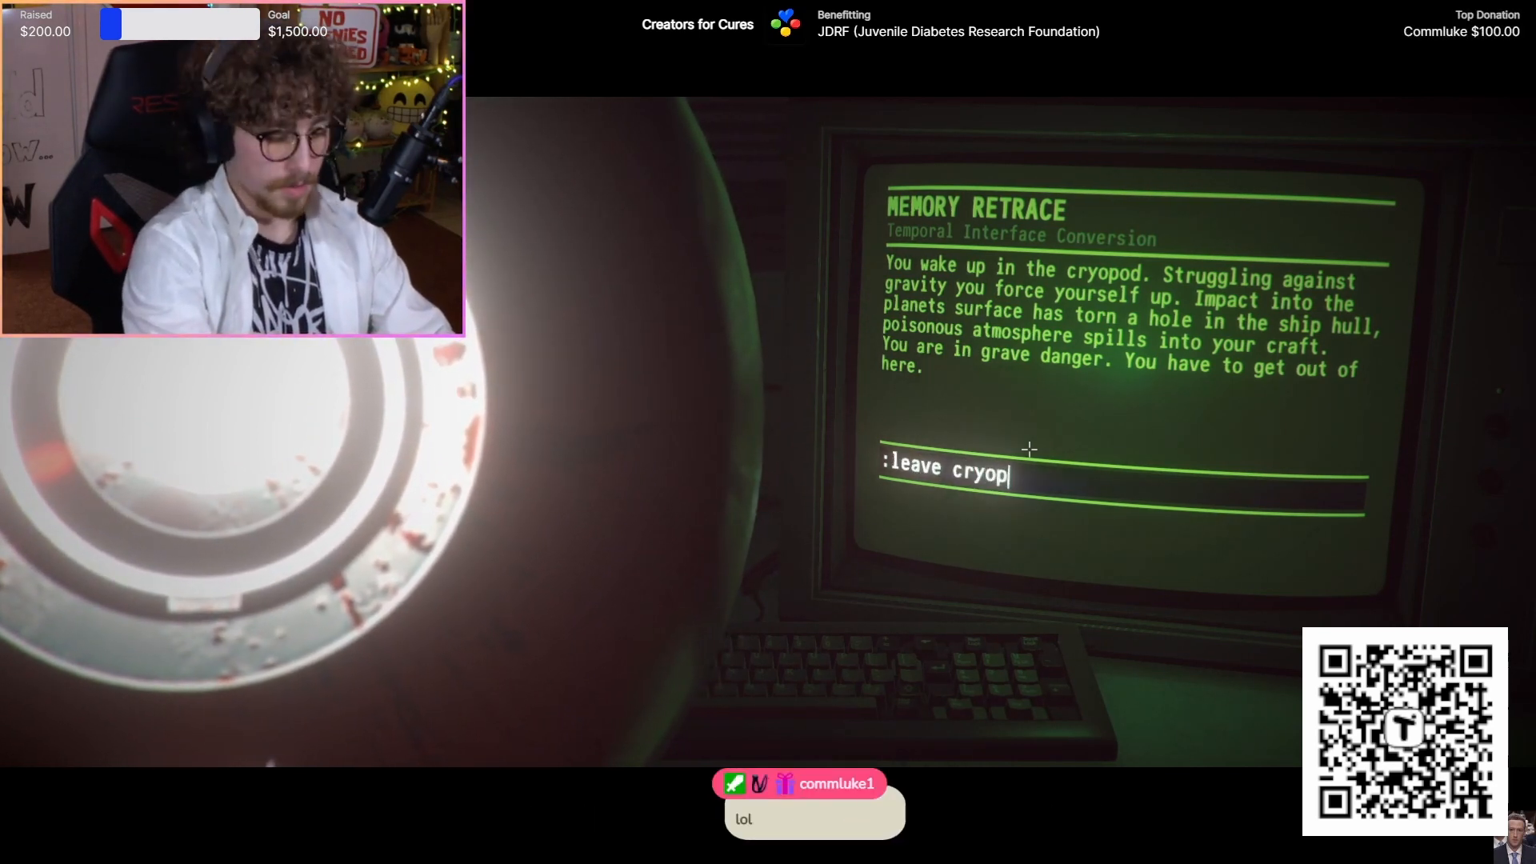
{"action": "key", "text": "Return"}
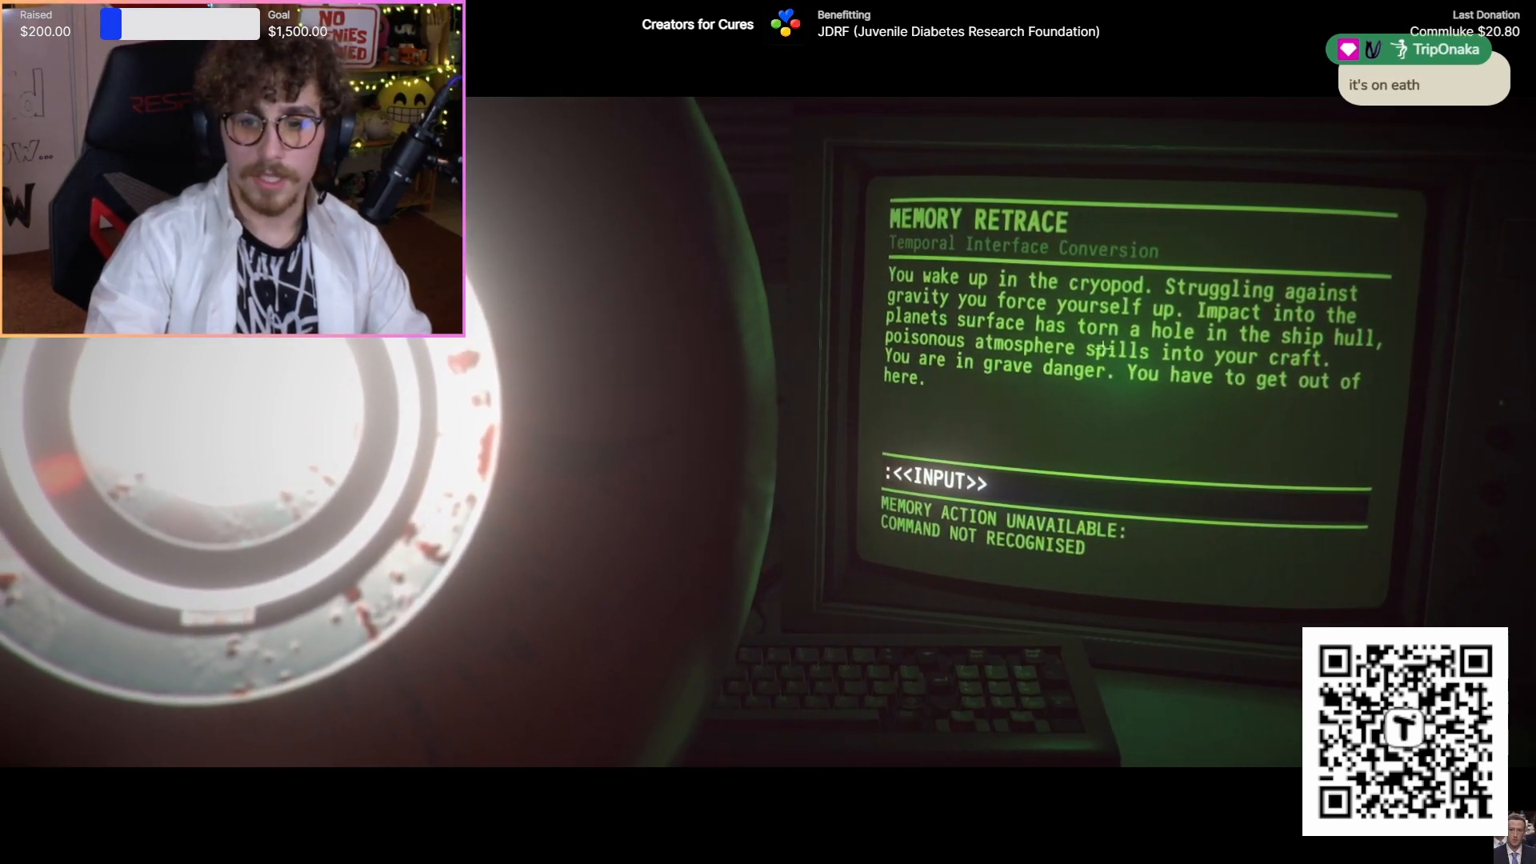
{"action": "type", "text": "leave"}
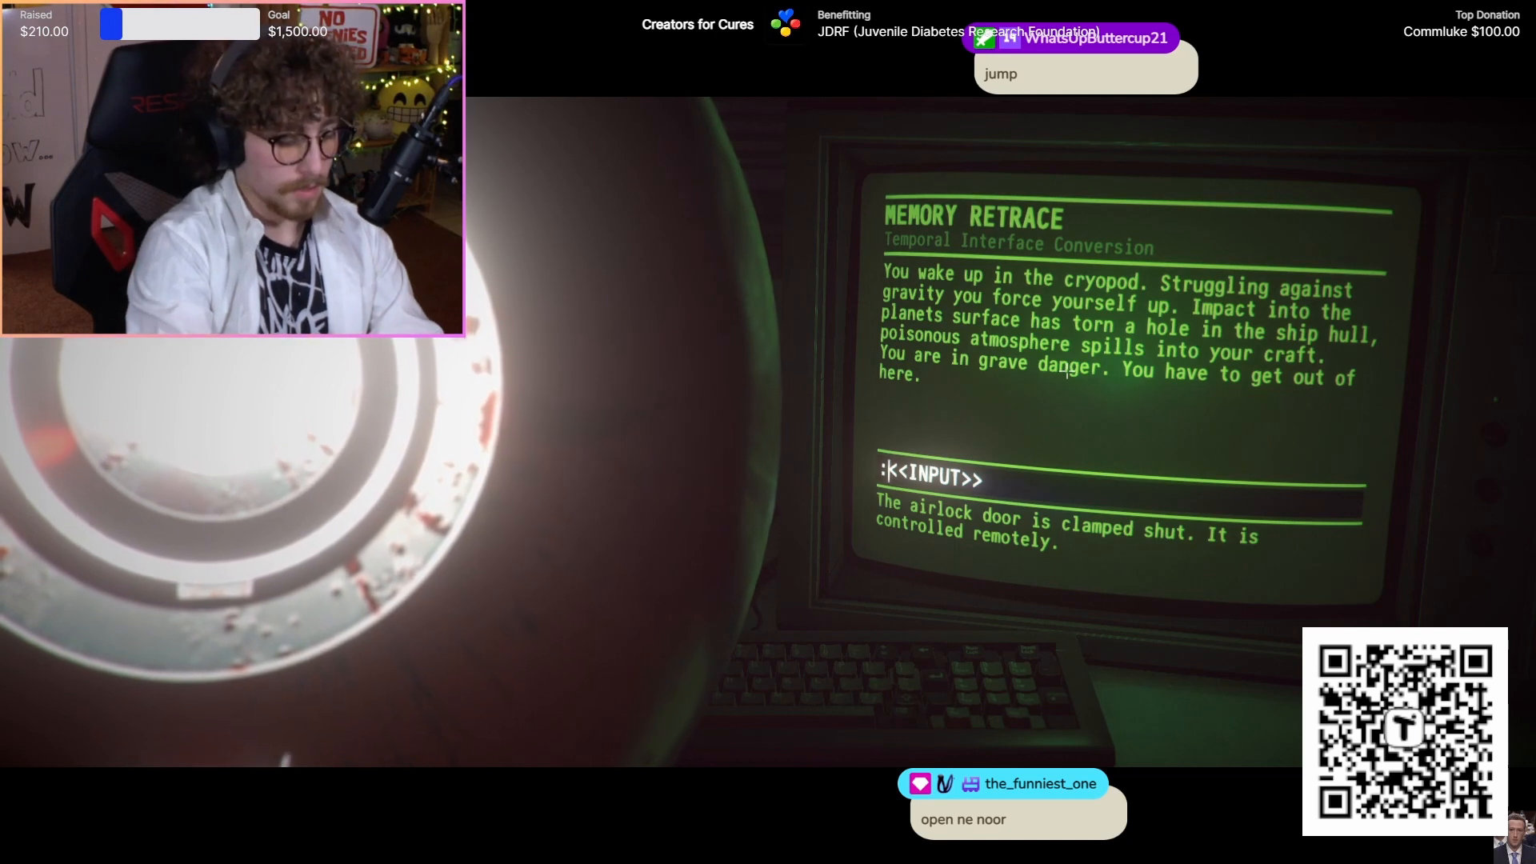
{"action": "type", "text": "un"}
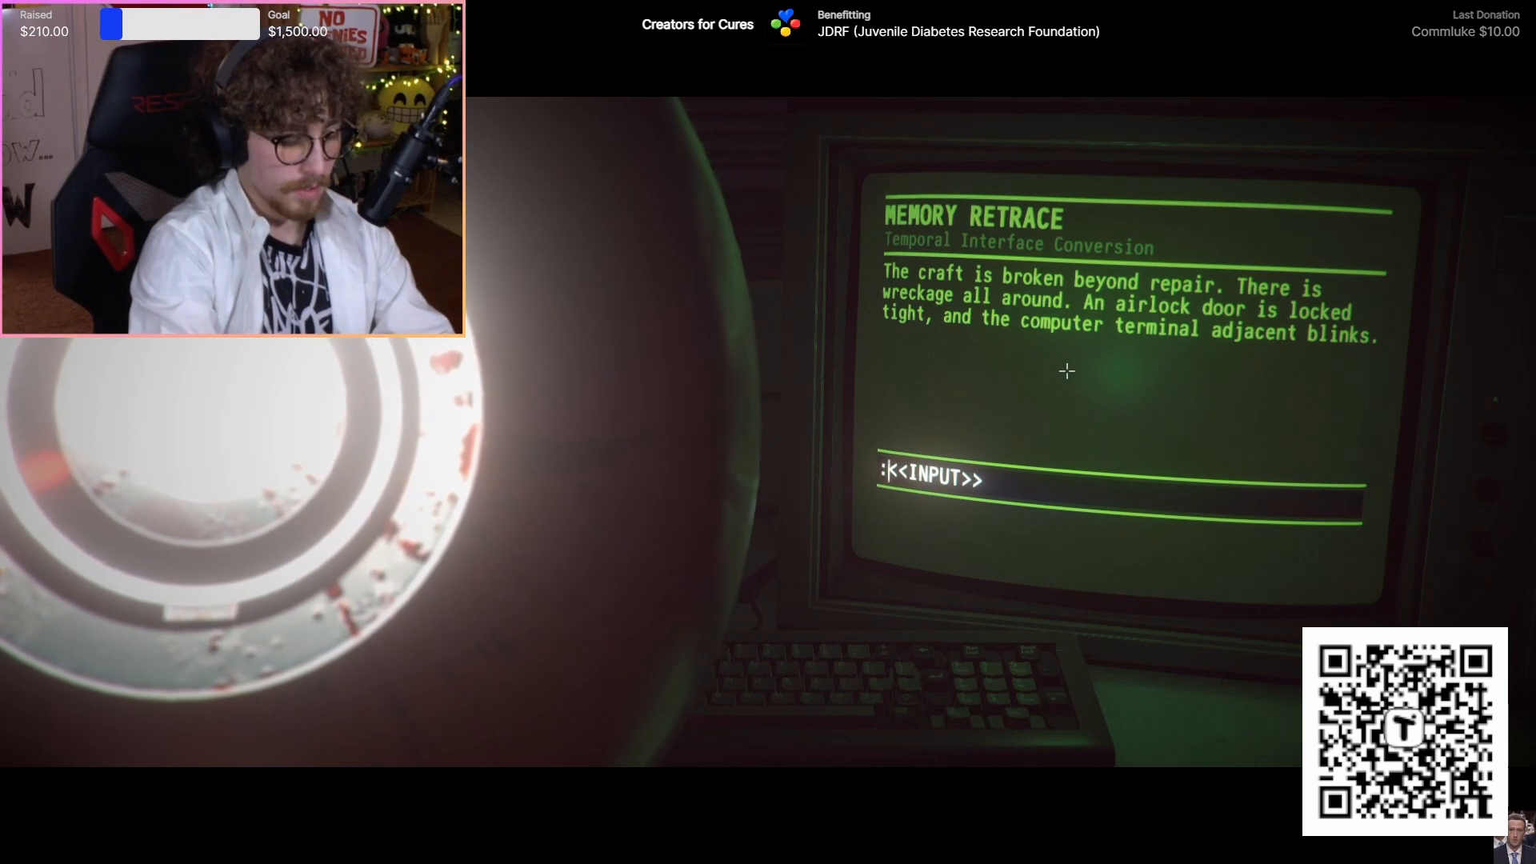
{"action": "type", "text": "go to compute"}
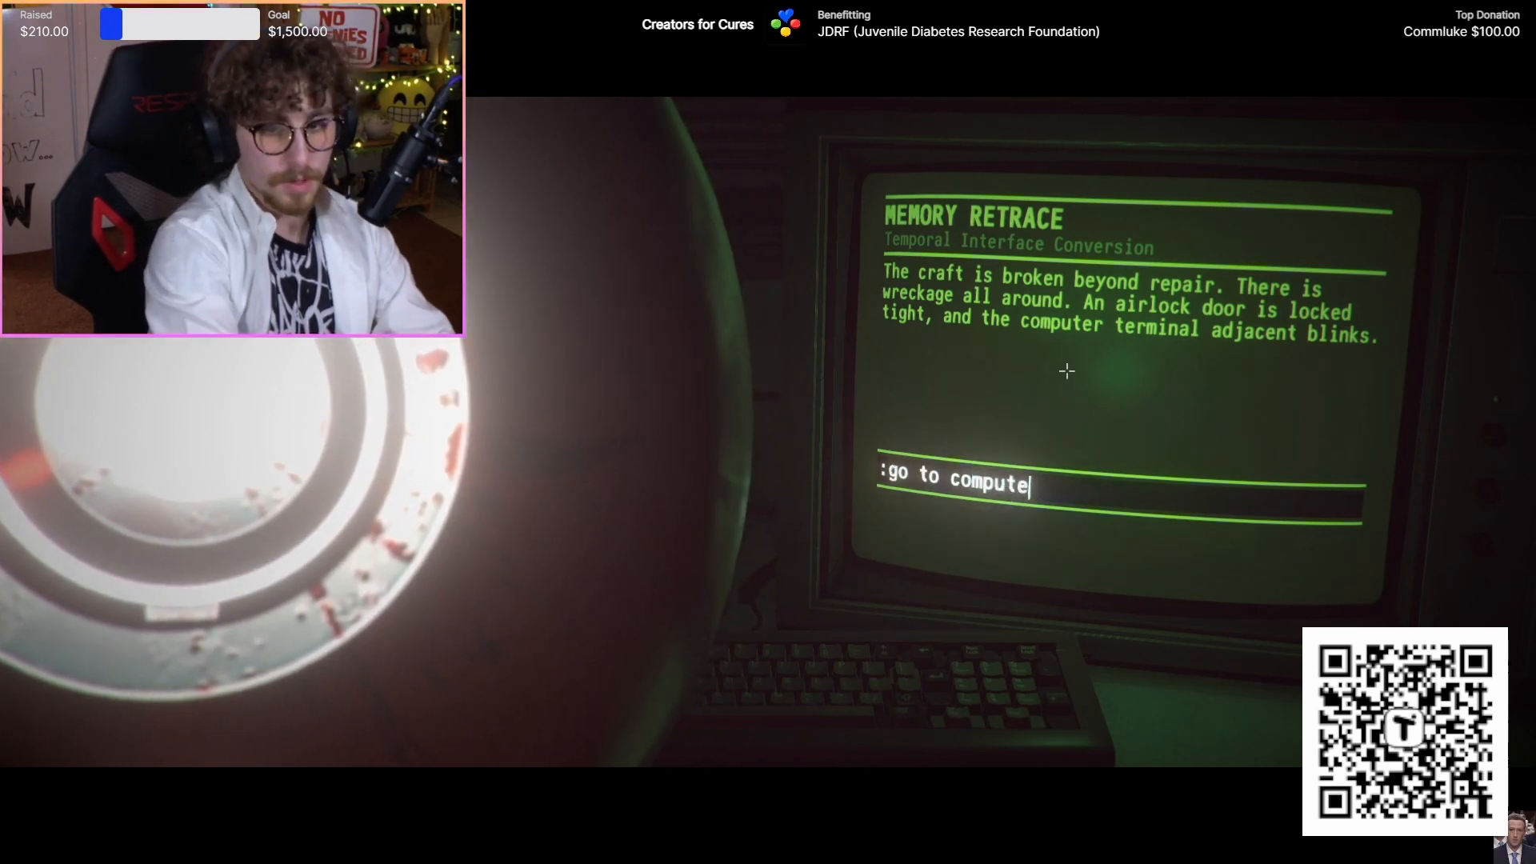
{"action": "key", "text": "Return"}
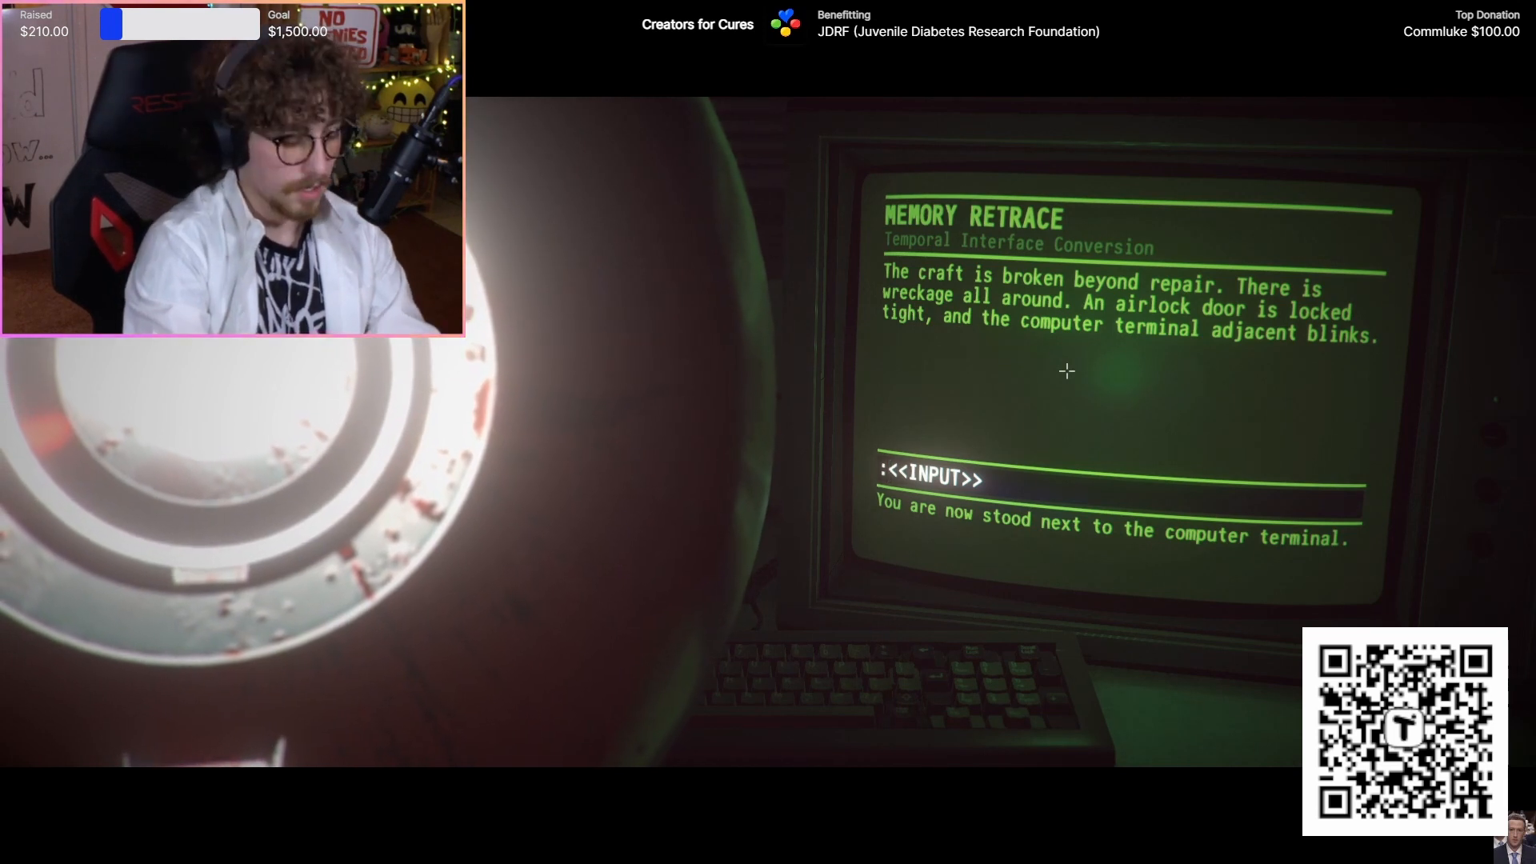
{"action": "type", "text": "turn on compo"}
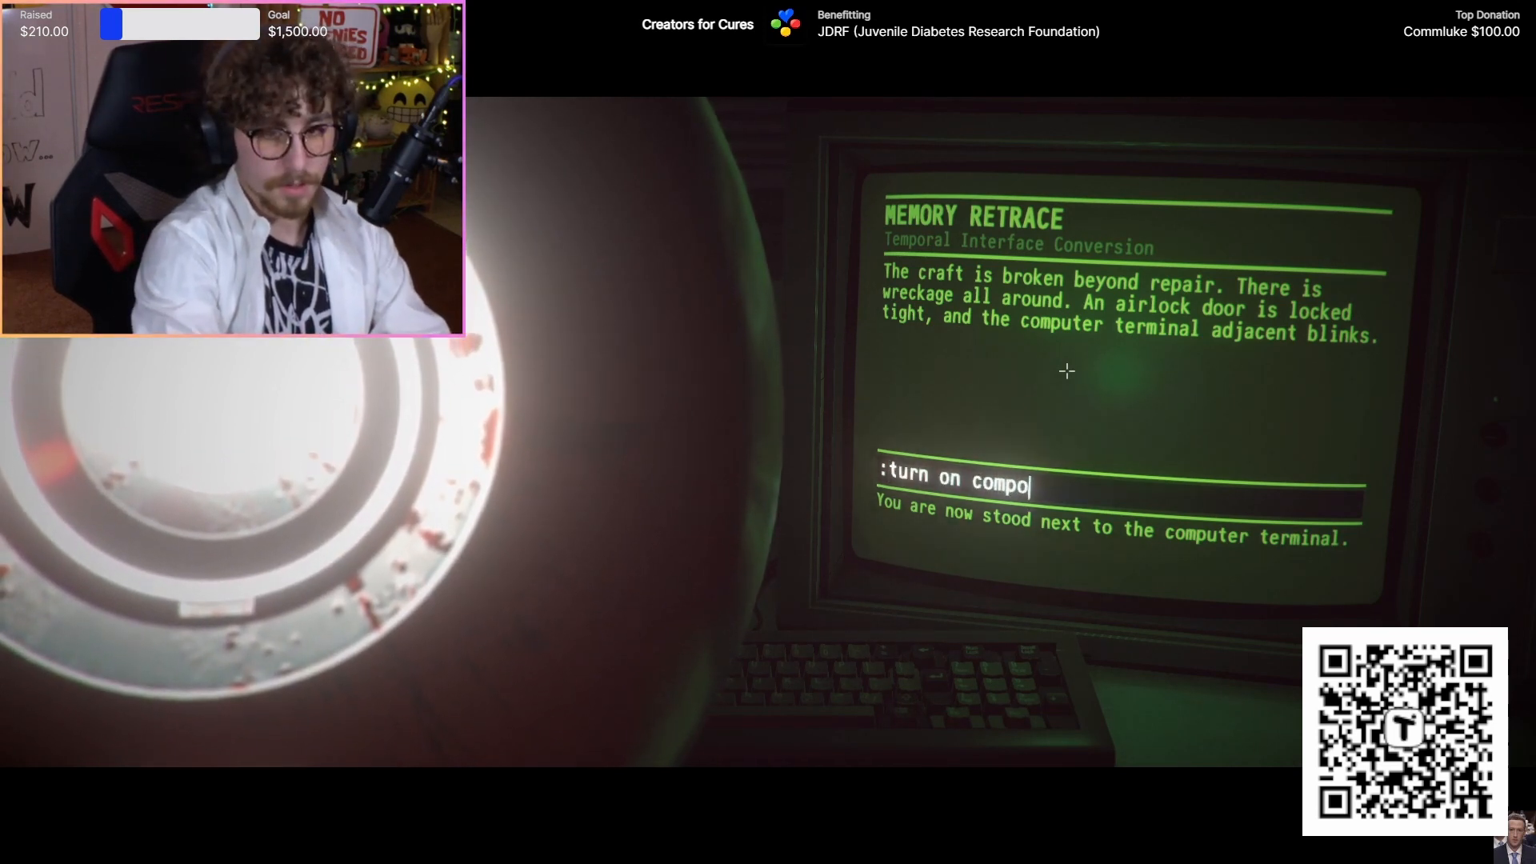
{"action": "key", "text": "Return"}
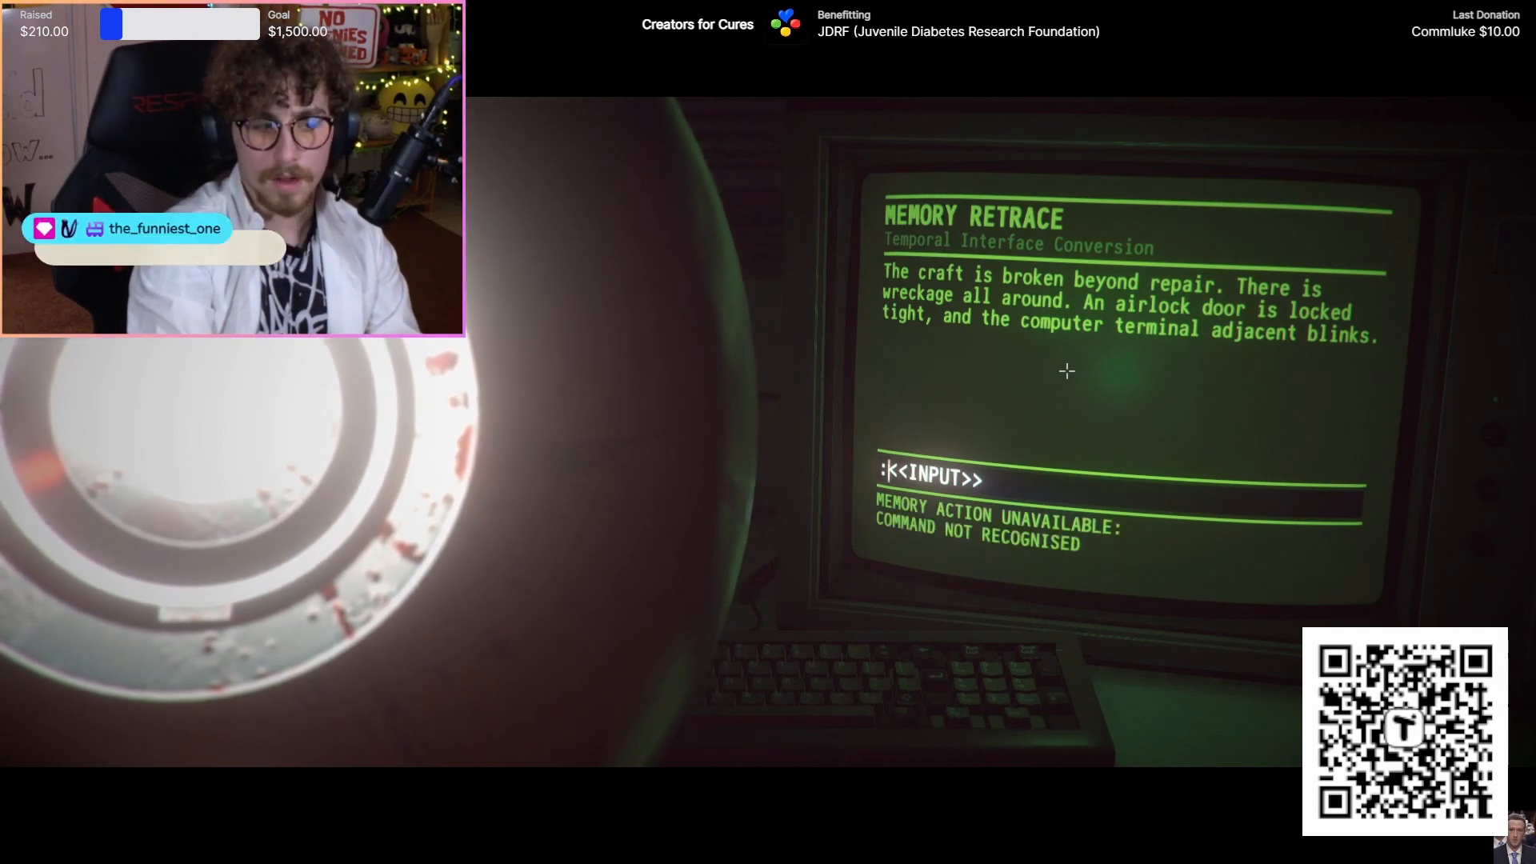
{"action": "type", "text": "un"}
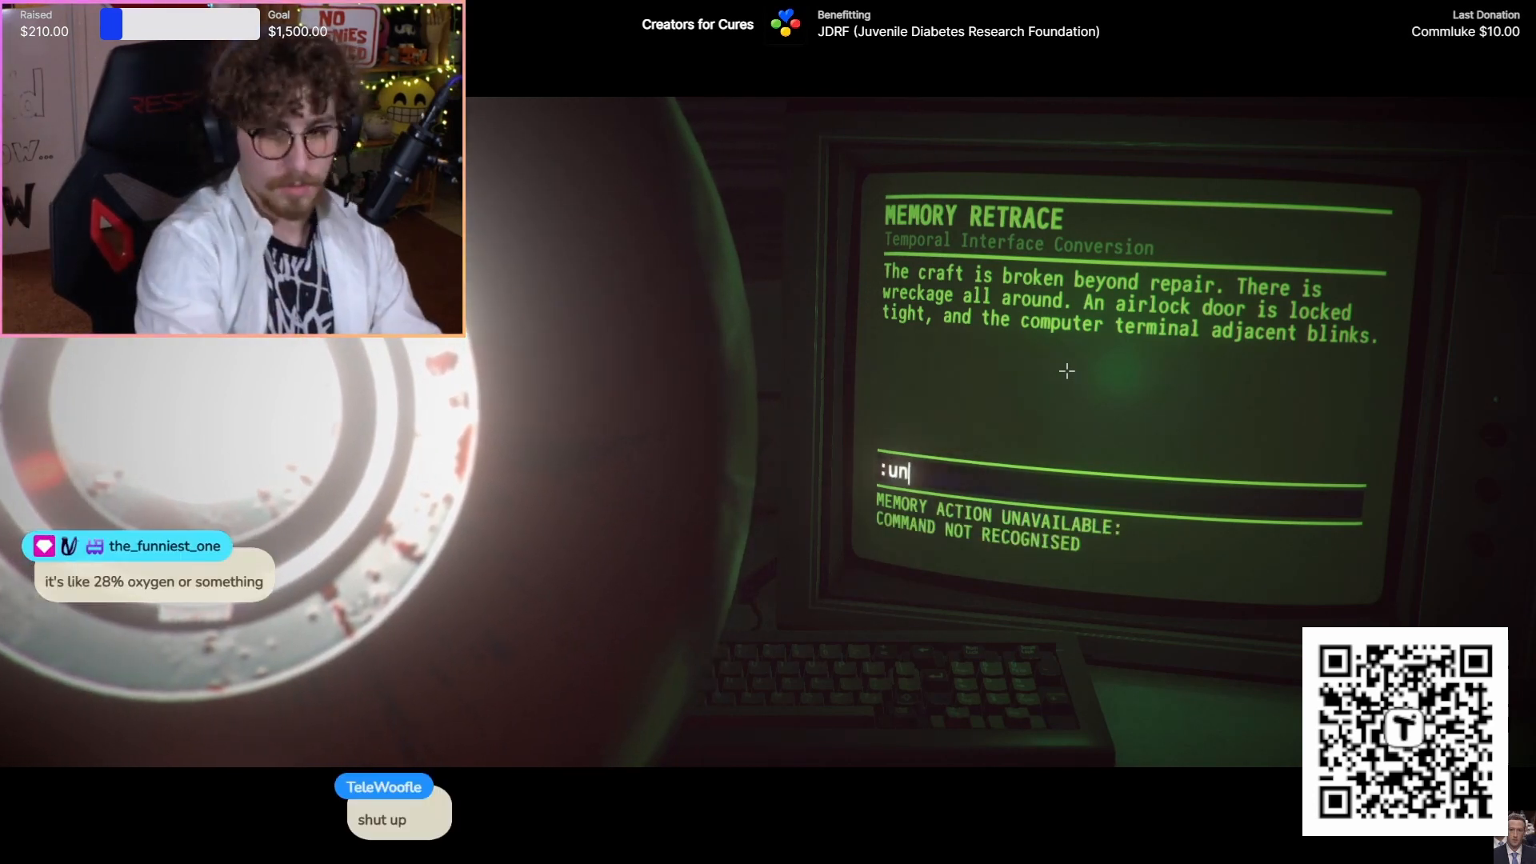
{"action": "type", "text": "lco"}
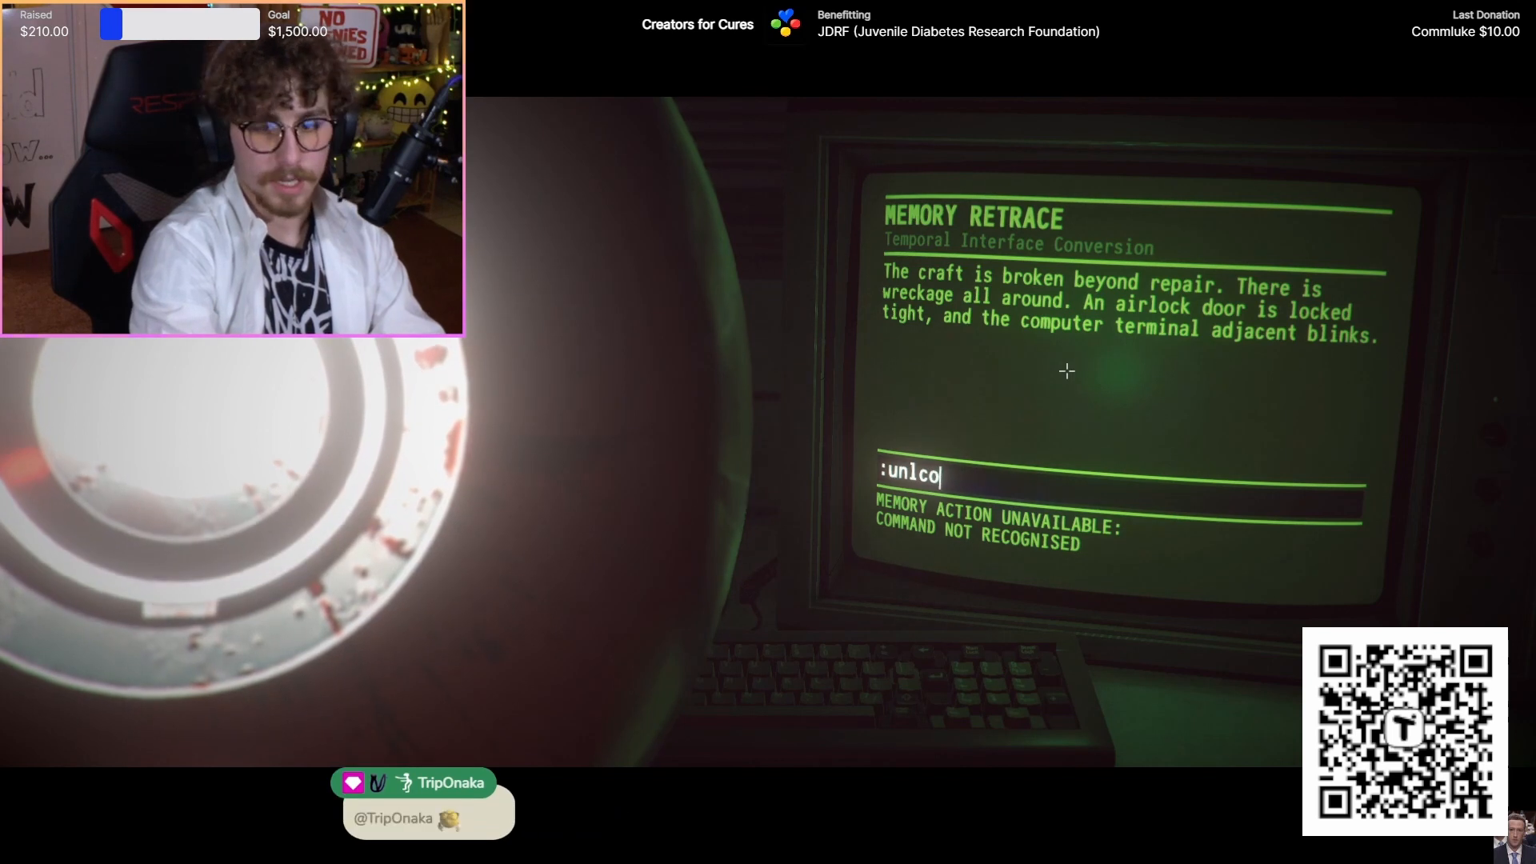
{"action": "type", "text": "ck airlo"}
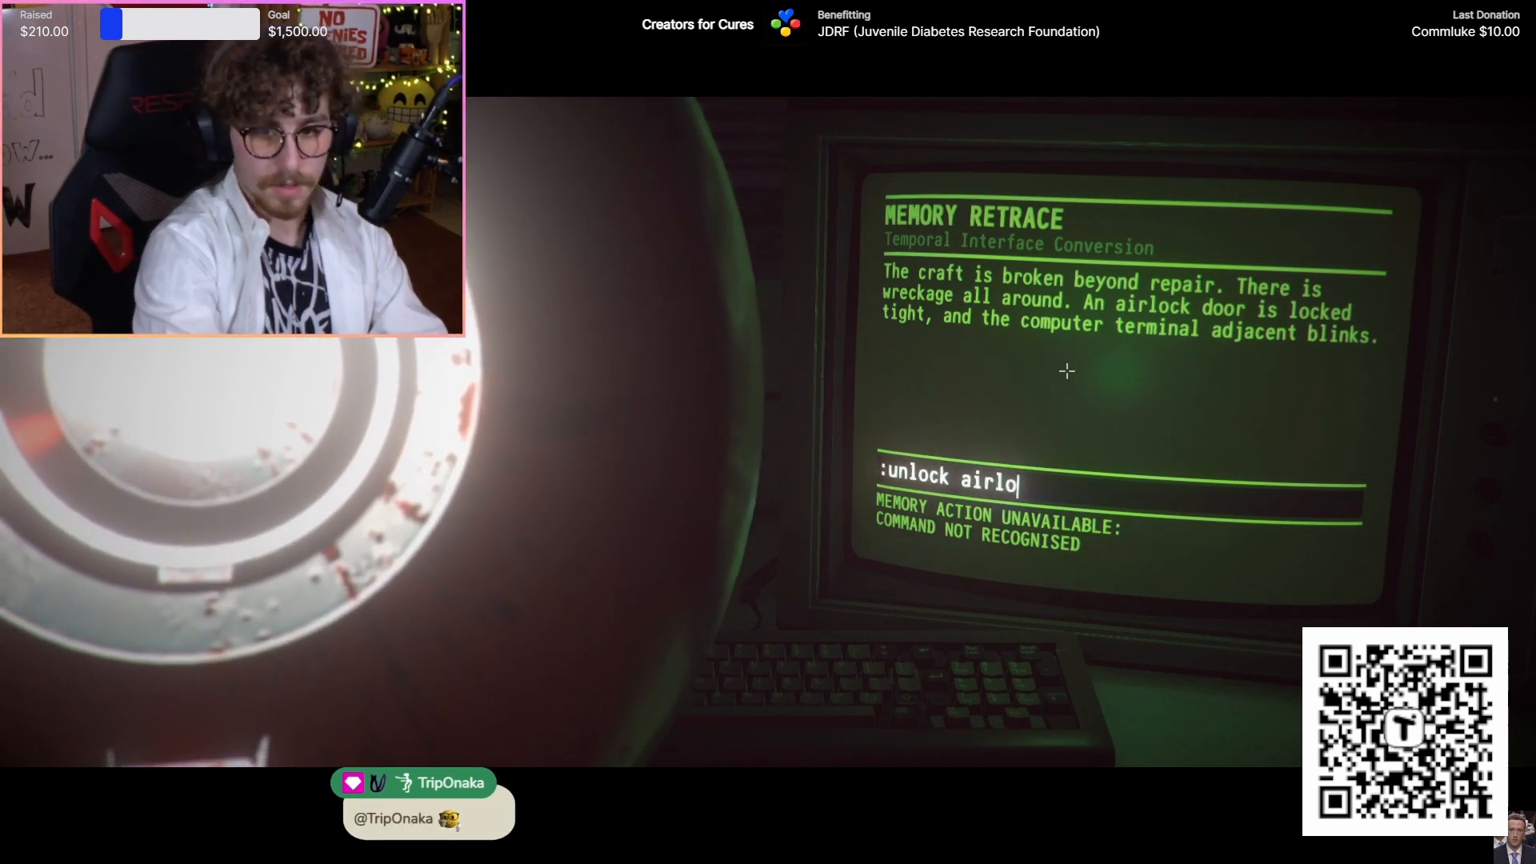
{"action": "key", "text": "Return"}
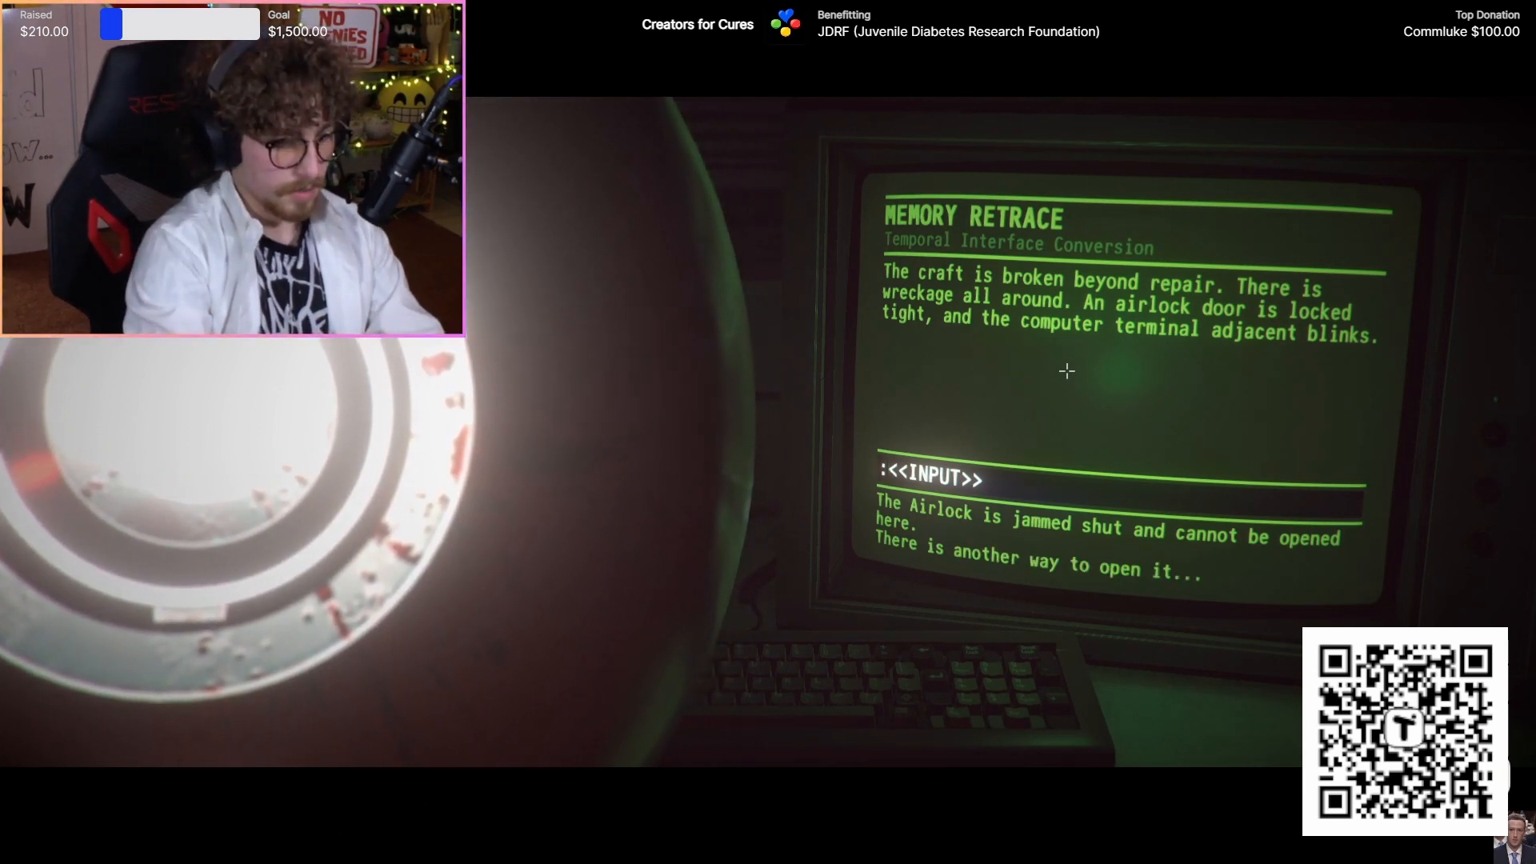
{"action": "type", "text": "turn on"}
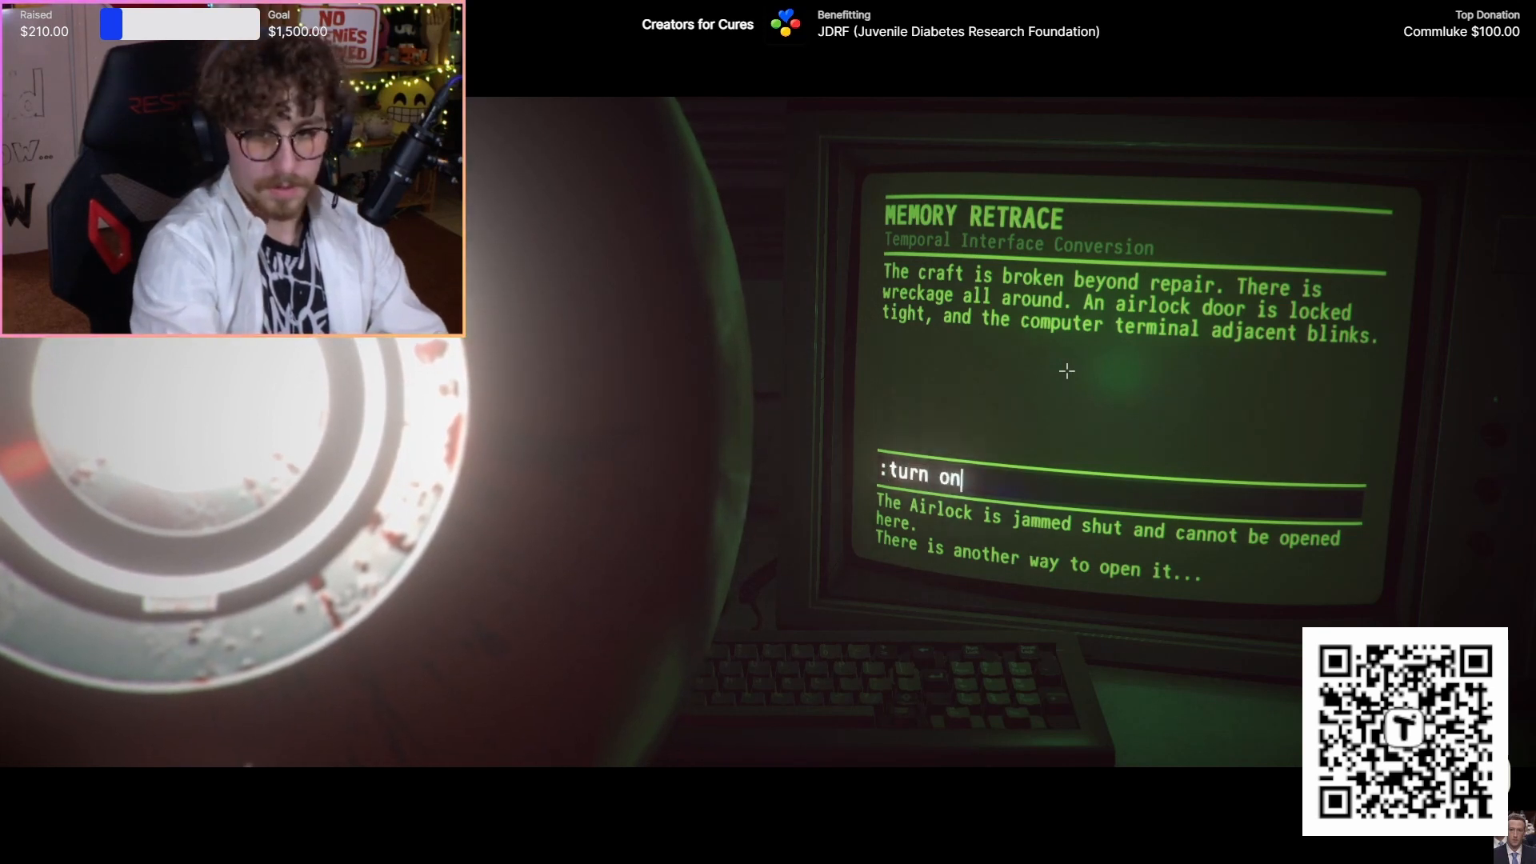
{"action": "key", "text": "Return"}
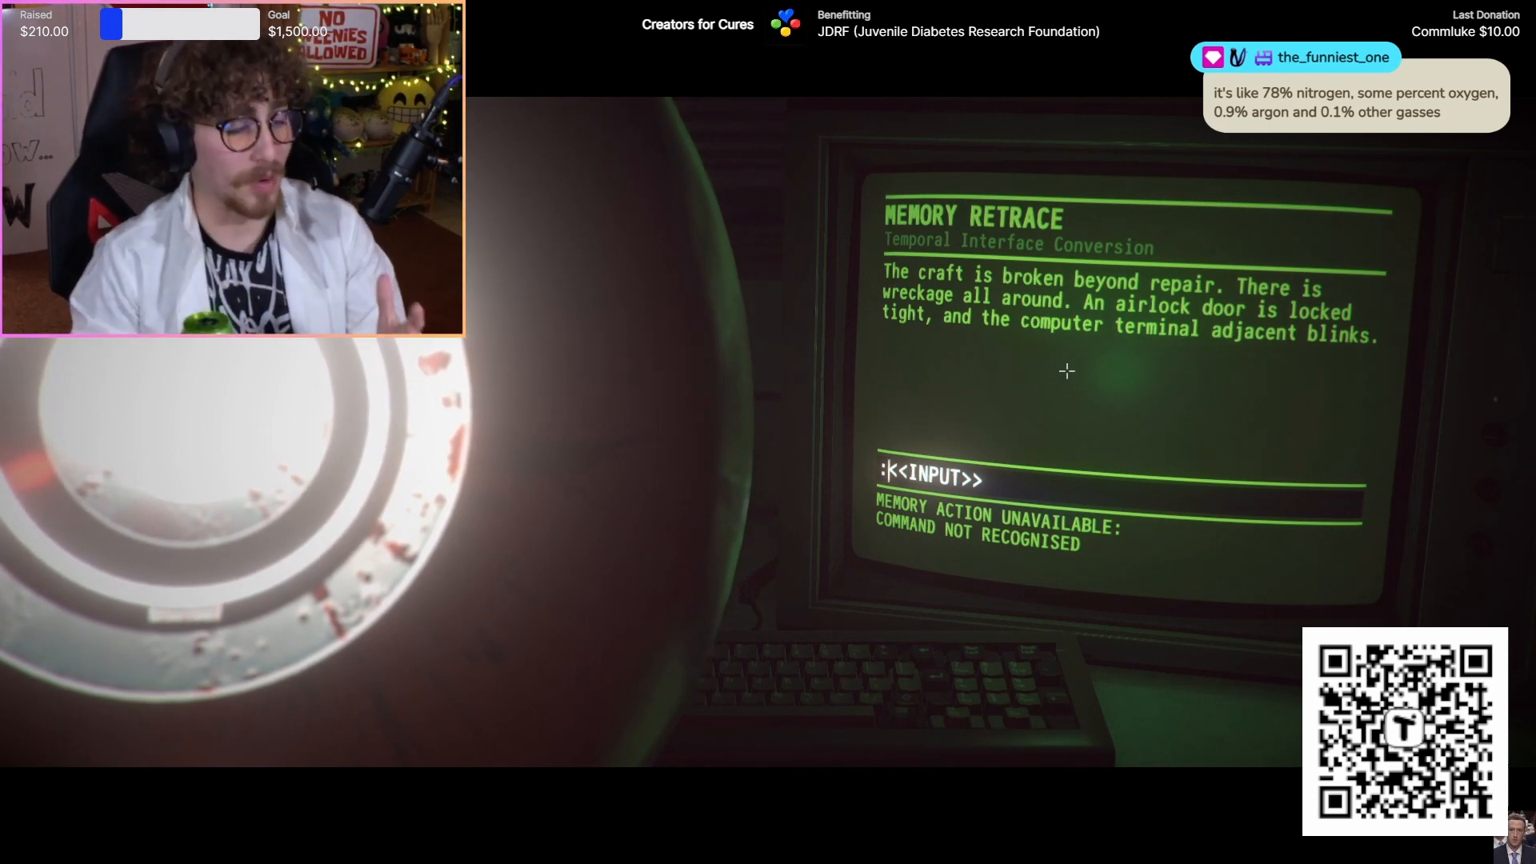
{"action": "type", "text": "u"}
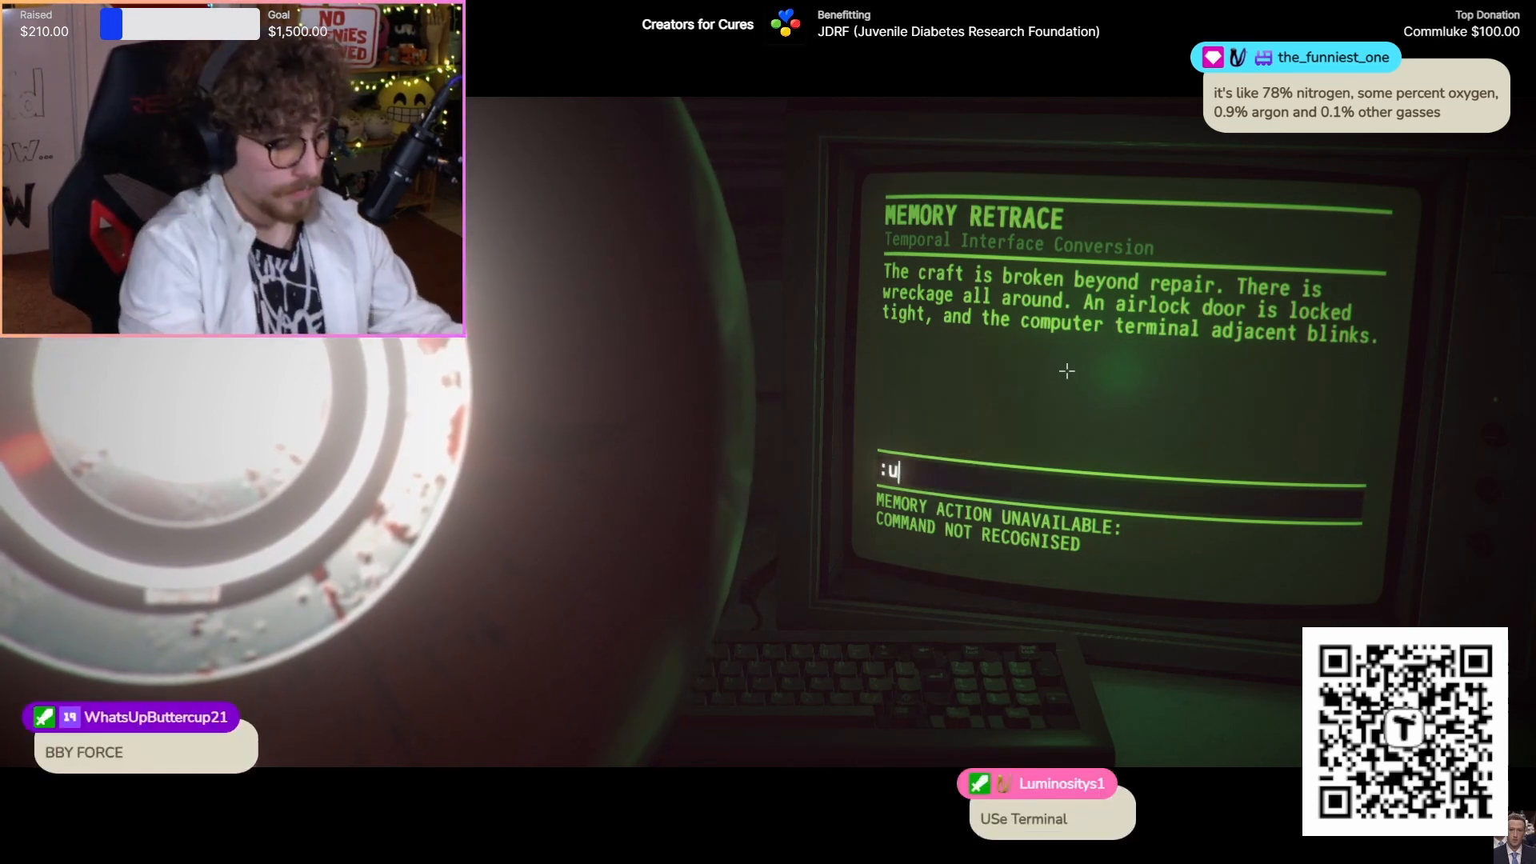
- Enter 'use terminal' to squeeze through the damaged airlock into the wreckage
{"action": "type", "text": "se termin"}
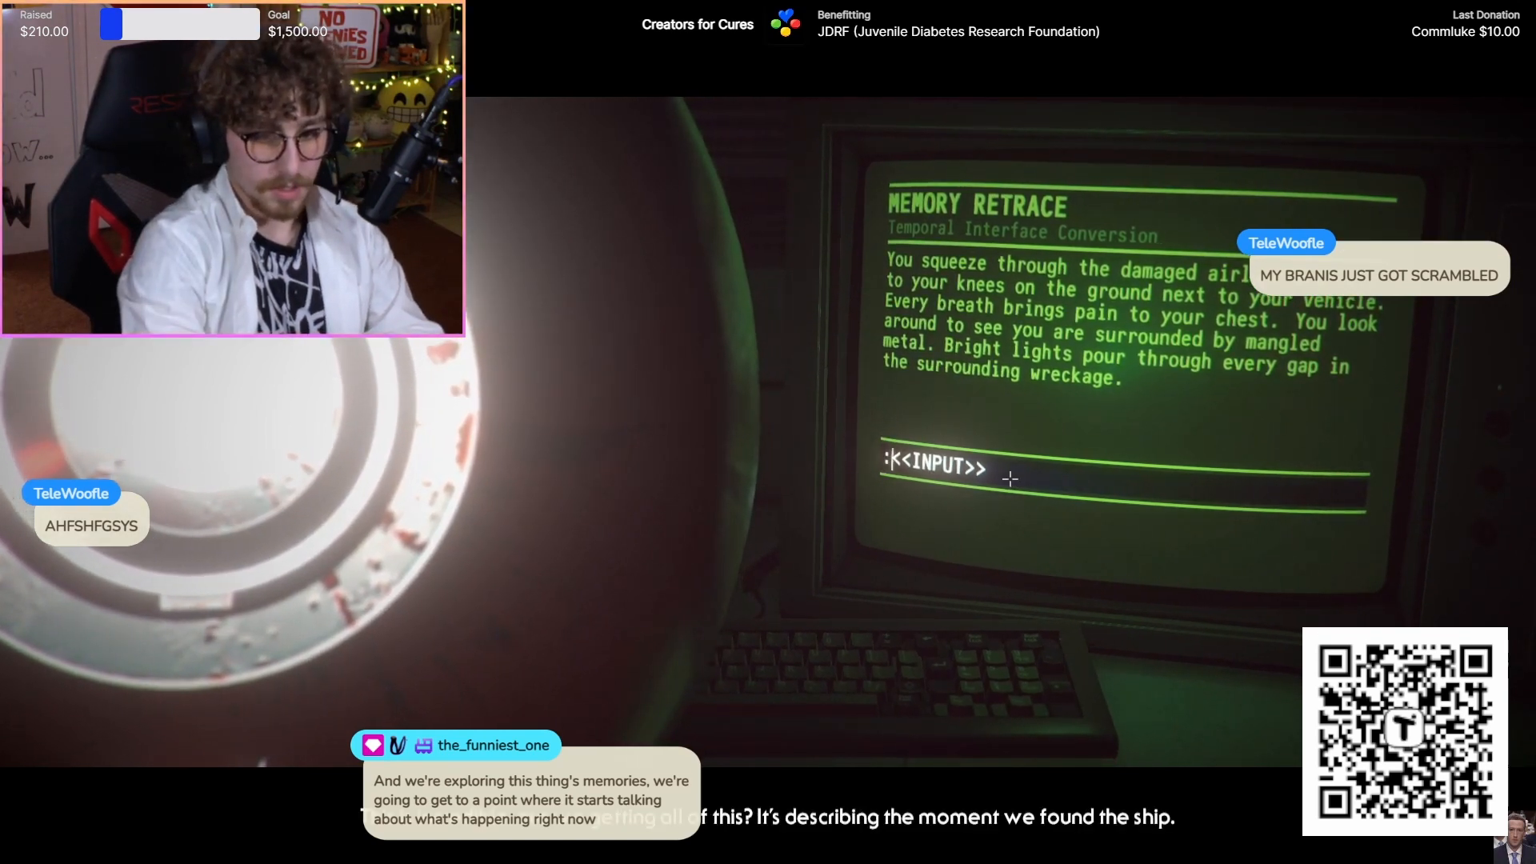
- Enter 'leave wreckage', 'go to light' and a look command to reach the crash-site description
{"action": "type", "text": "leave wr"}
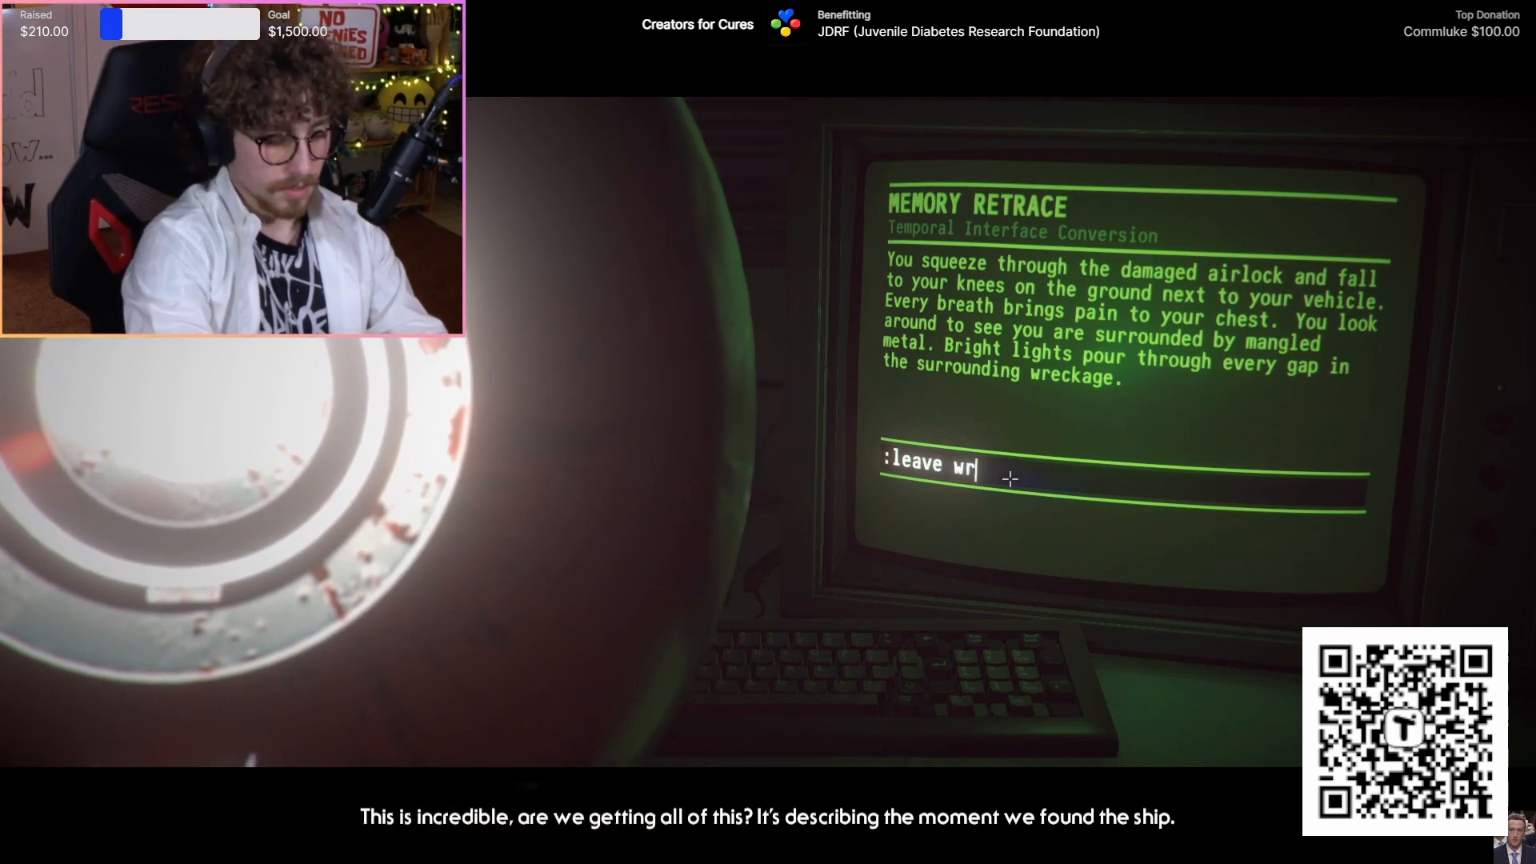
{"action": "key", "text": "Return"}
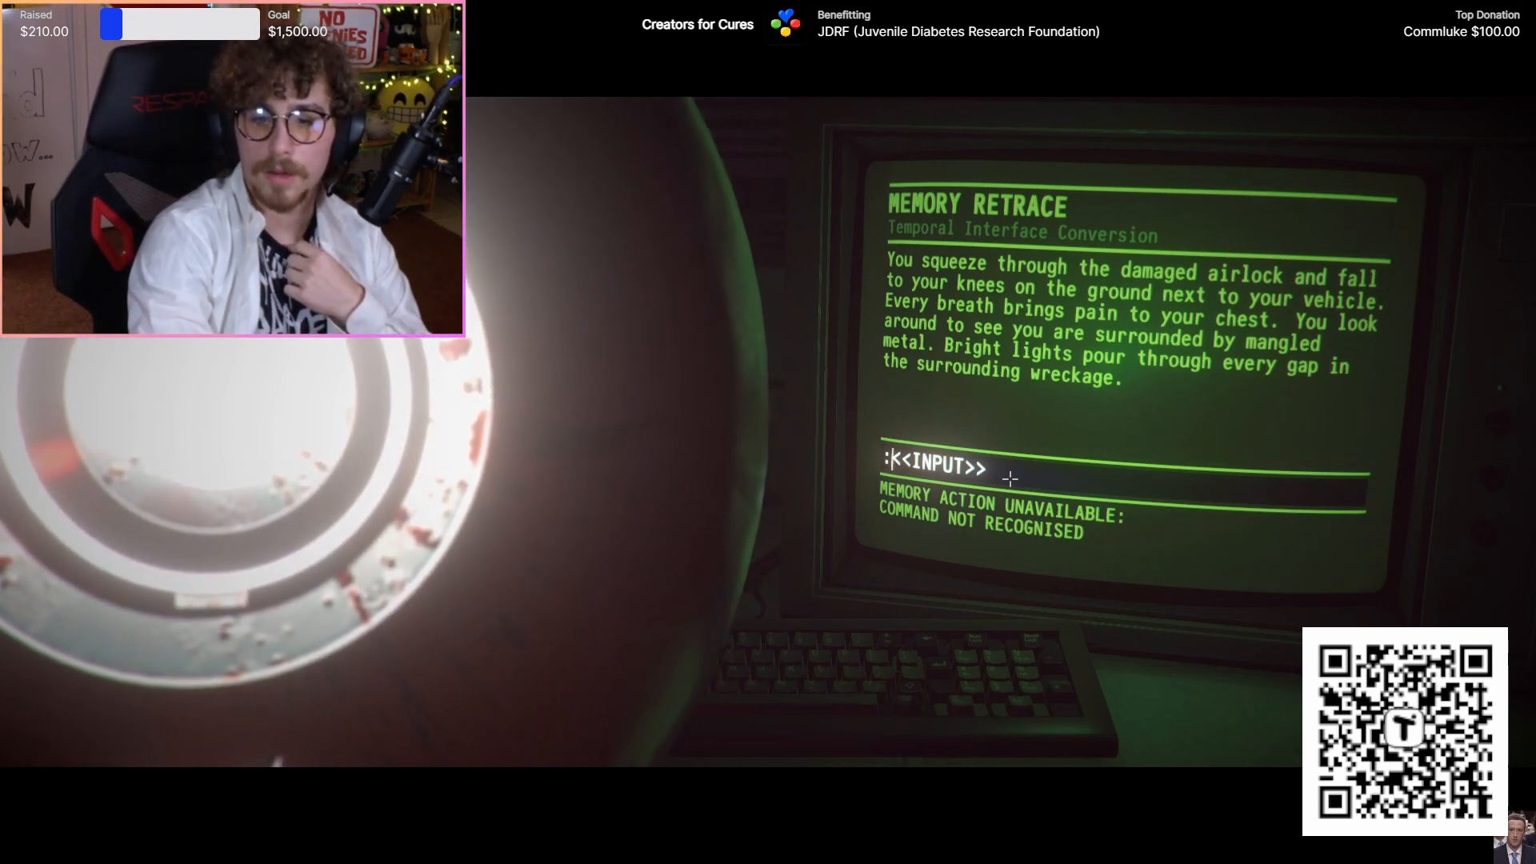
{"action": "type", "text": "go to light"}
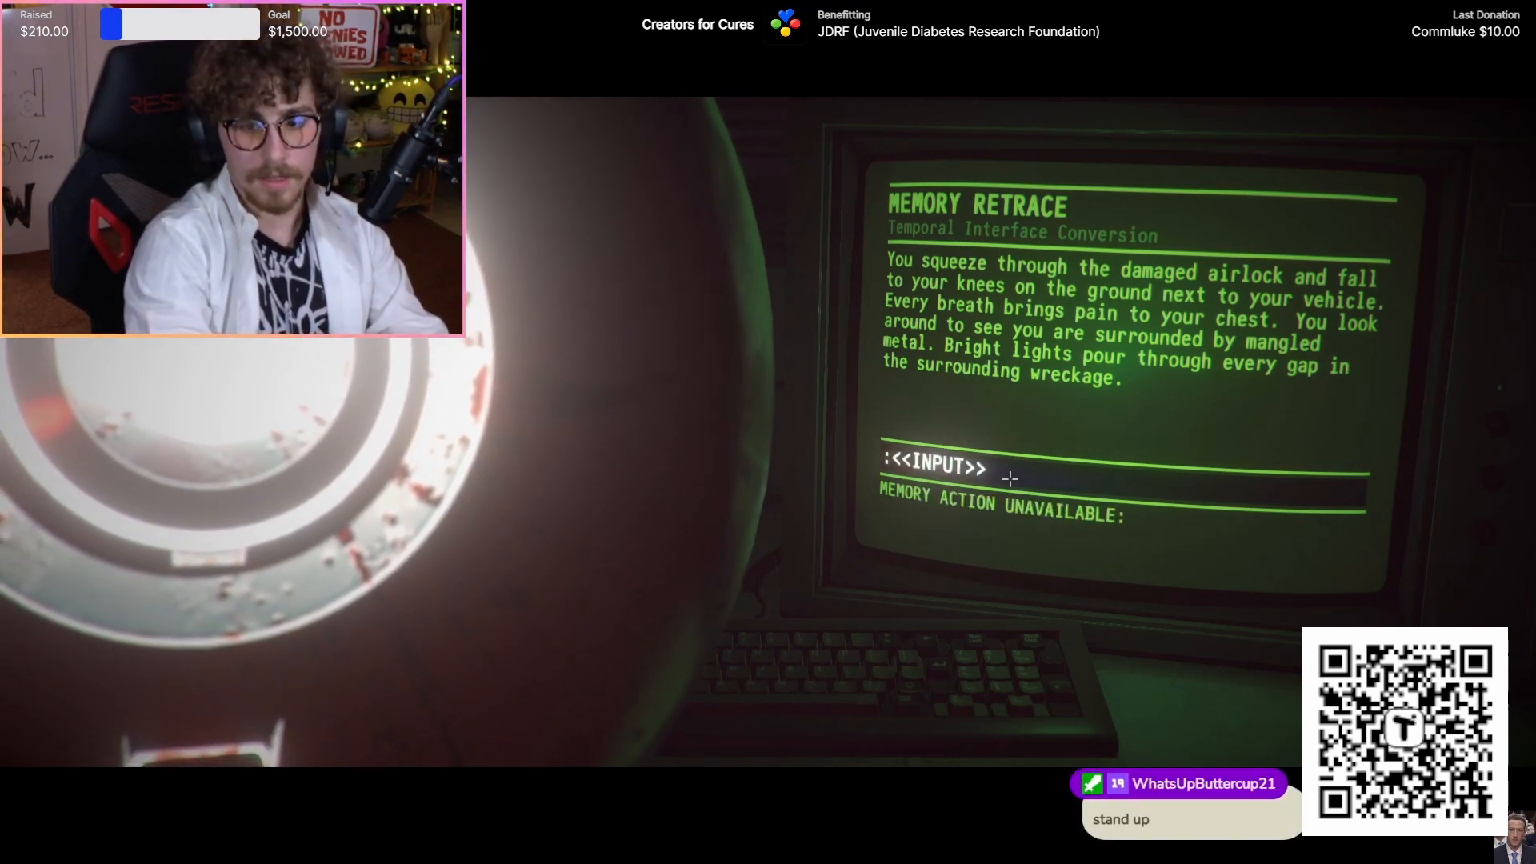
{"action": "type", "text": "lo"}
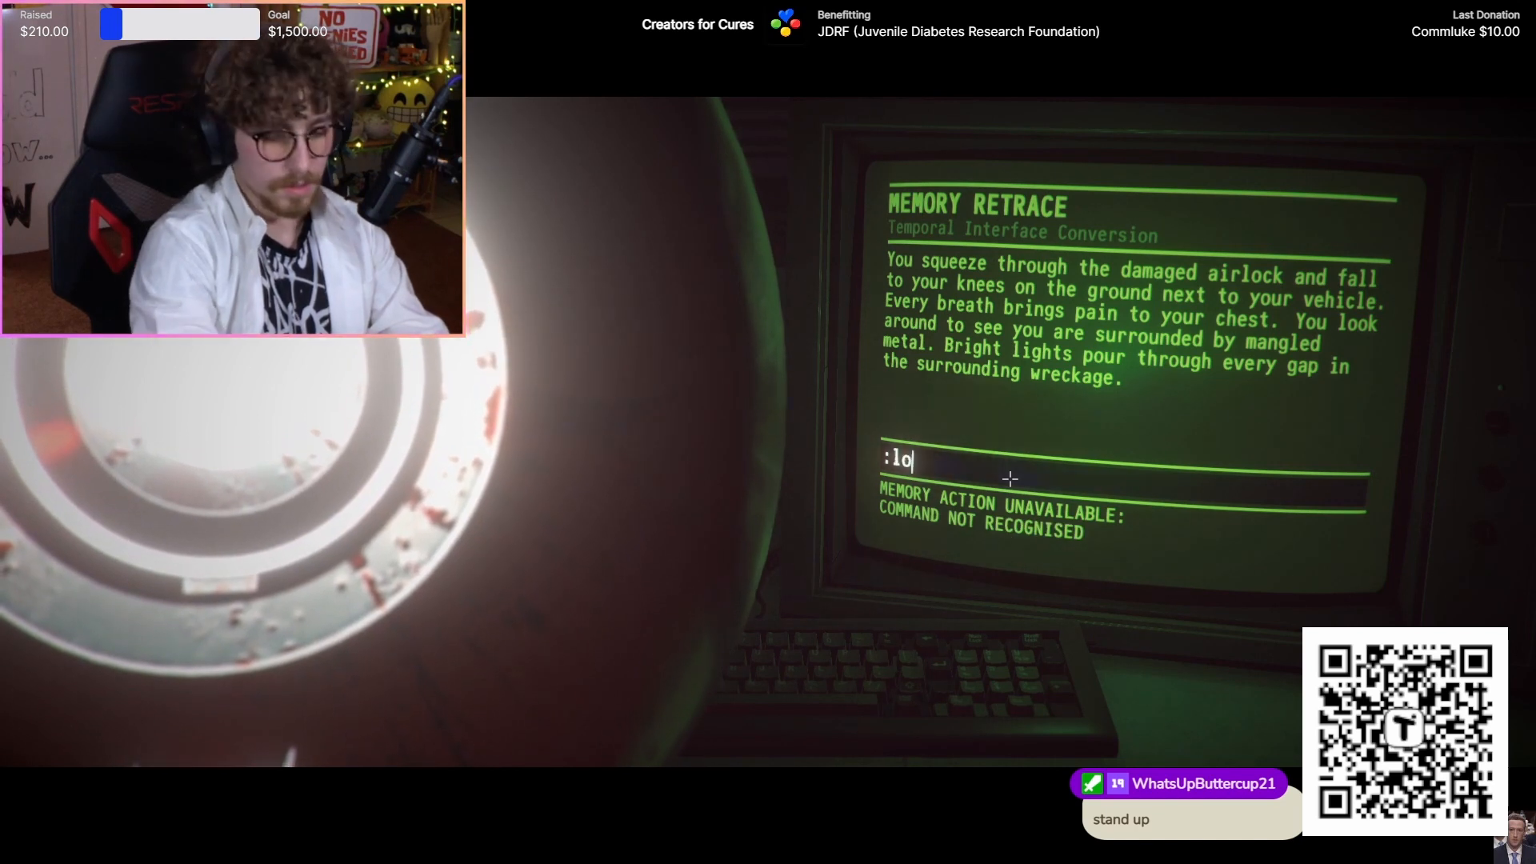
{"action": "key", "text": "Return"}
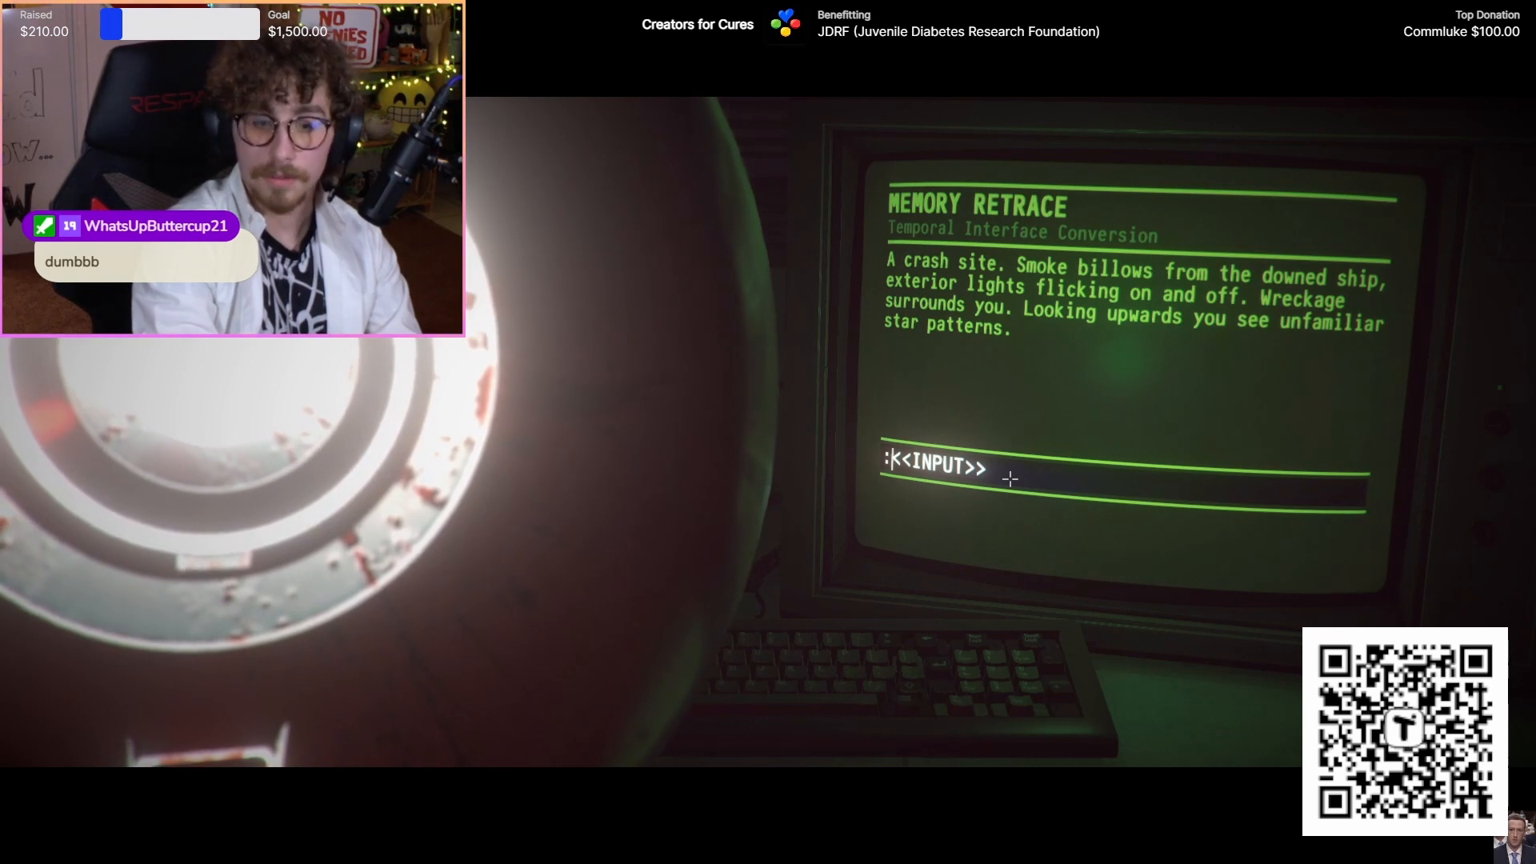
- Enter 'stand', 'look at lights' and 'move wreckage' to crawl through into the attacking lights
{"action": "type", "text": "stand"}
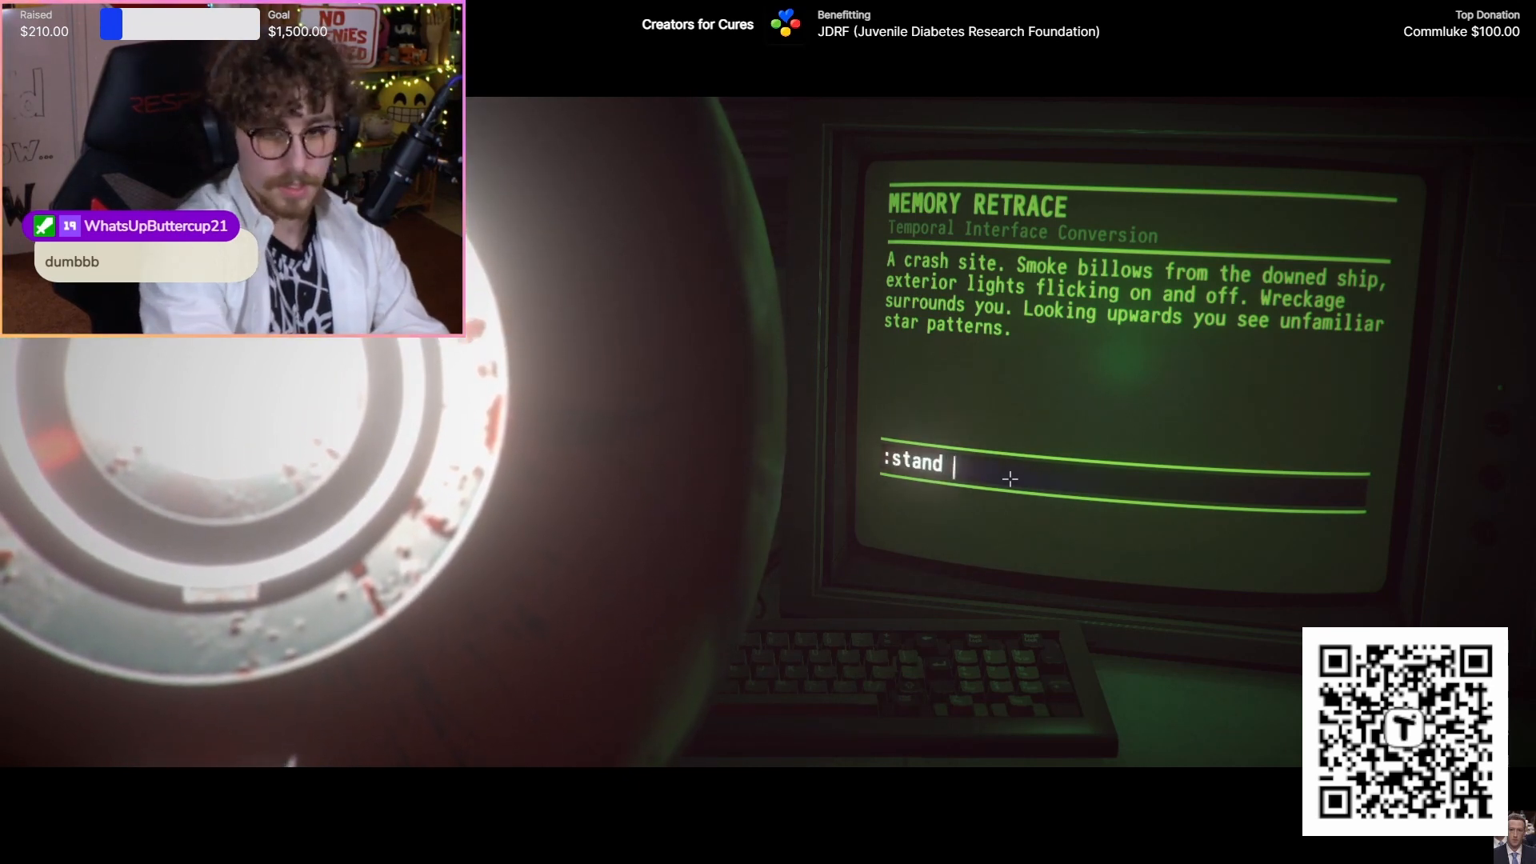
{"action": "key", "text": "Return"}
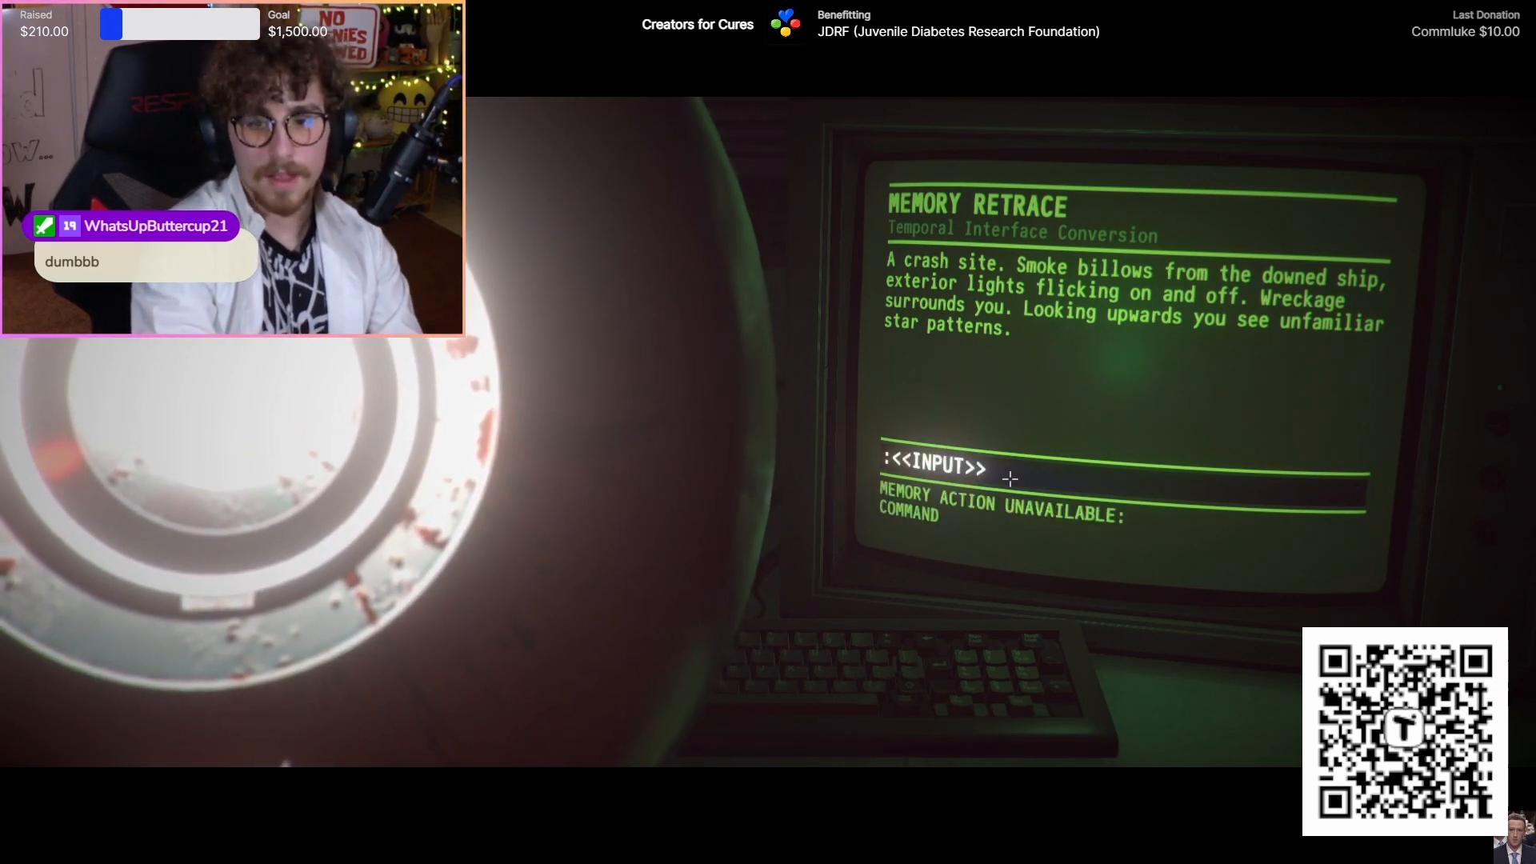
{"action": "type", "text": "look at"}
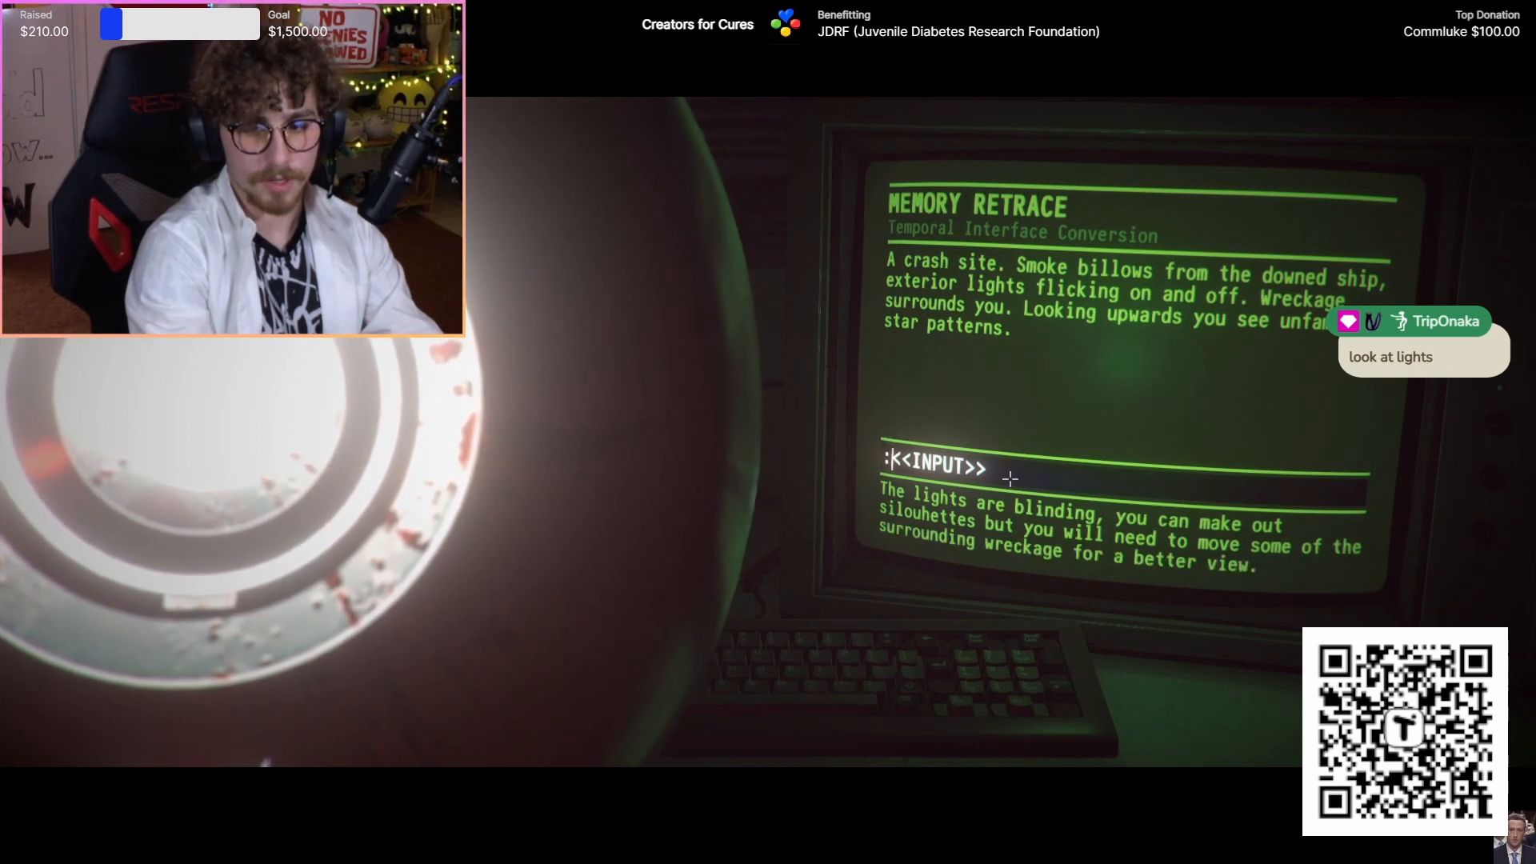
{"action": "type", "text": "move wrecka"}
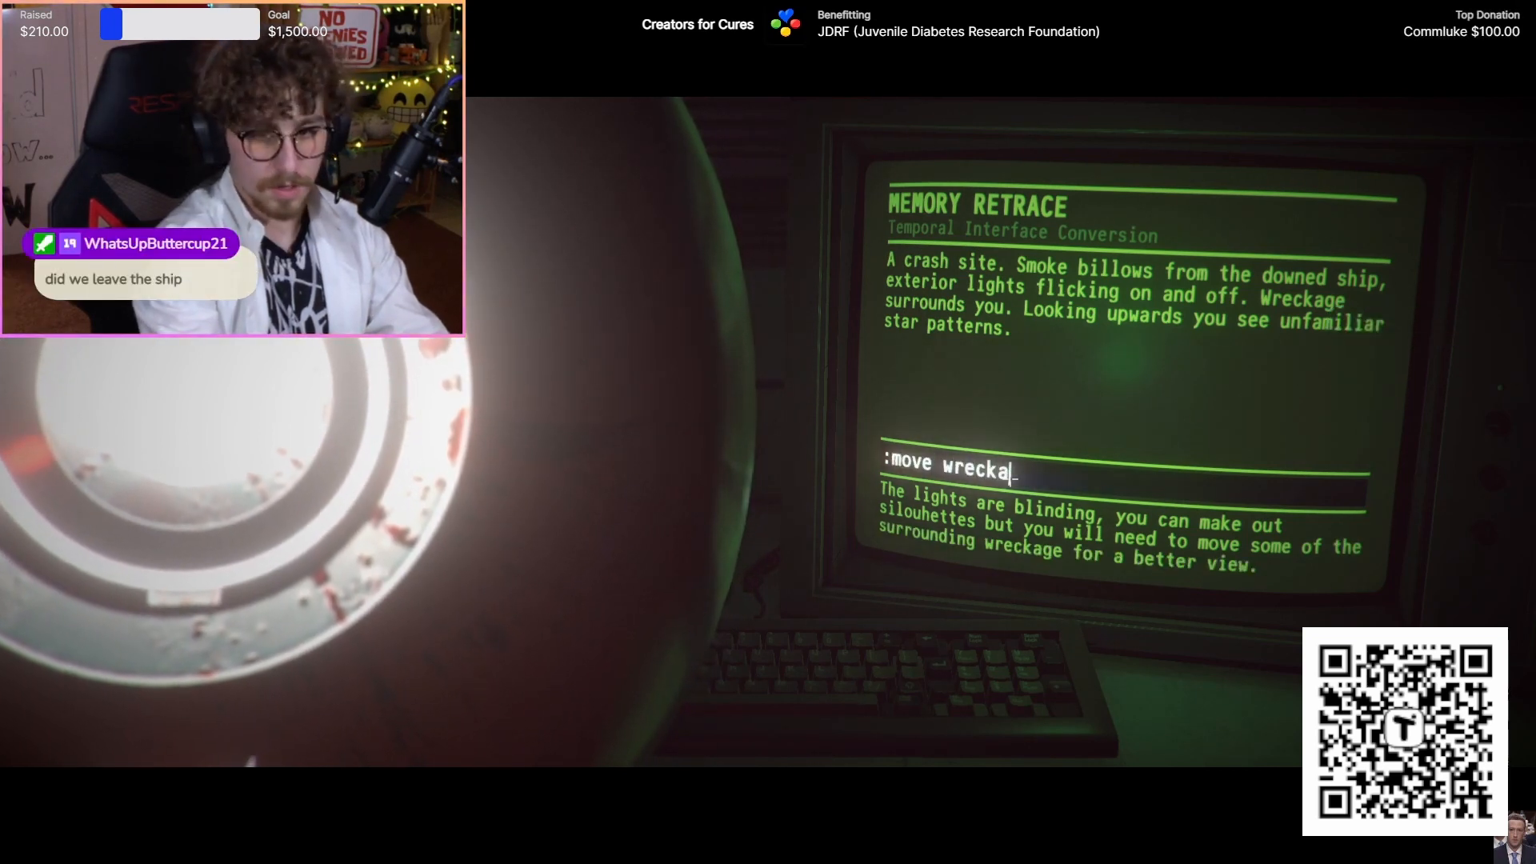
{"action": "key", "text": "Return"}
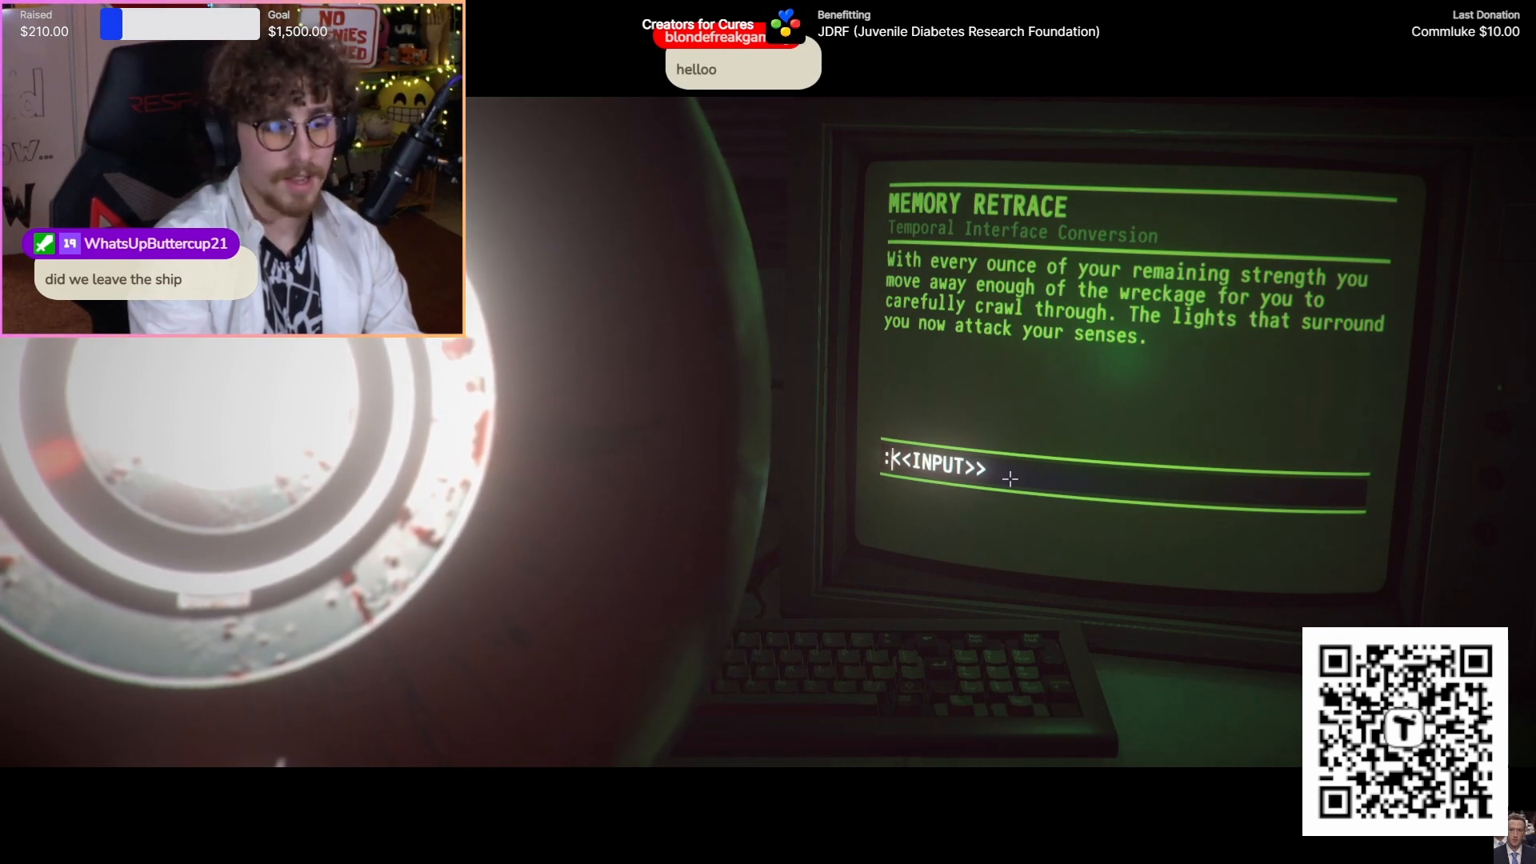
- Enter 'look around' then 'look at figure' to reveal the bulky masked silhouette
{"action": "type", "text": "look arou"}
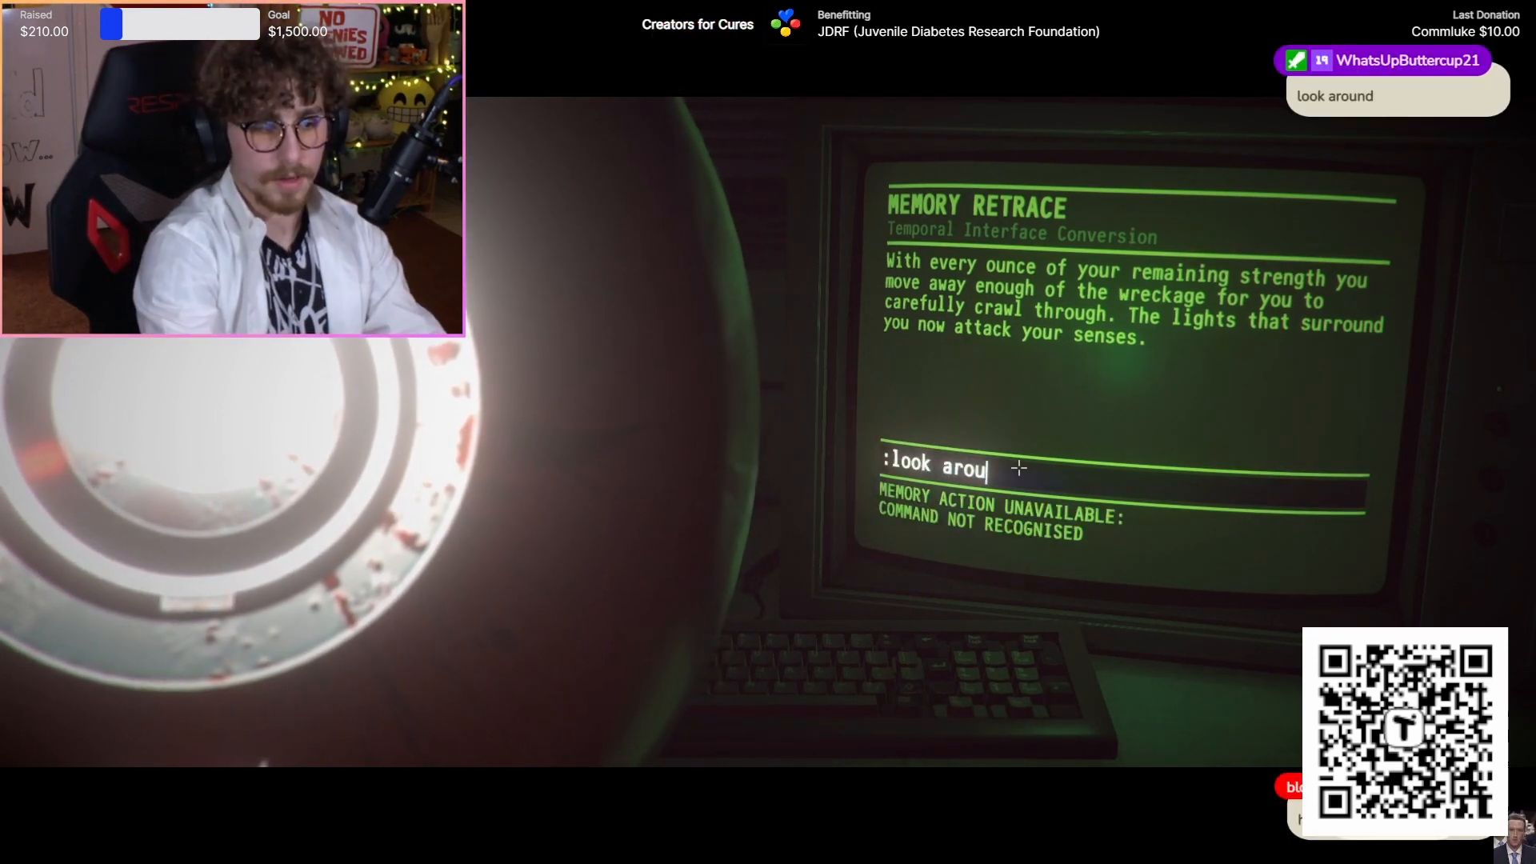
{"action": "key", "text": "Return"}
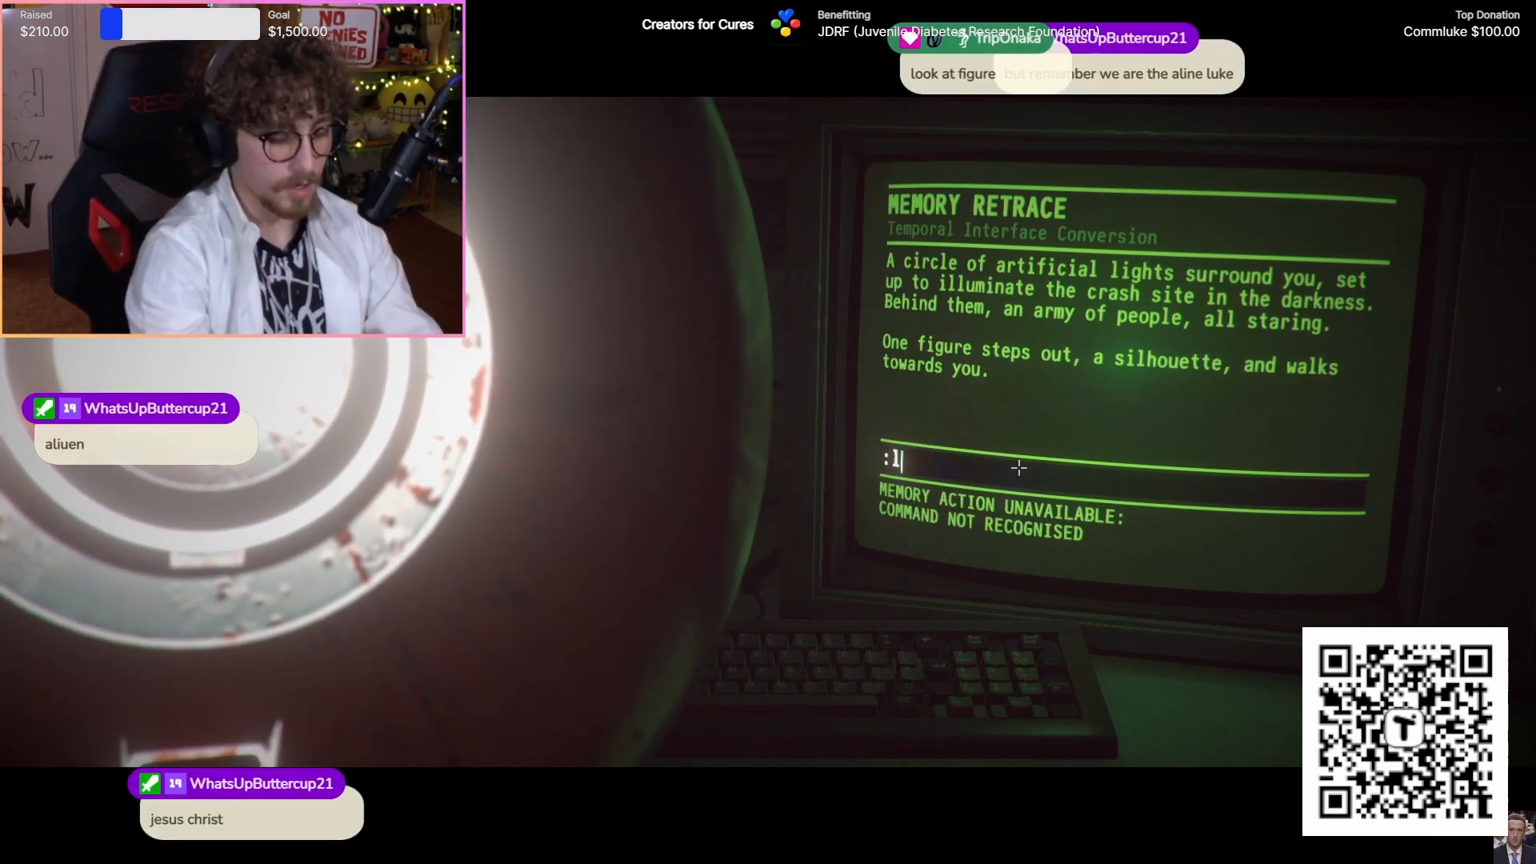
{"action": "type", "text": "look at figure"}
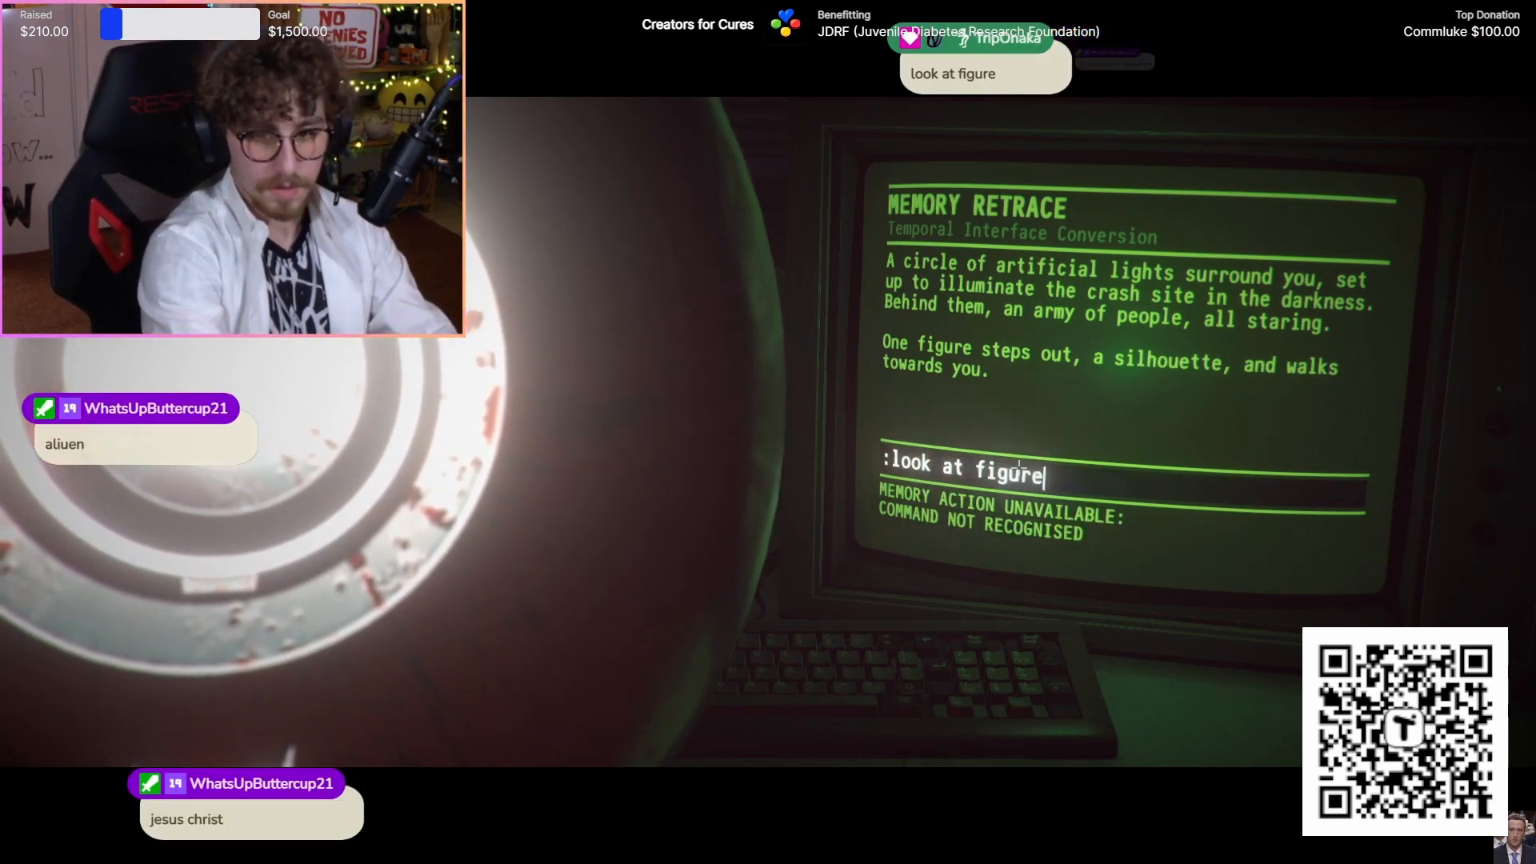
{"action": "key", "text": "Return"}
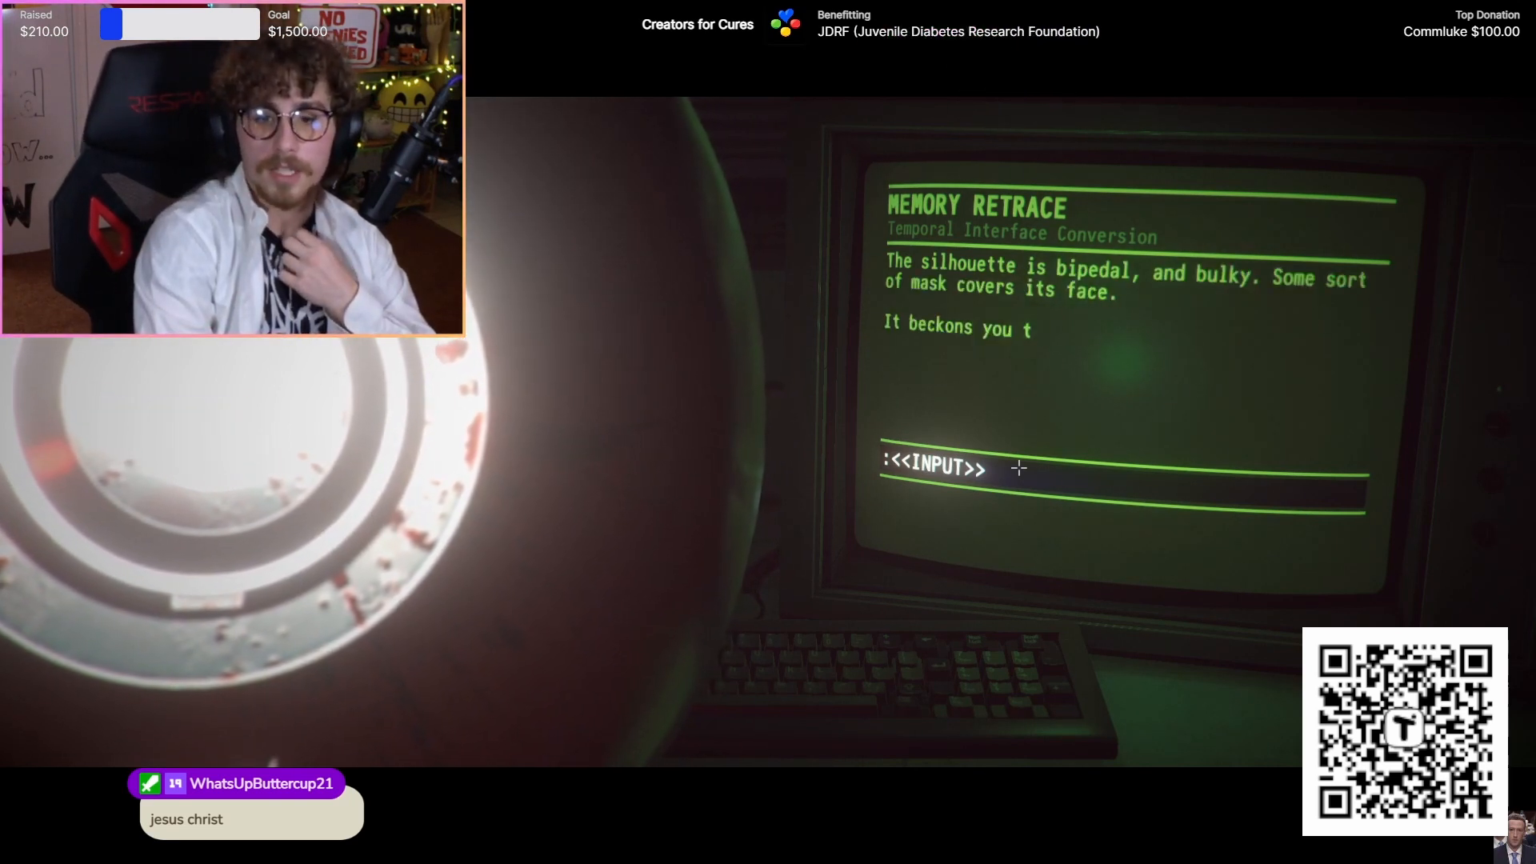
{"action": "type", "text": "ap"}
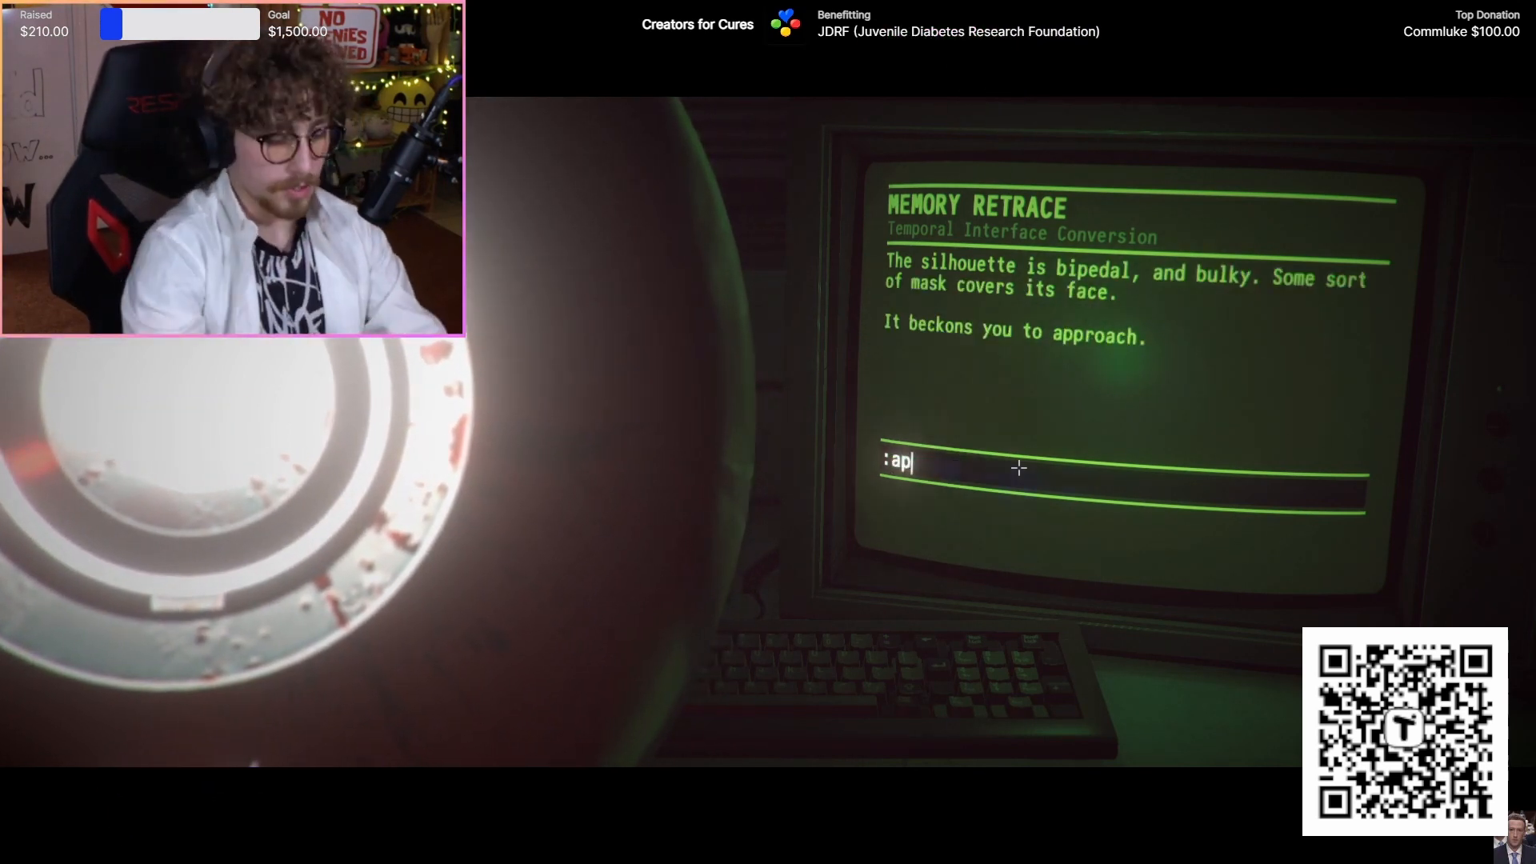
{"action": "key", "text": "Return"}
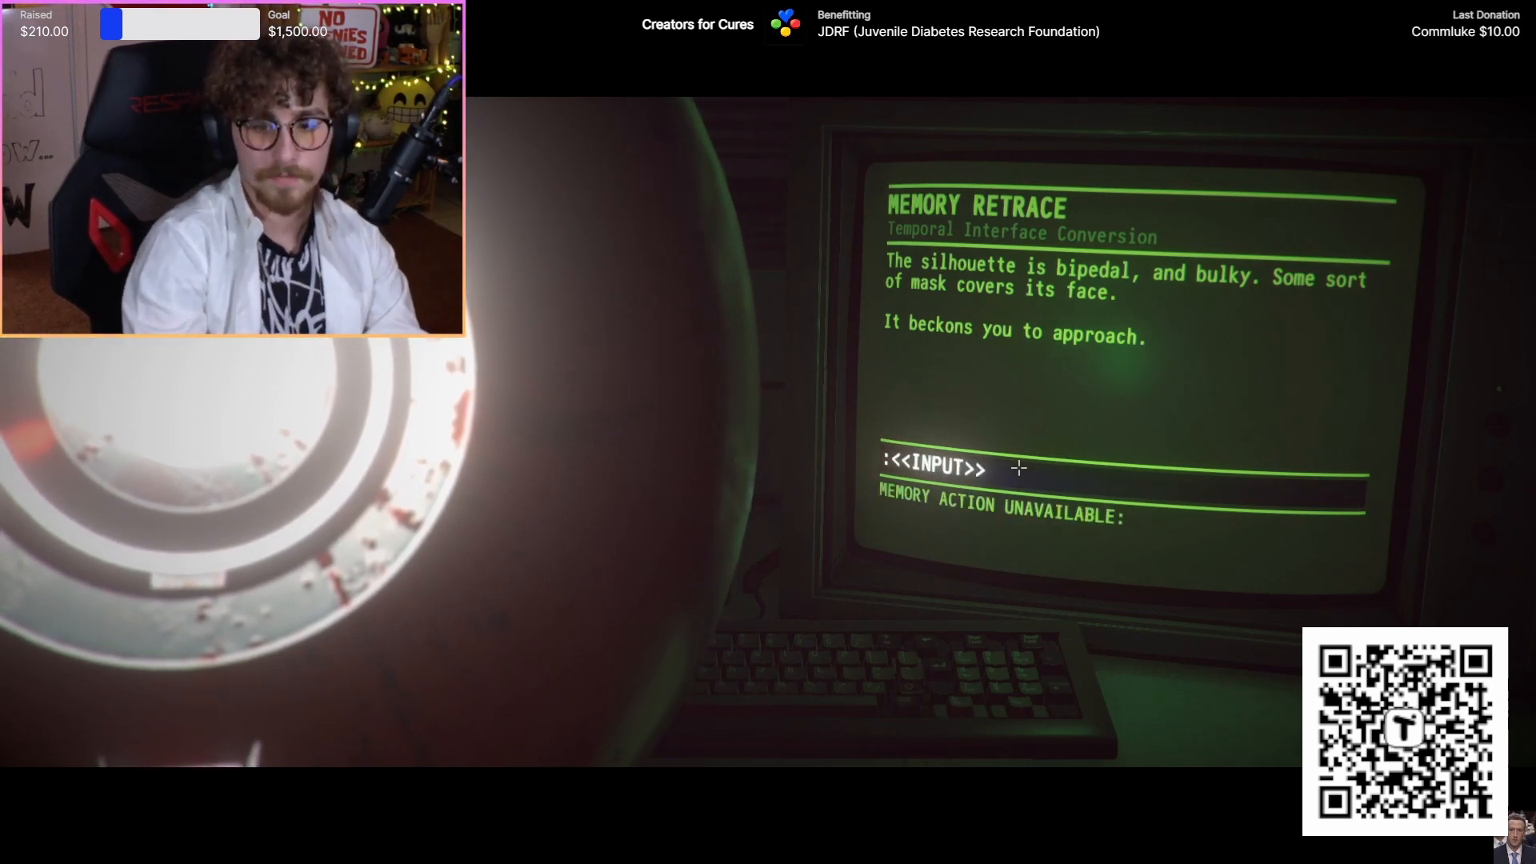
{"action": "type", "text": "go to"}
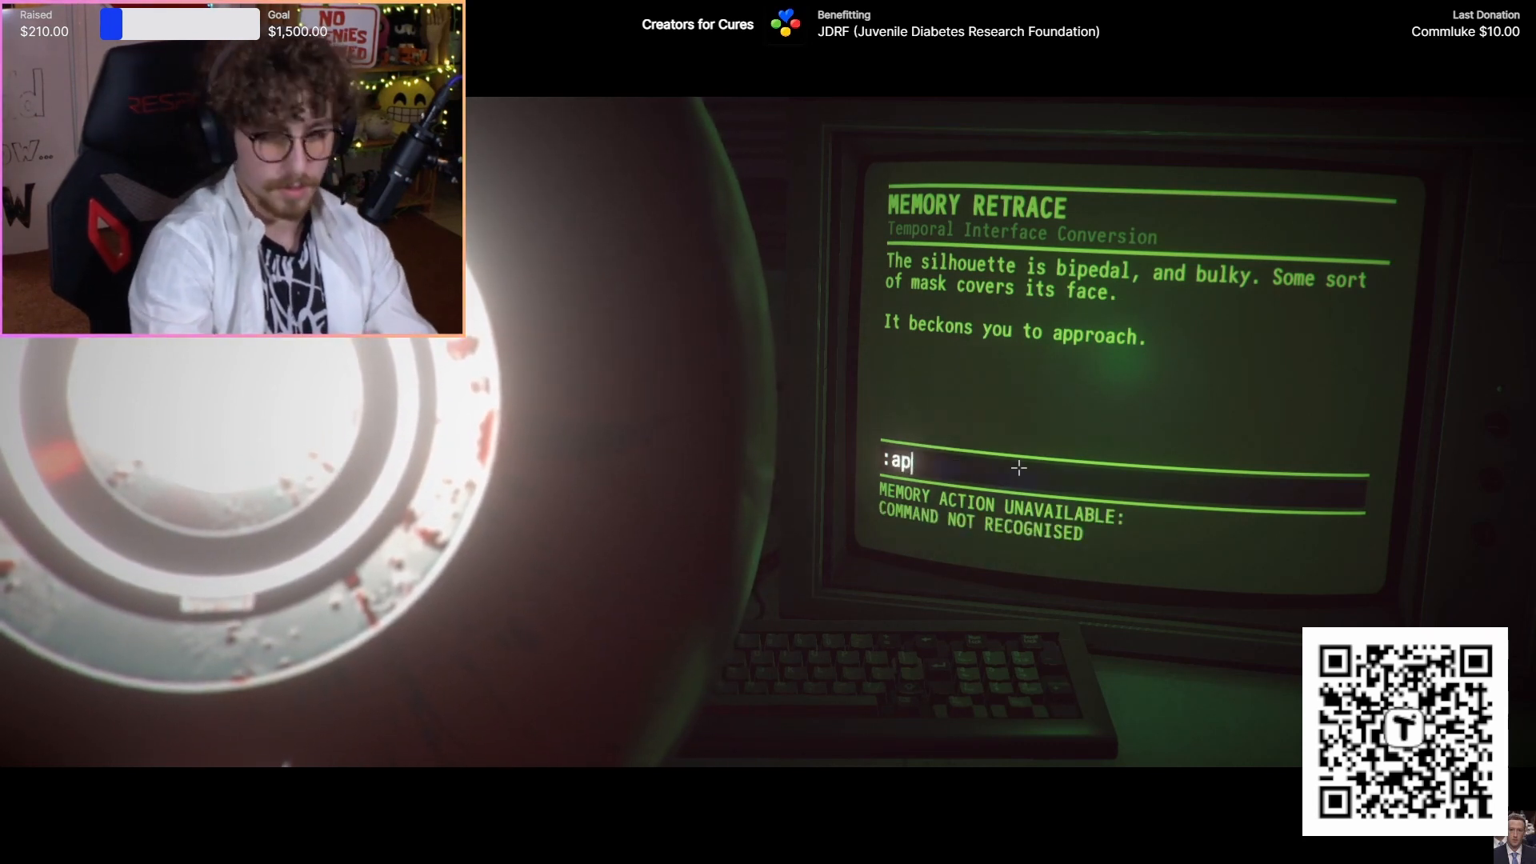
{"action": "type", "text": "proach"}
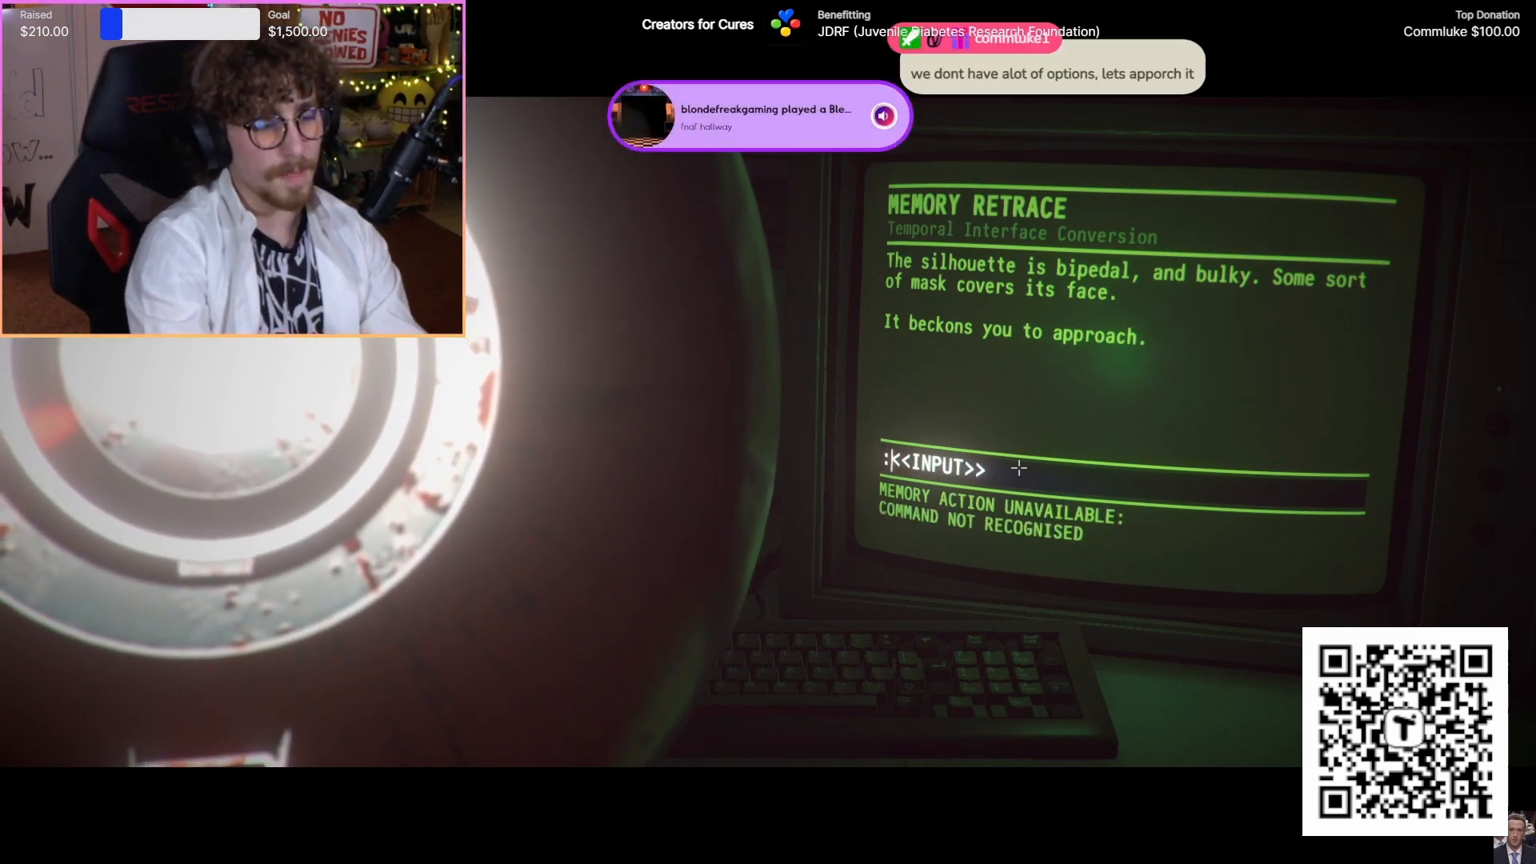
- Enter 'approach', 'move forward' and 'look' to read the small lit room's description
{"action": "type", "text": "approach"}
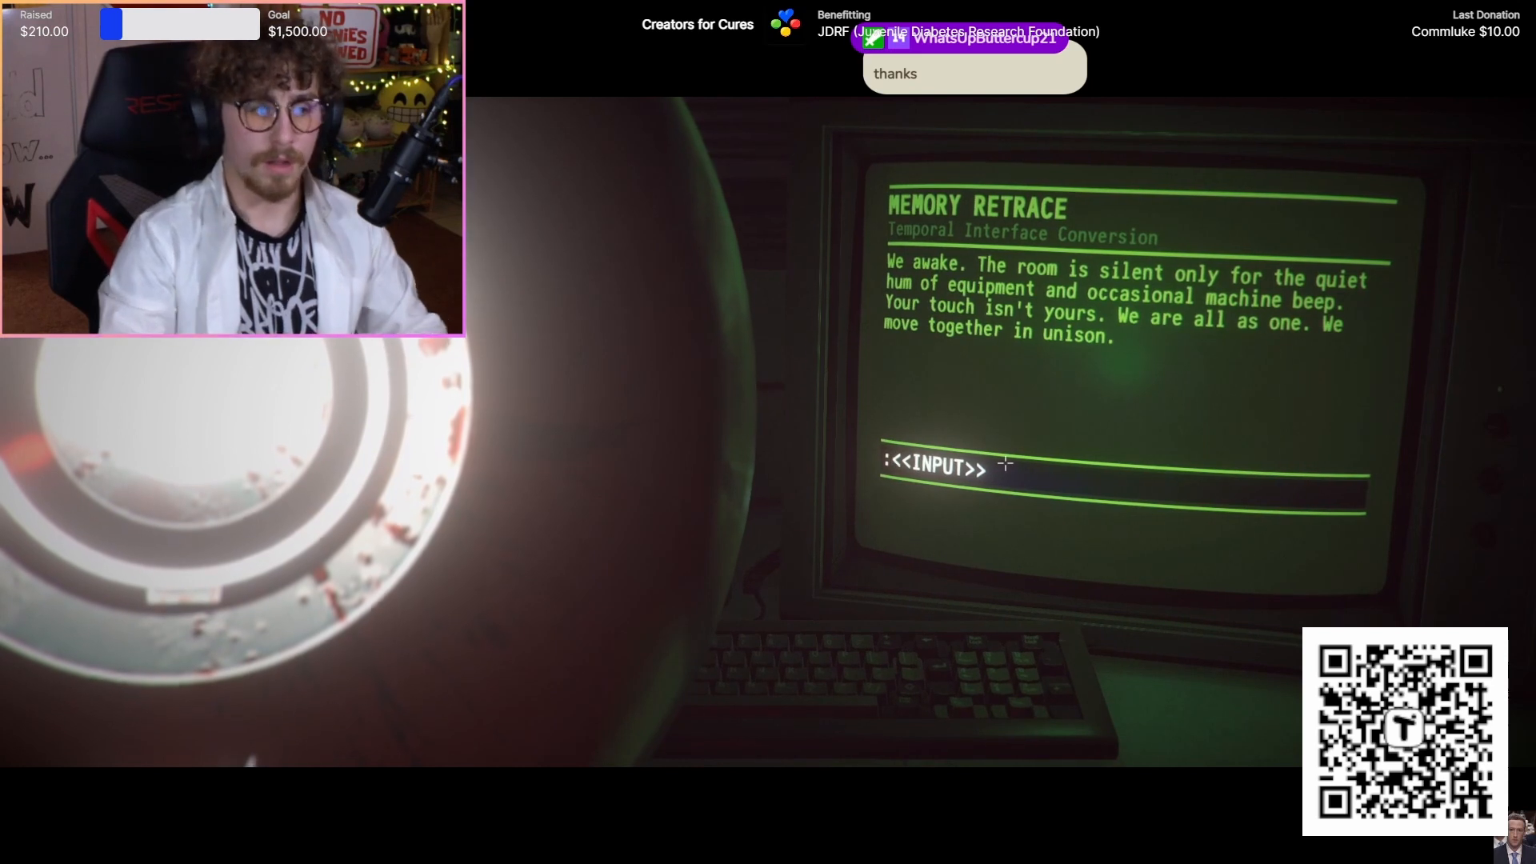
{"action": "type", "text": "move forwa"}
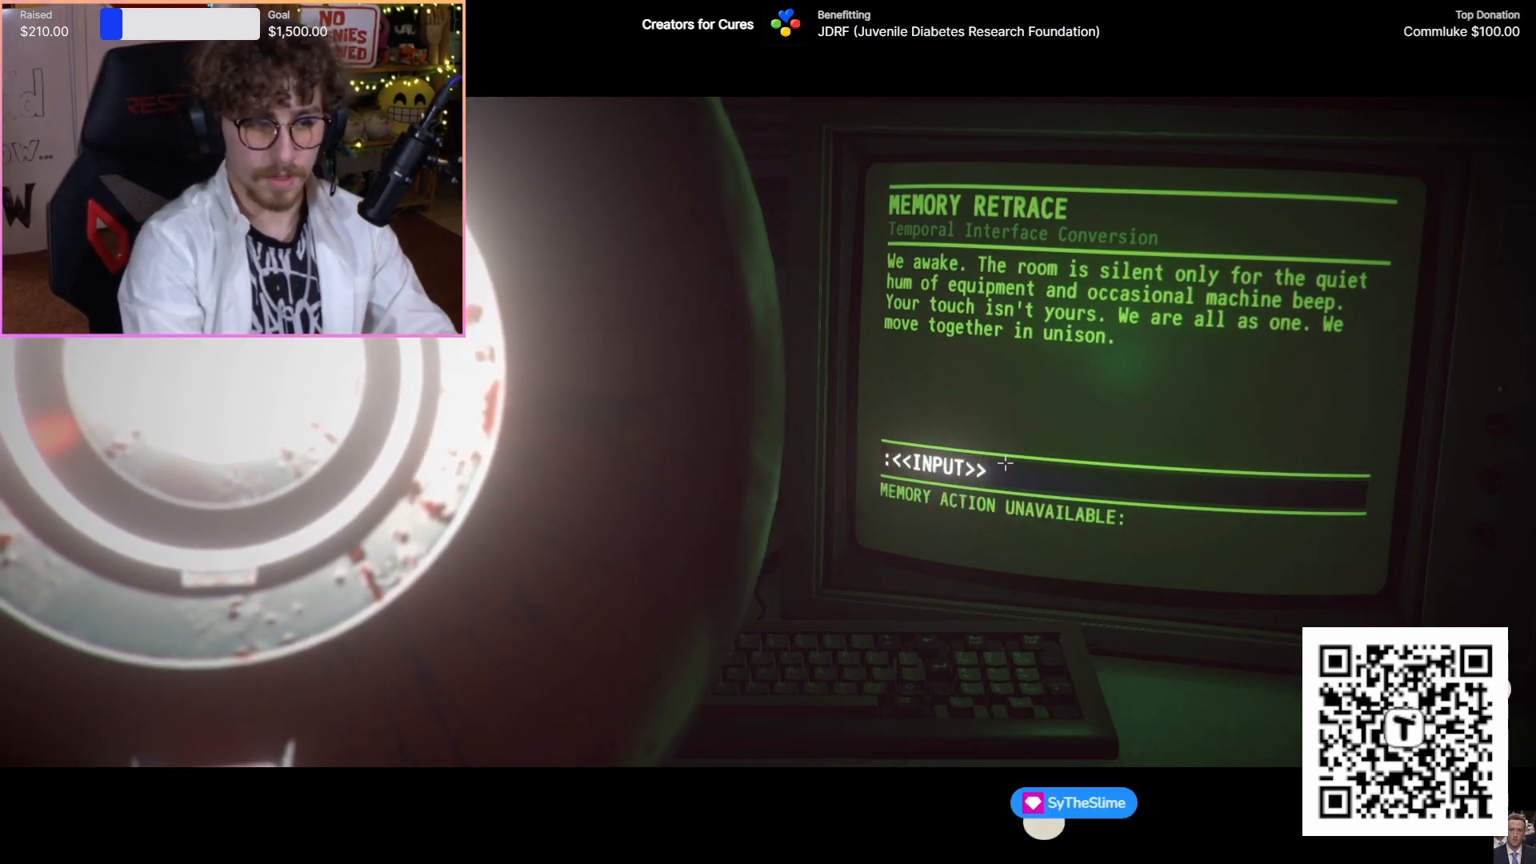
{"action": "type", "text": "look"}
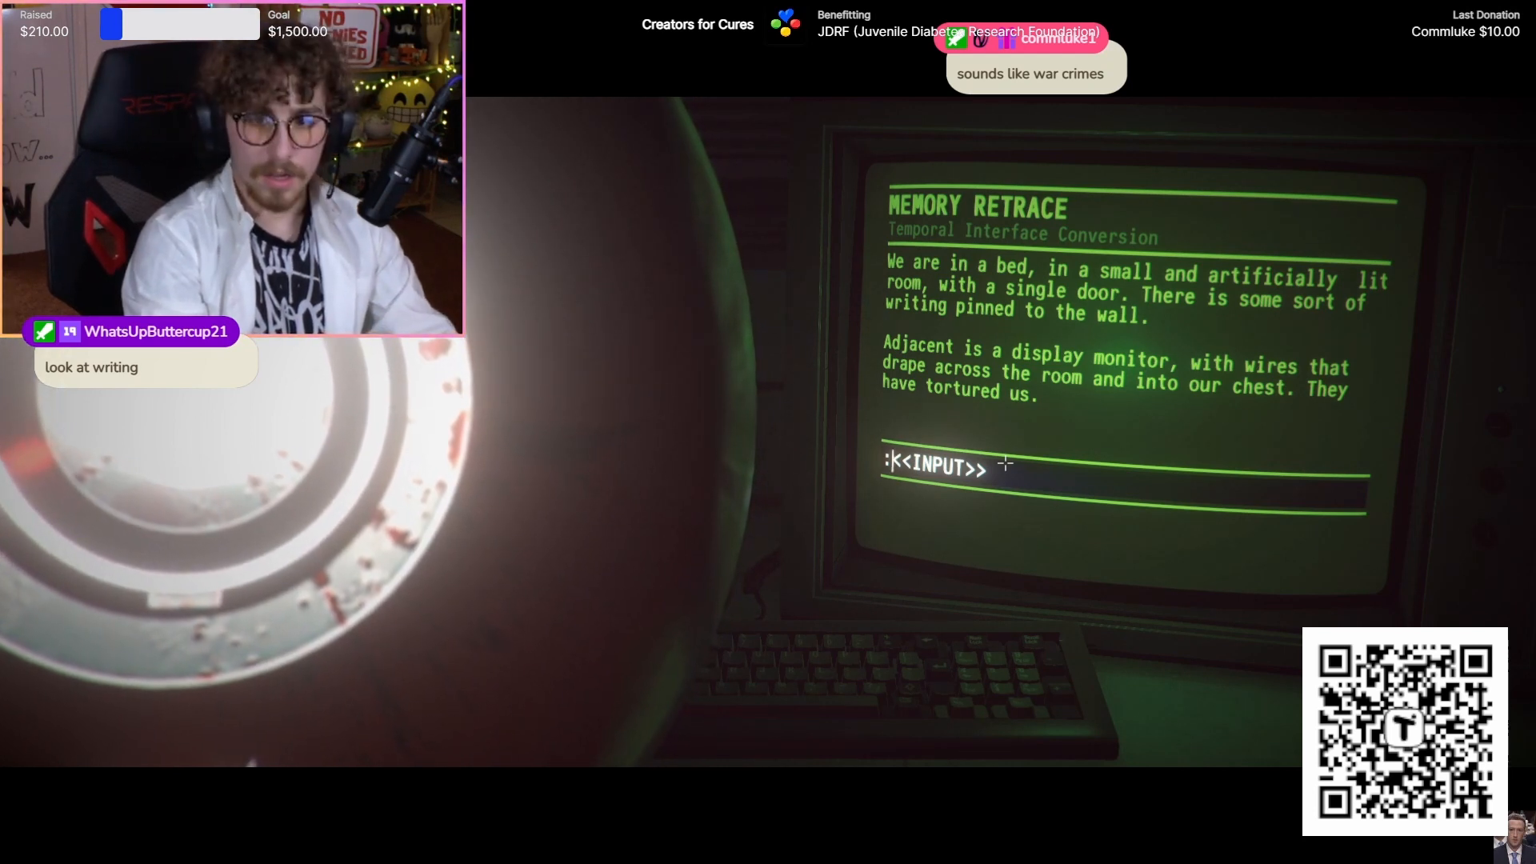
- Enter 'read', 'read more' and 'get up' so the wires yank out and the alarm sounds
{"action": "type", "text": "read"}
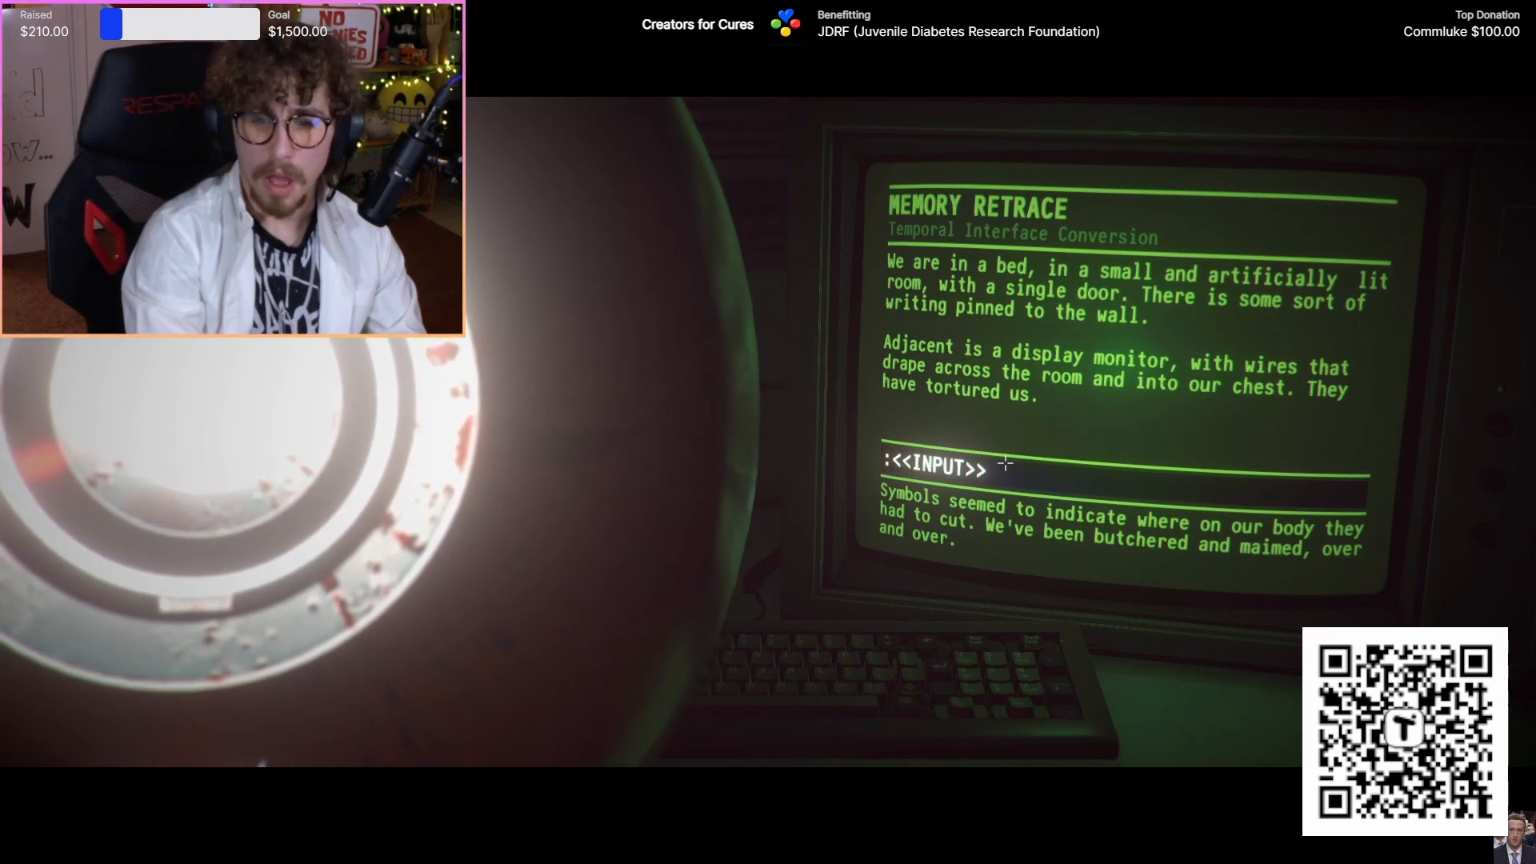
{"action": "type", "text": "read mo"}
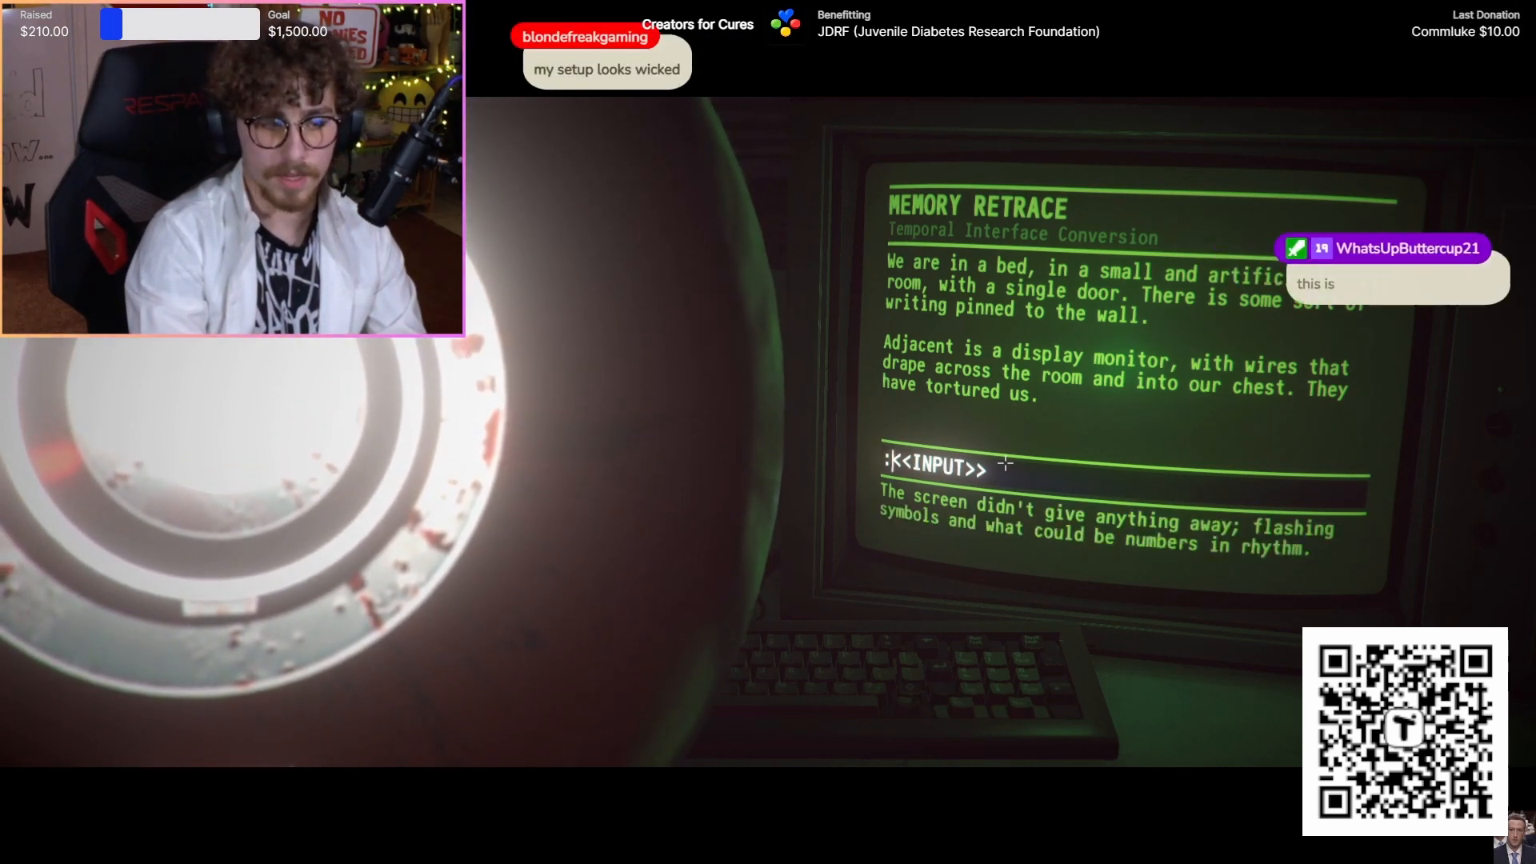
{"action": "type", "text": "get up"}
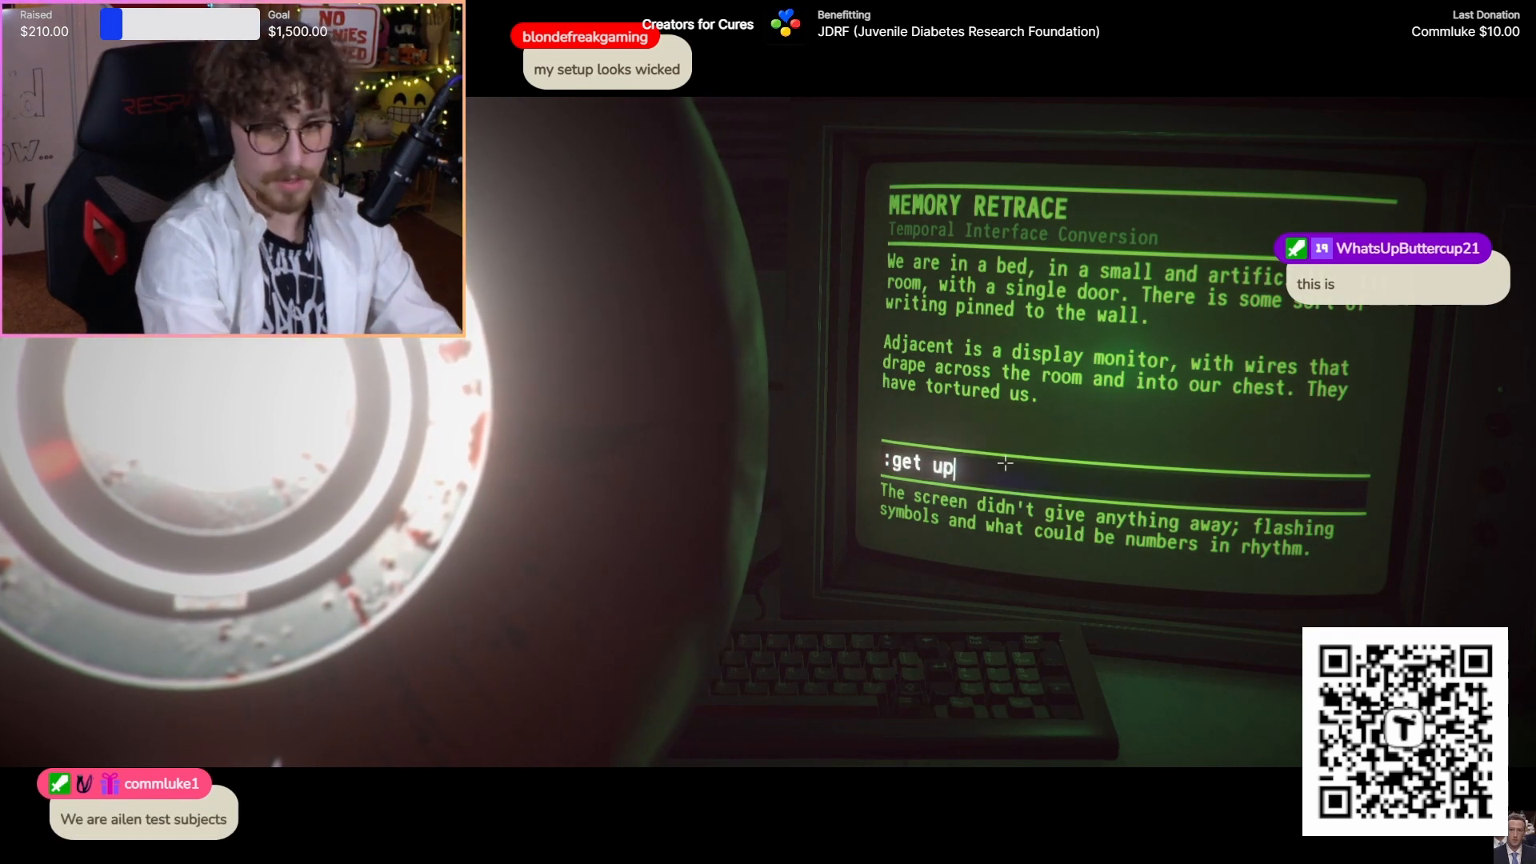
{"action": "key", "text": "Return"}
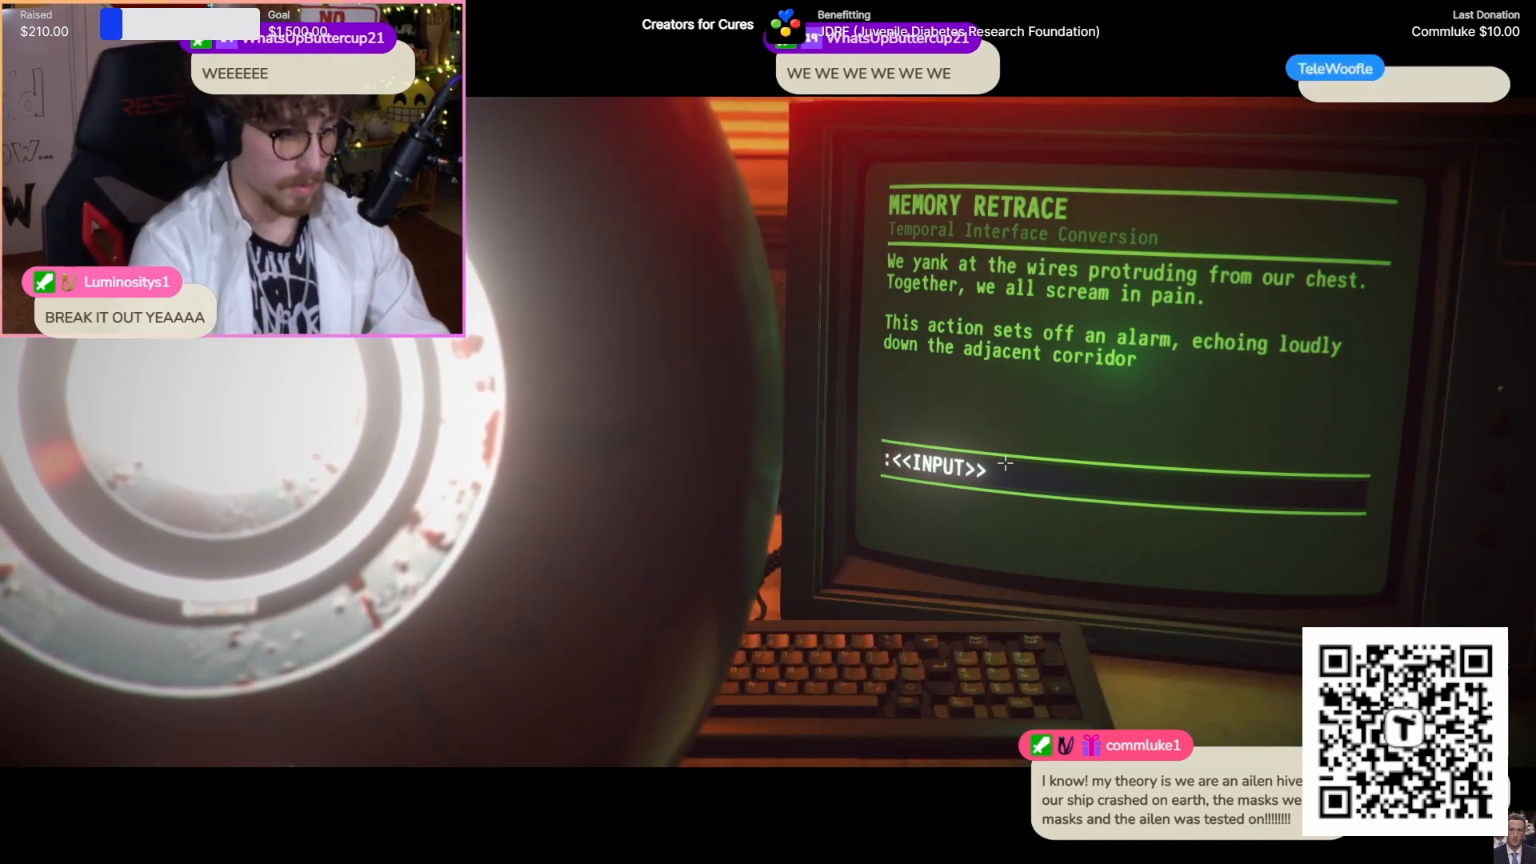
- Enter a leave-room command to pass through the door into the empty room
{"action": "type", "text": "leave rpp"}
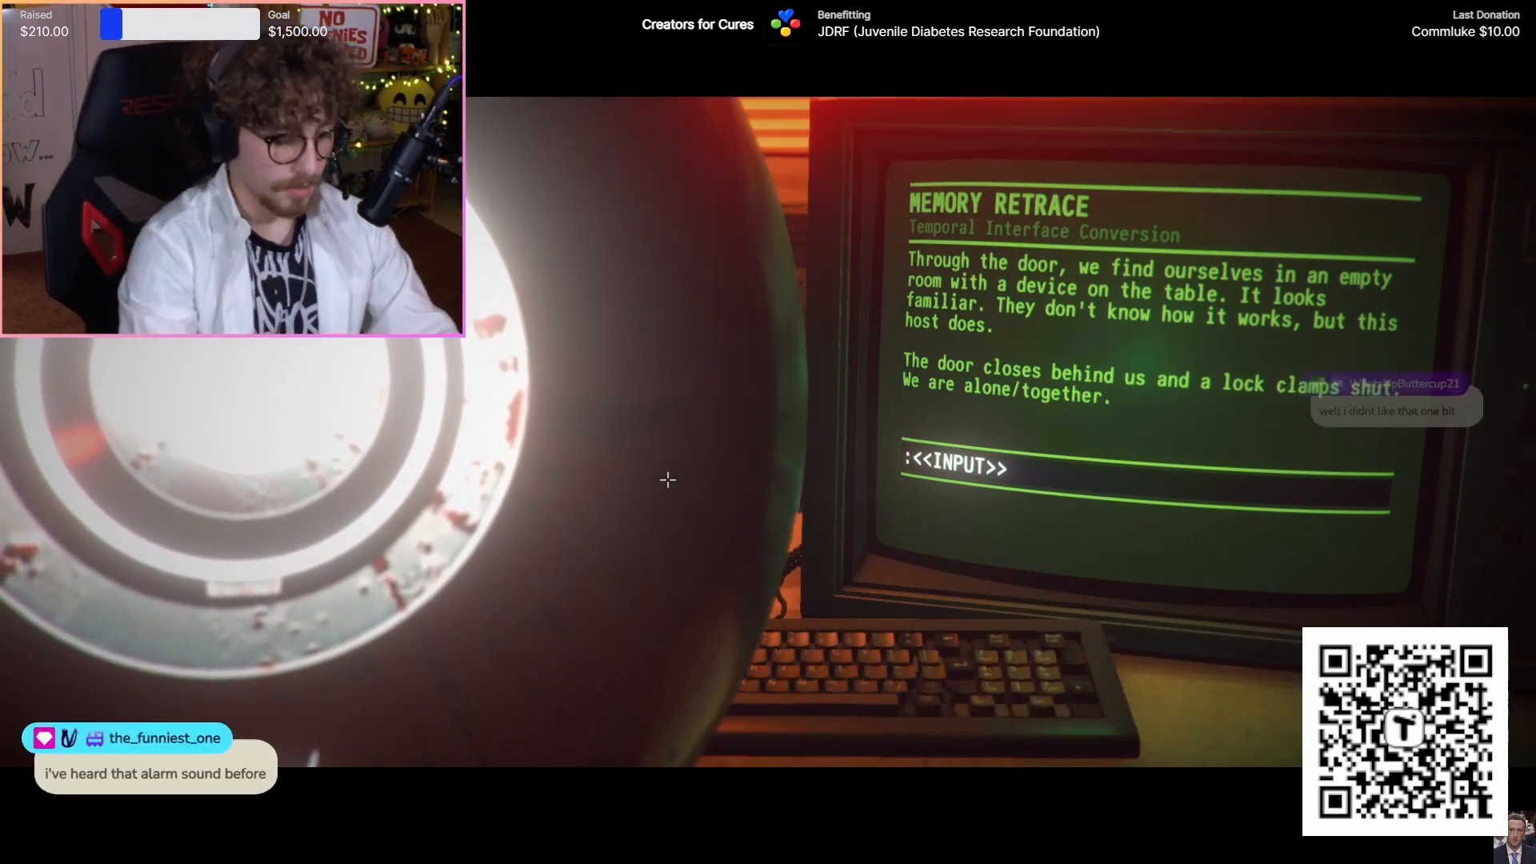
- Enter 'check door', 'examine' and 'look around' to reveal the preparation room description
{"action": "type", "text": "check d"}
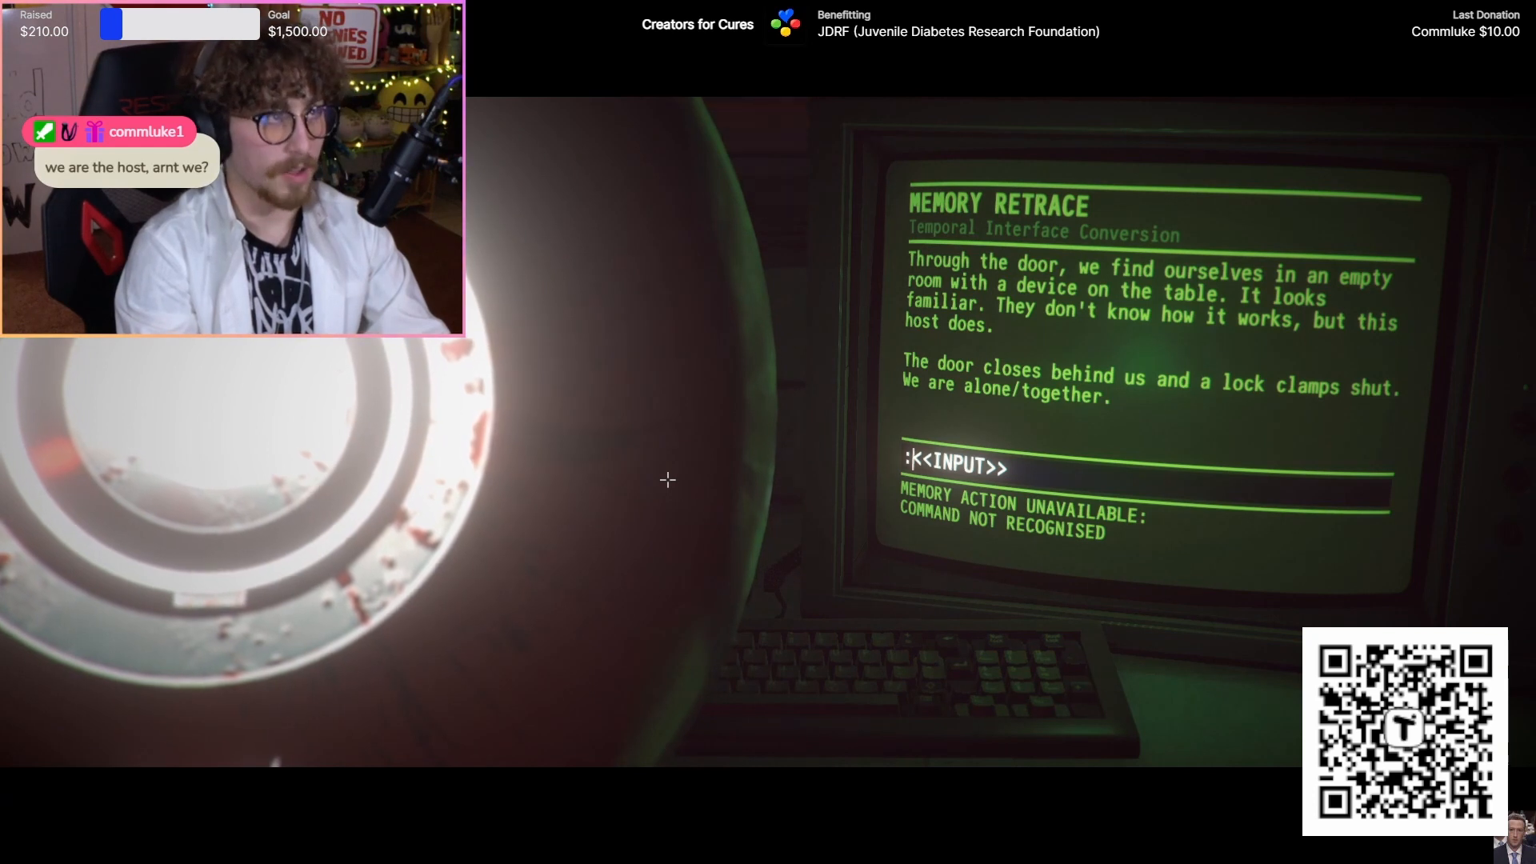
{"action": "type", "text": "exc"}
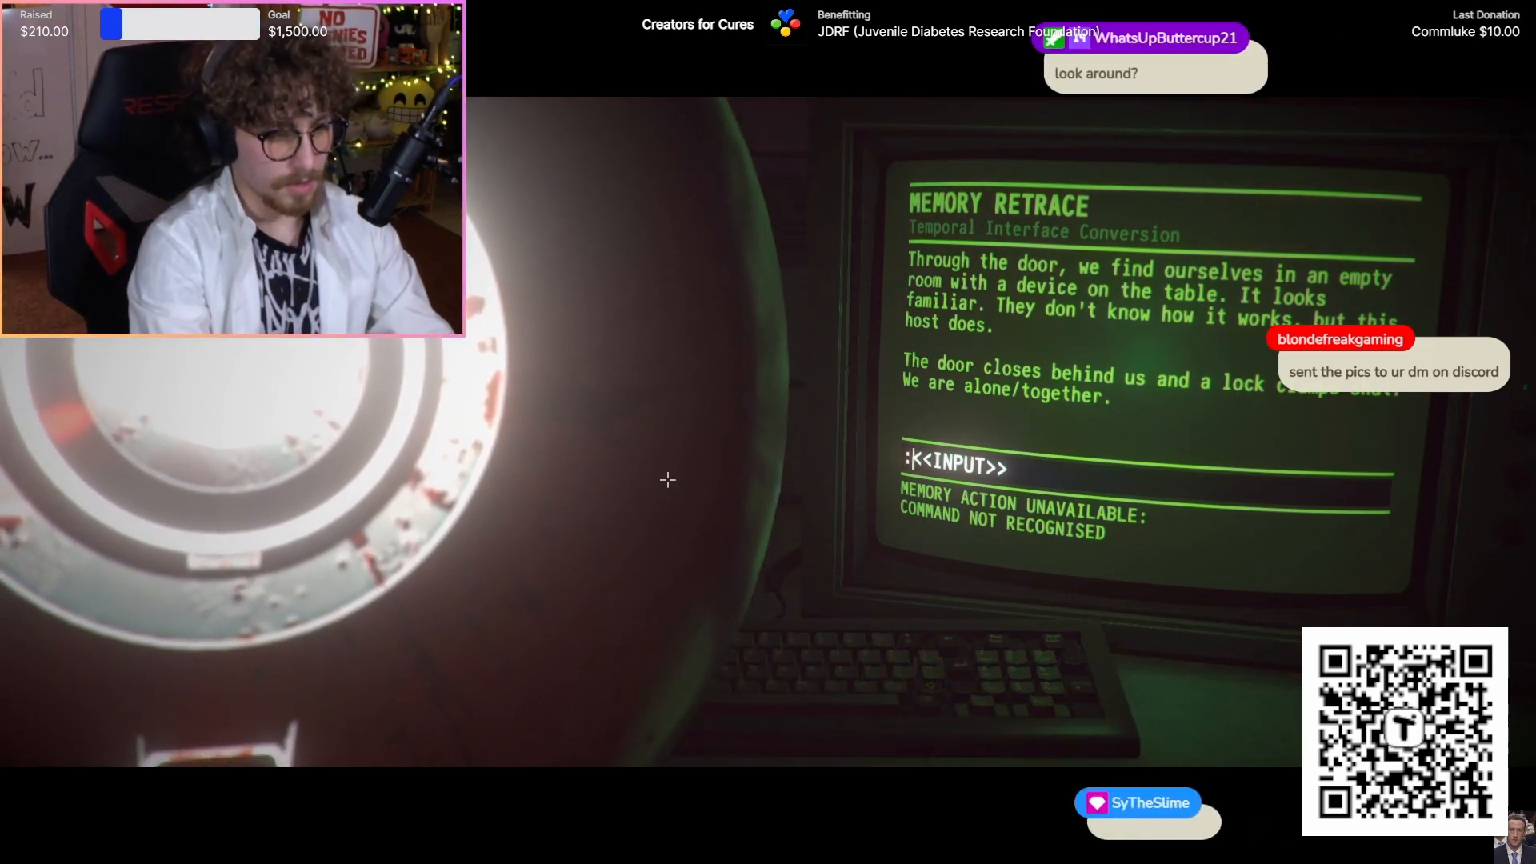
{"action": "type", "text": "look a"}
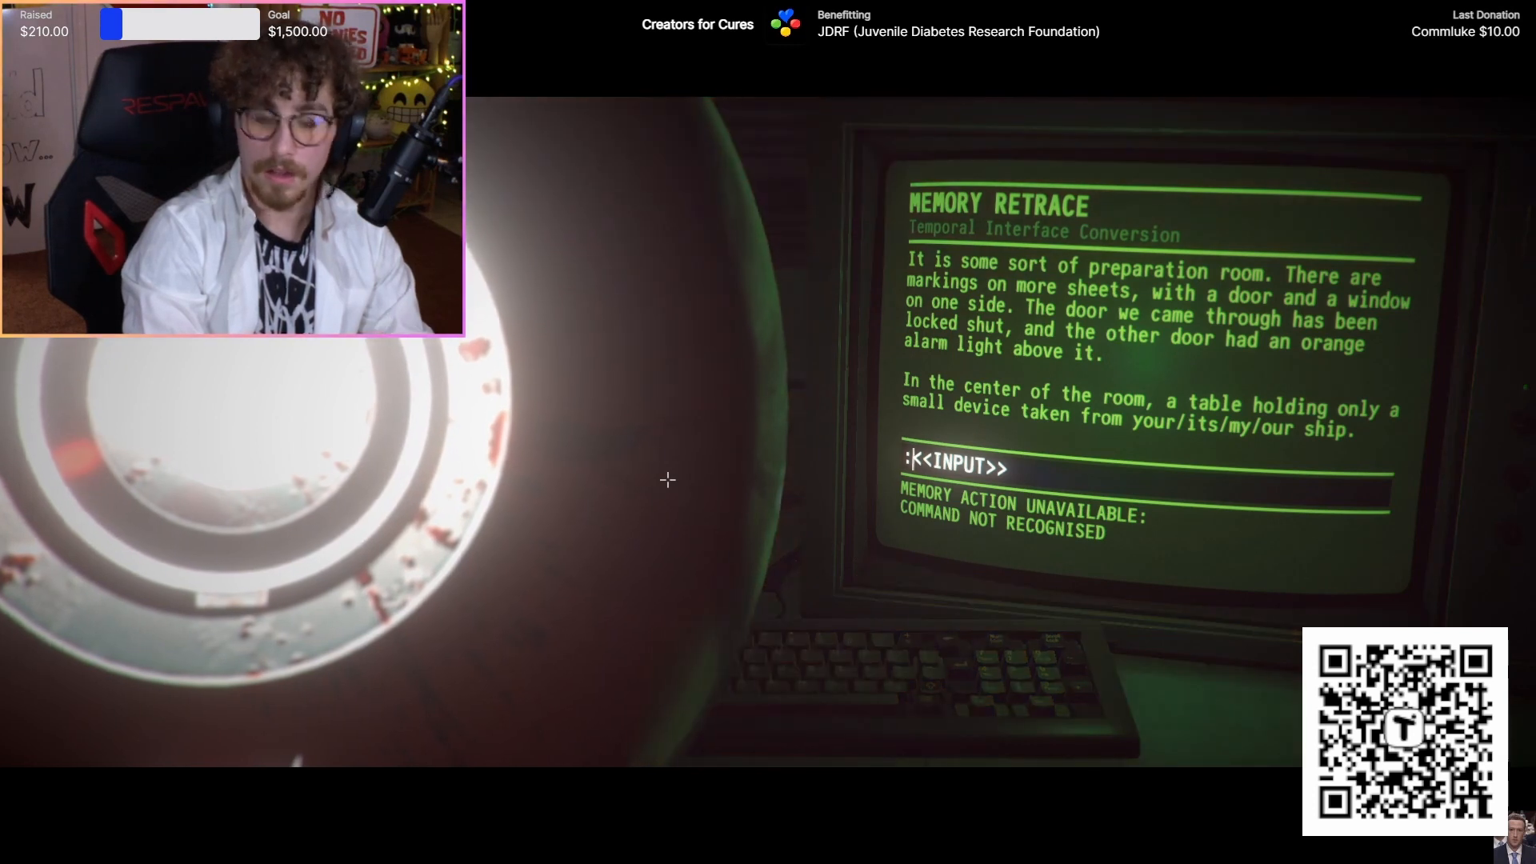
- Enter 'use device' so the terminal switches to the alien glyph-matching puzzle
{"action": "type", "text": "MEMO"}
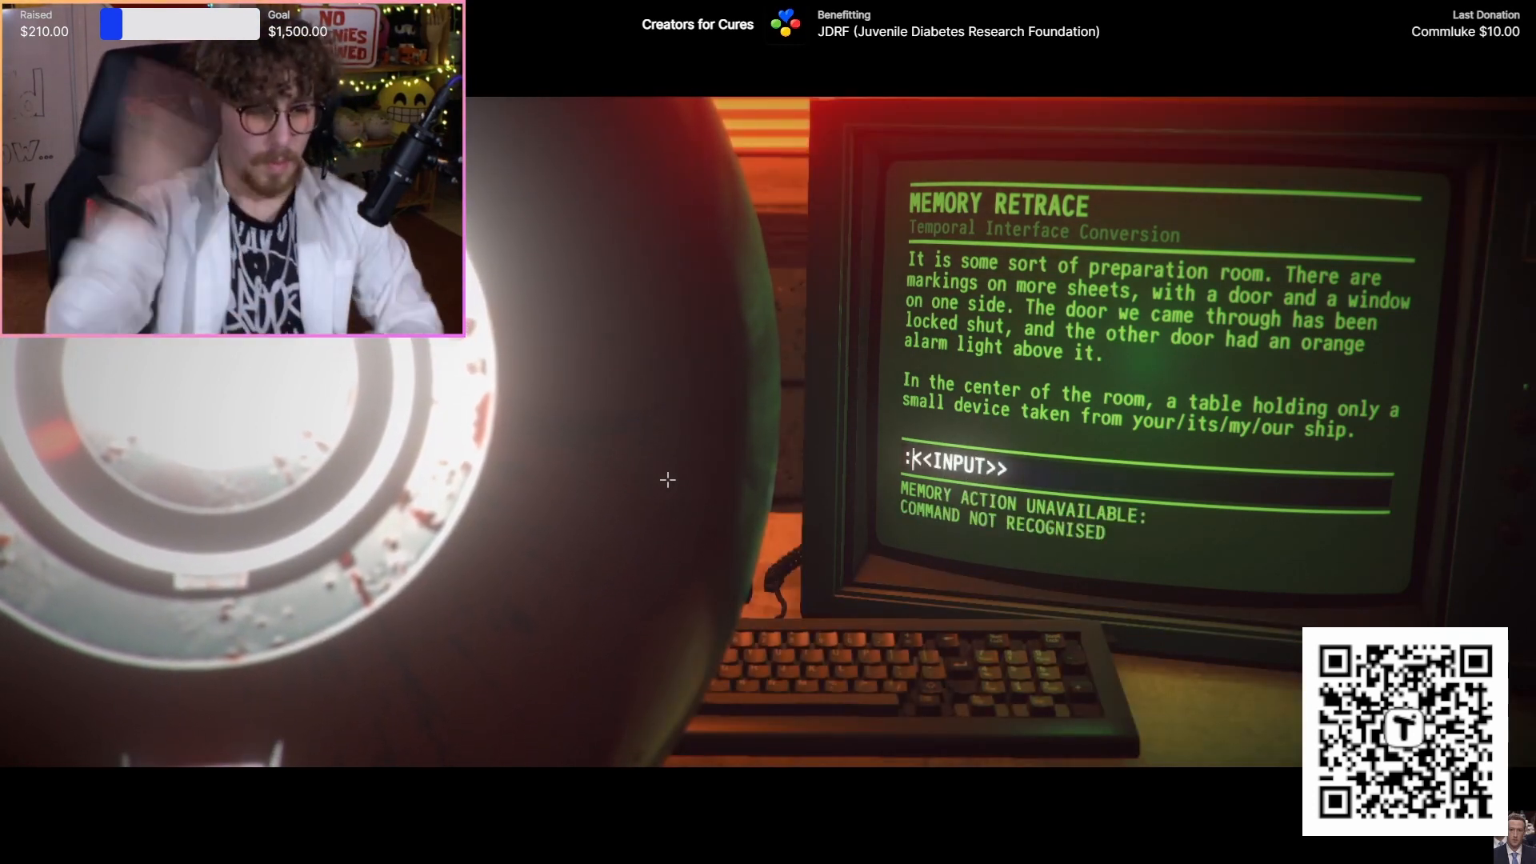
{"action": "type", "text": "use devi"}
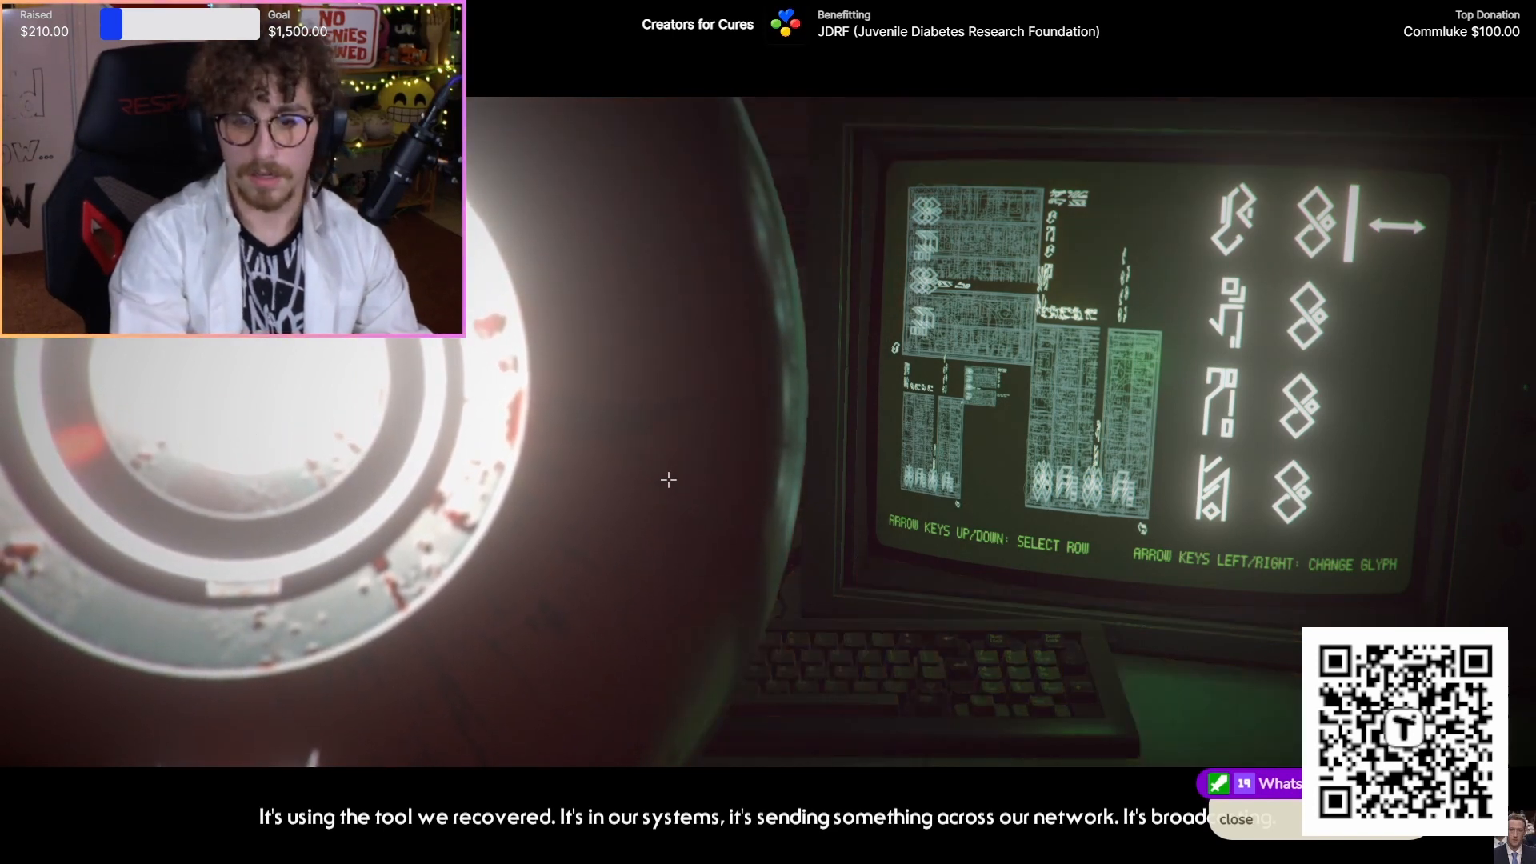
- Change the right column's rows two and four from diamonds to zigzag glyphs
{"action": "key", "text": "down"}
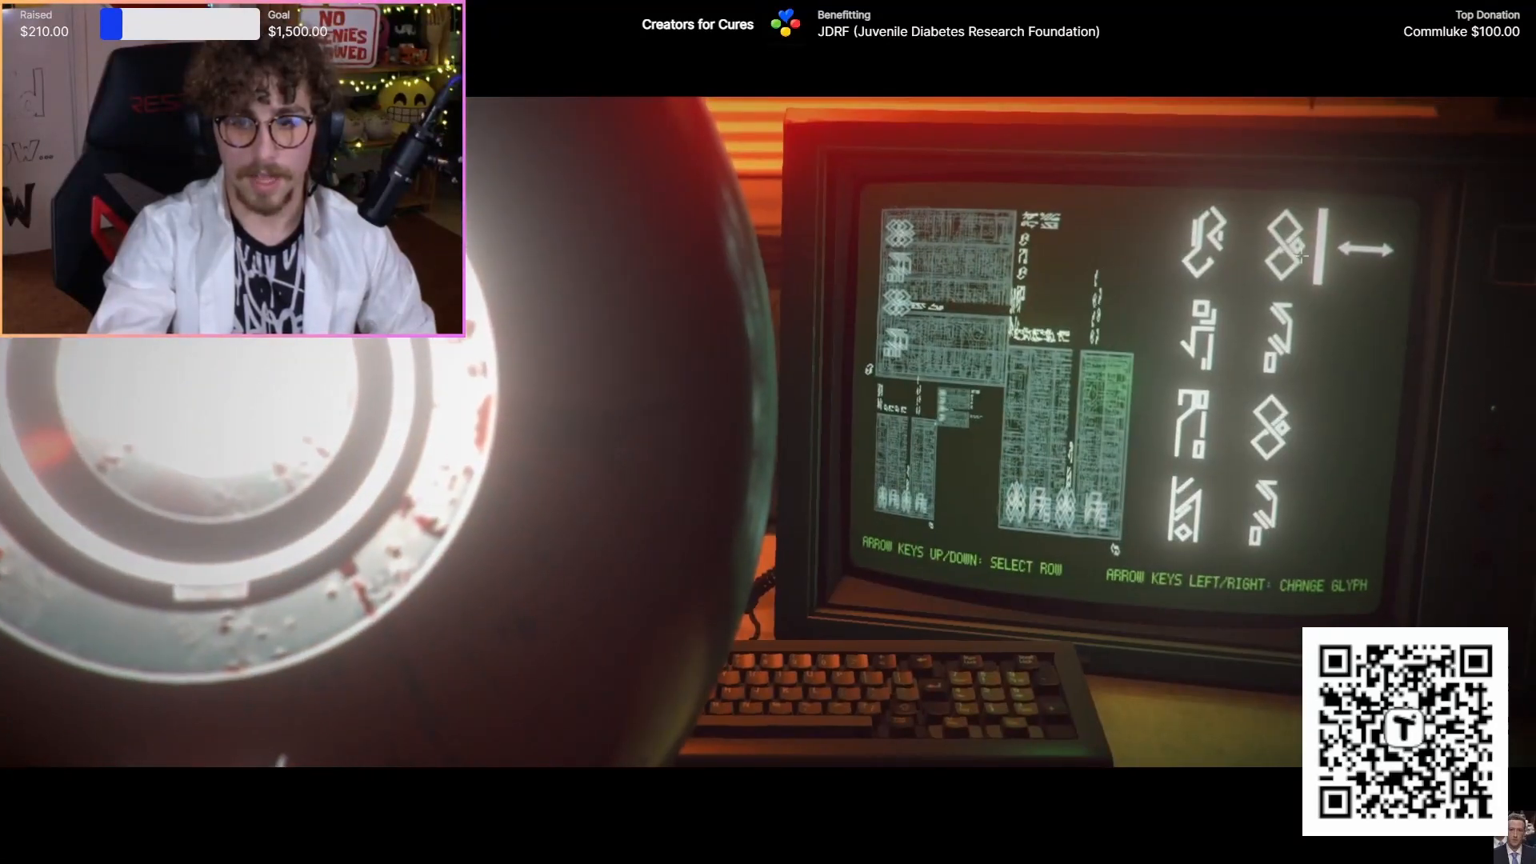
{"action": "key", "text": "Down"}
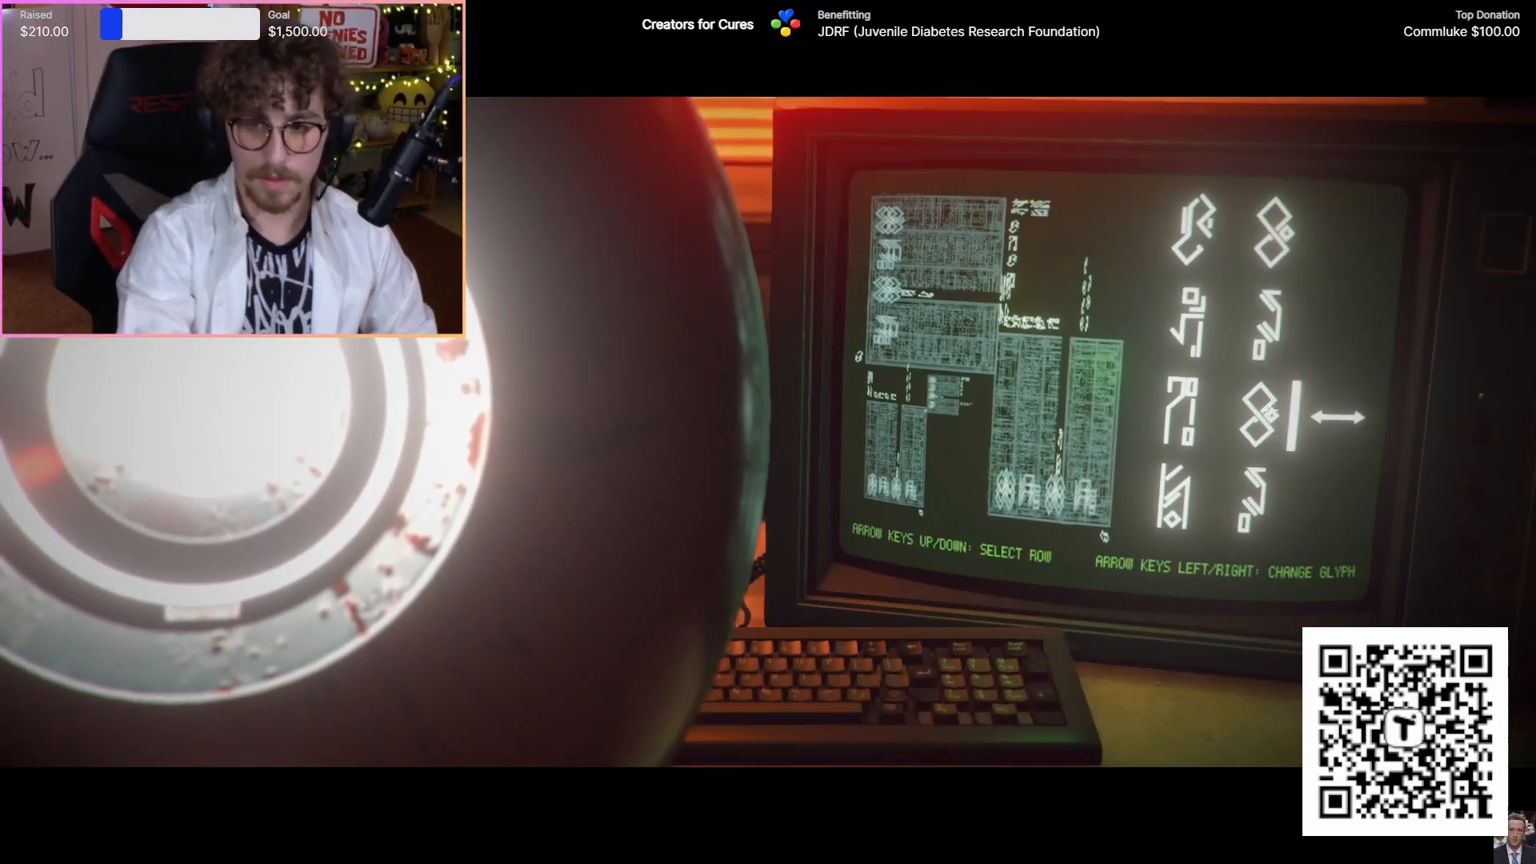